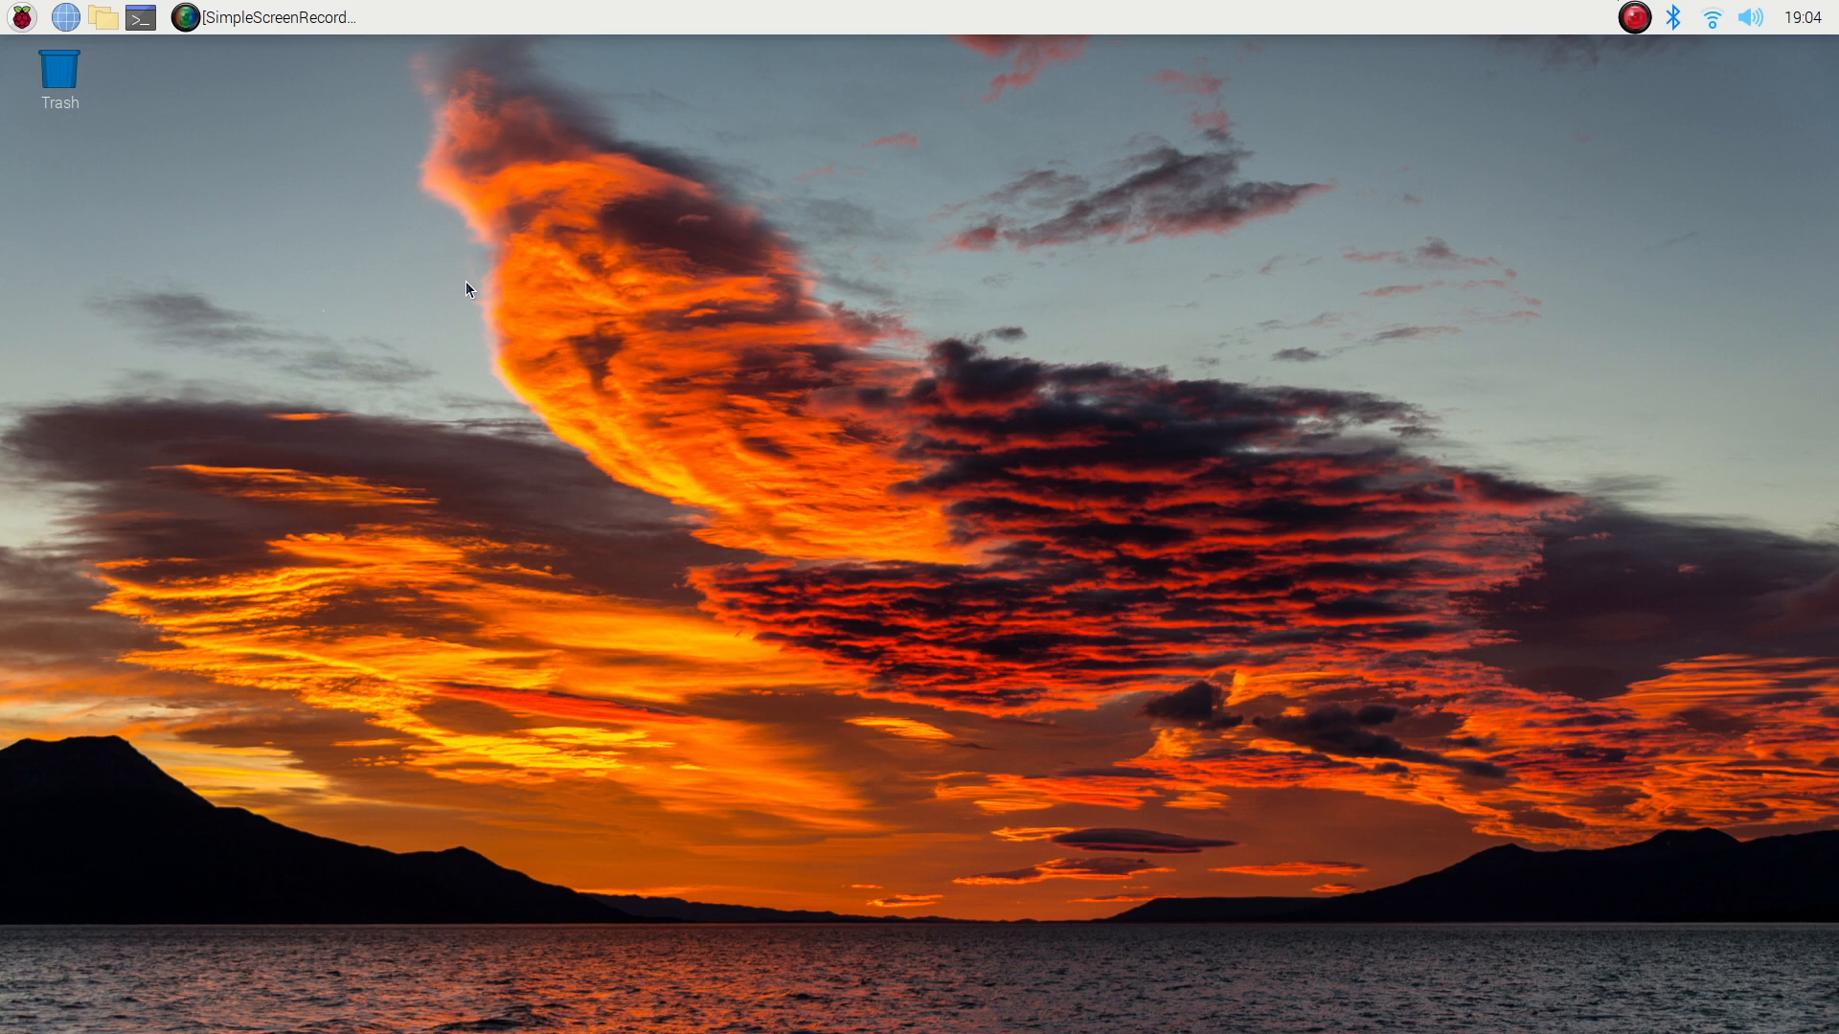
mouse_move(155, 44)
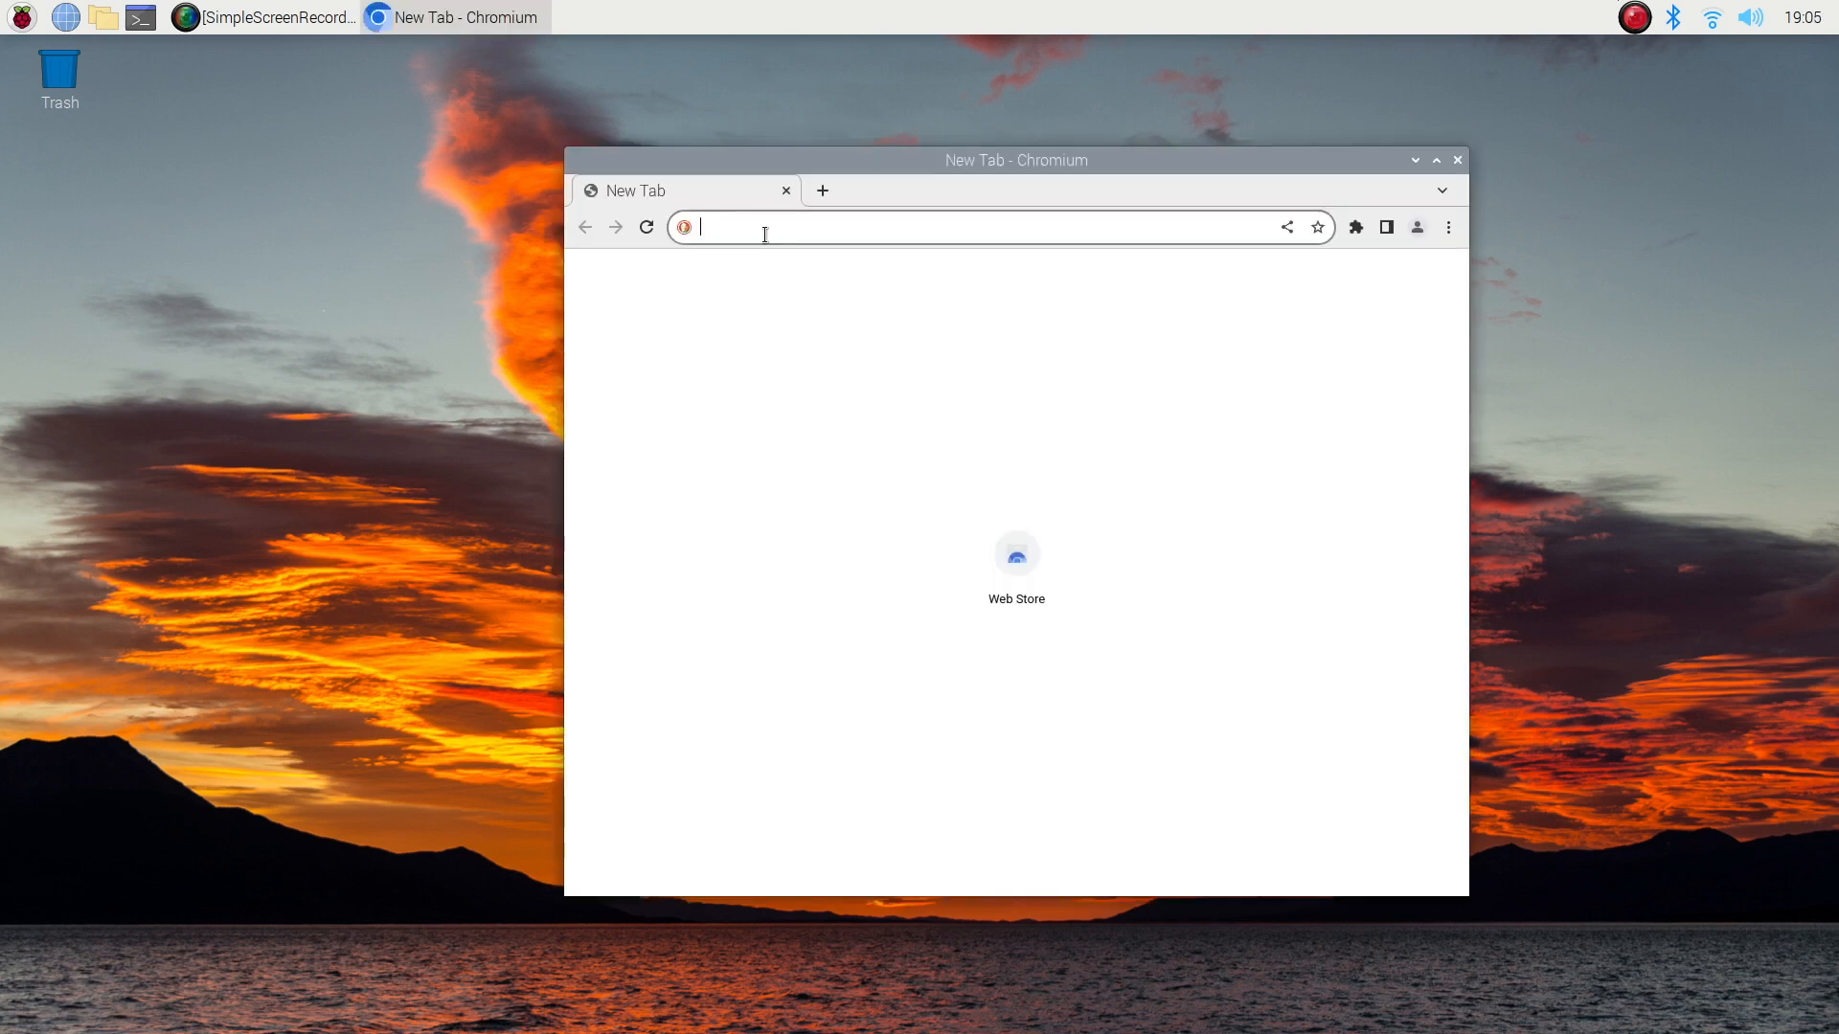
- Go to nodered.org, reach Get Started and choose the Raspberry Pi guide under On a device
text(nodered.org)
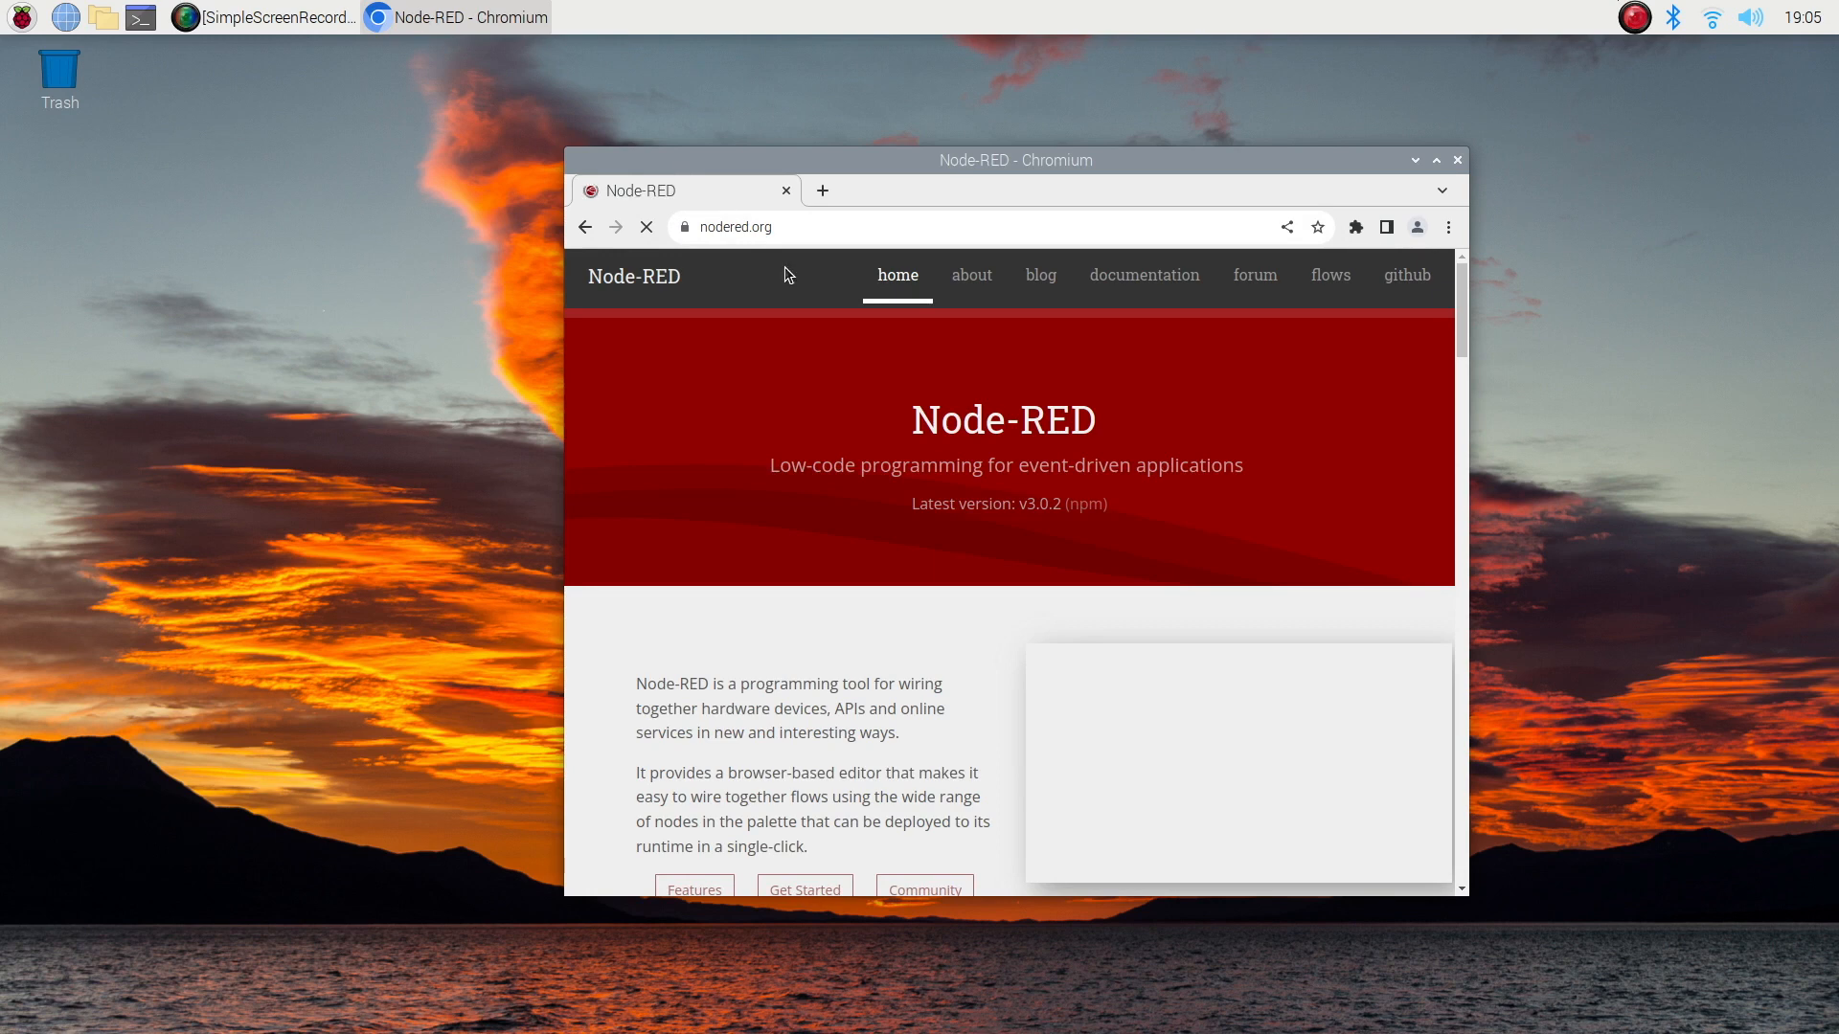
scroll(down, 3)
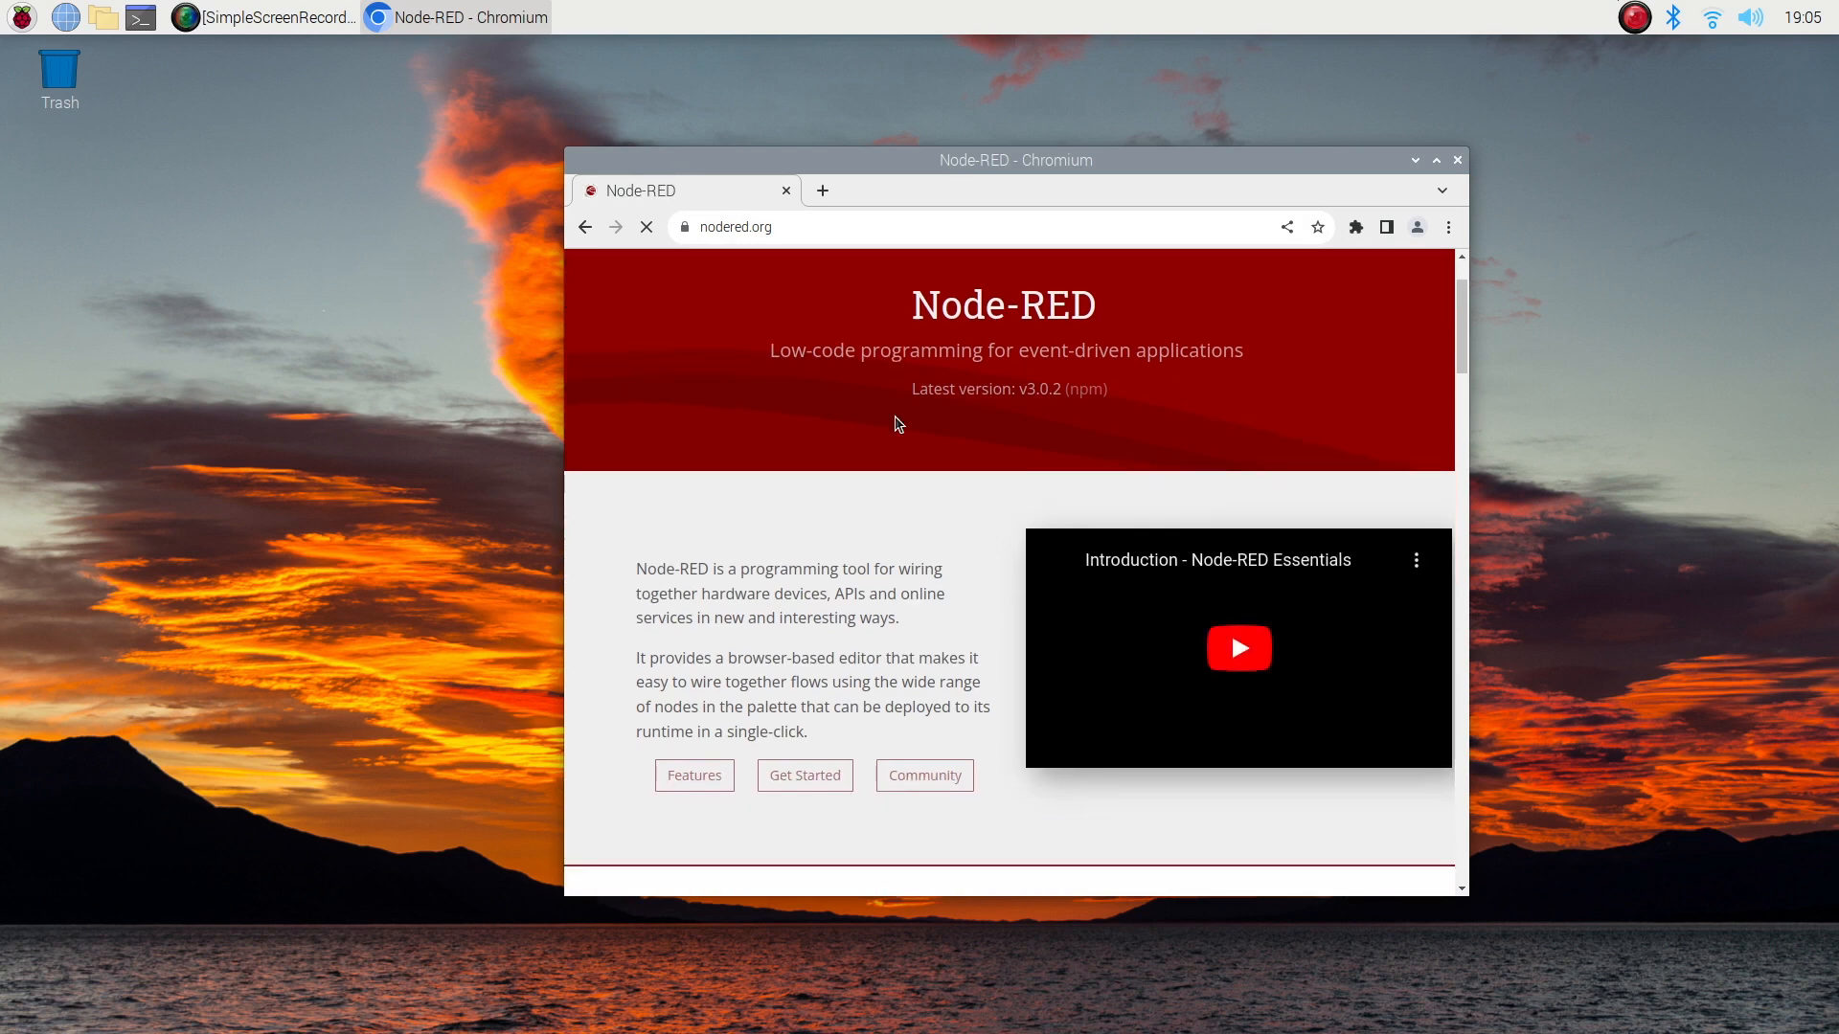
scroll(down, 3)
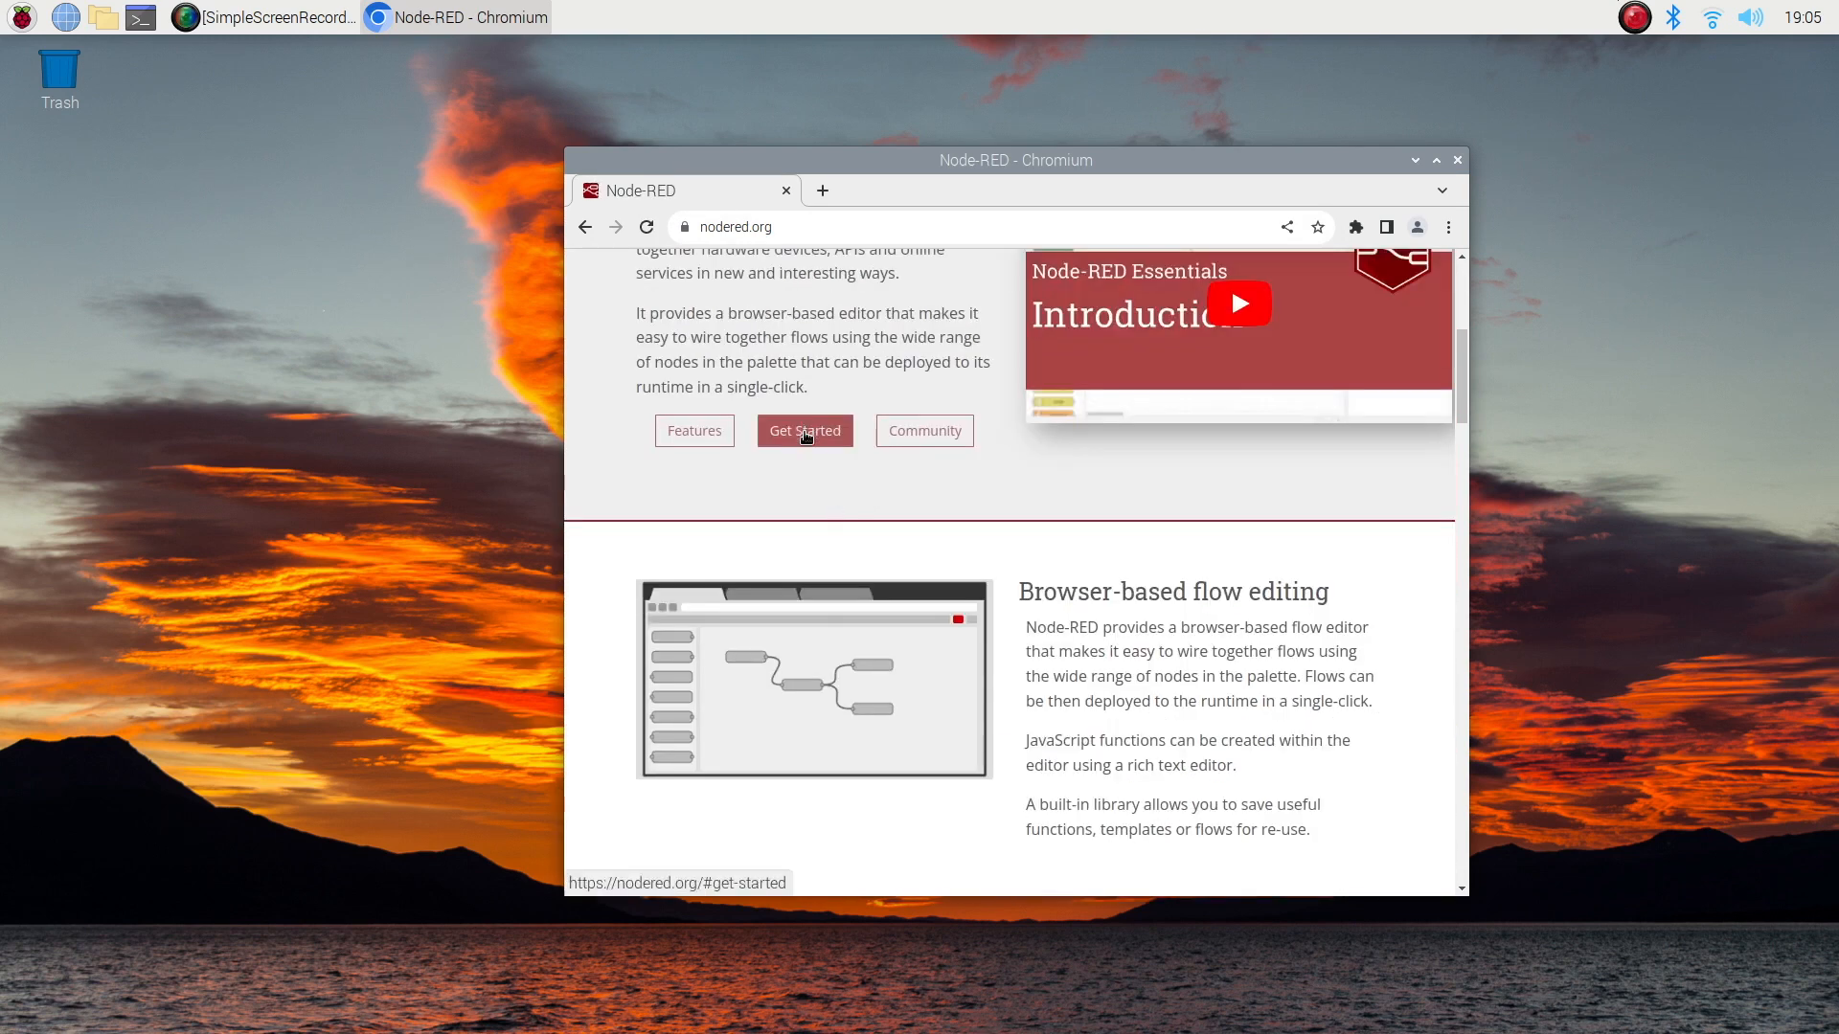
click(802, 431)
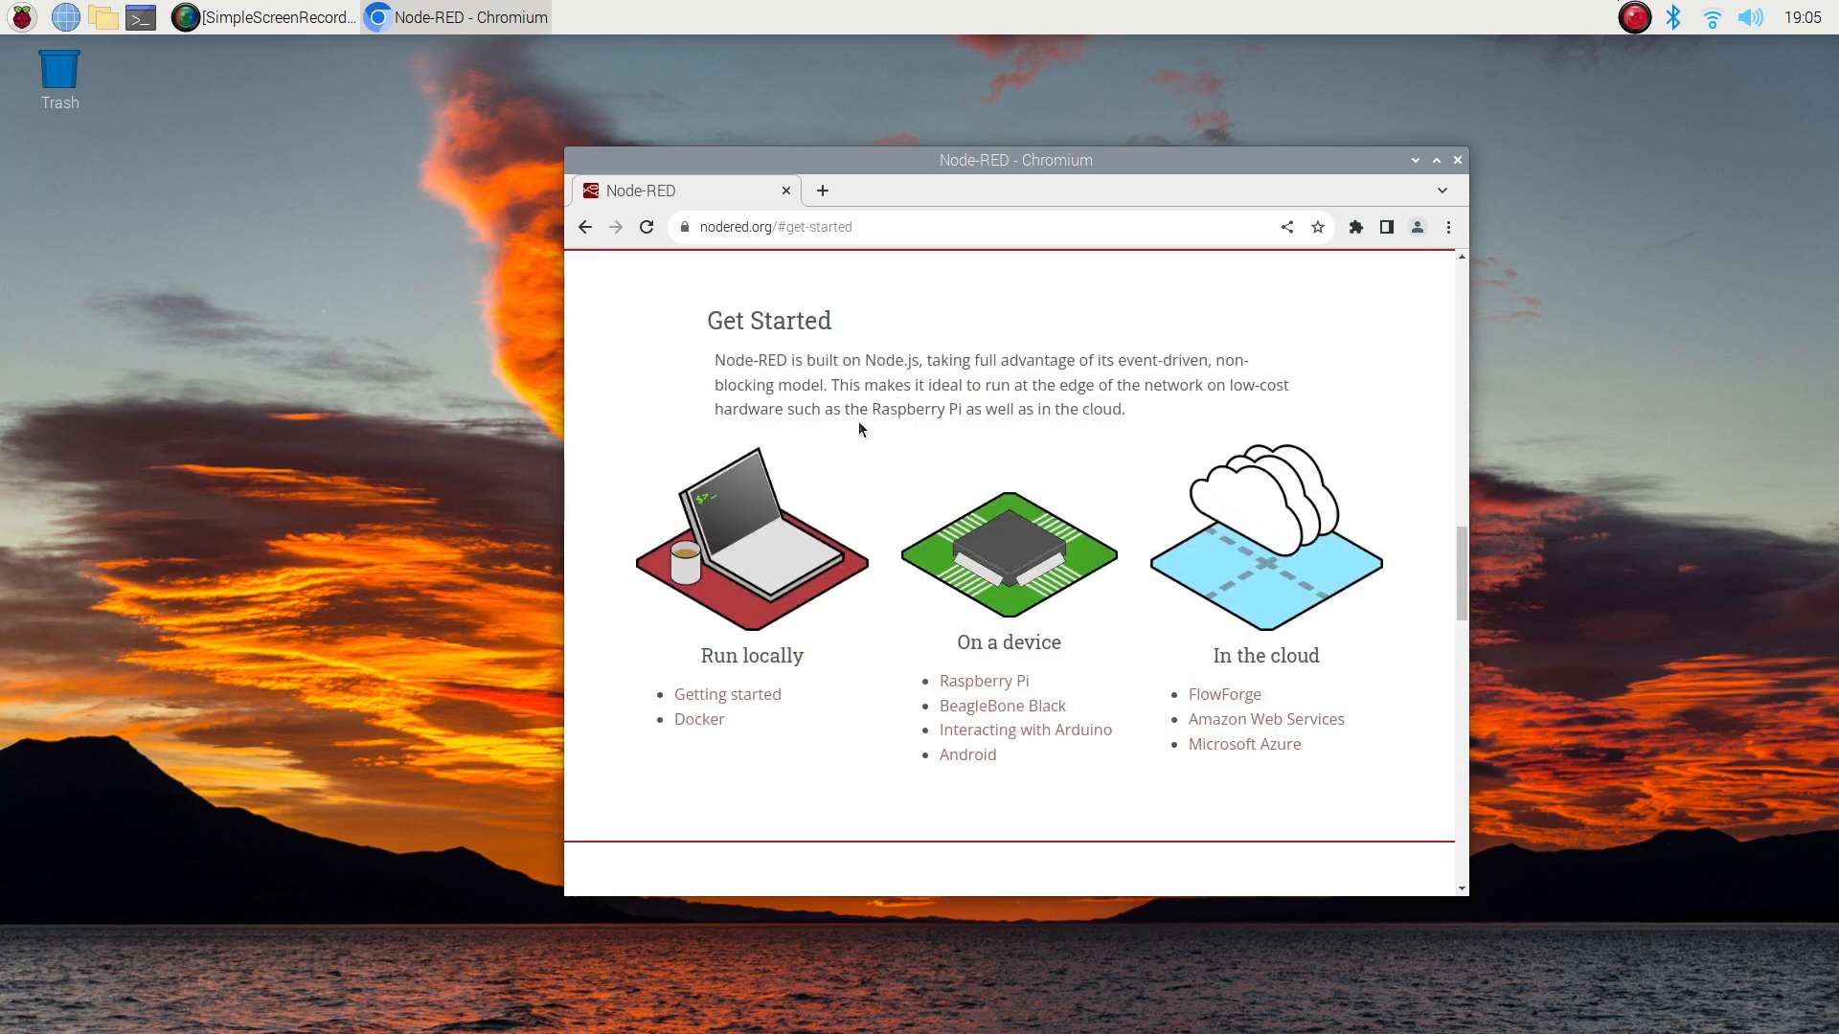
mouse_move(1099, 588)
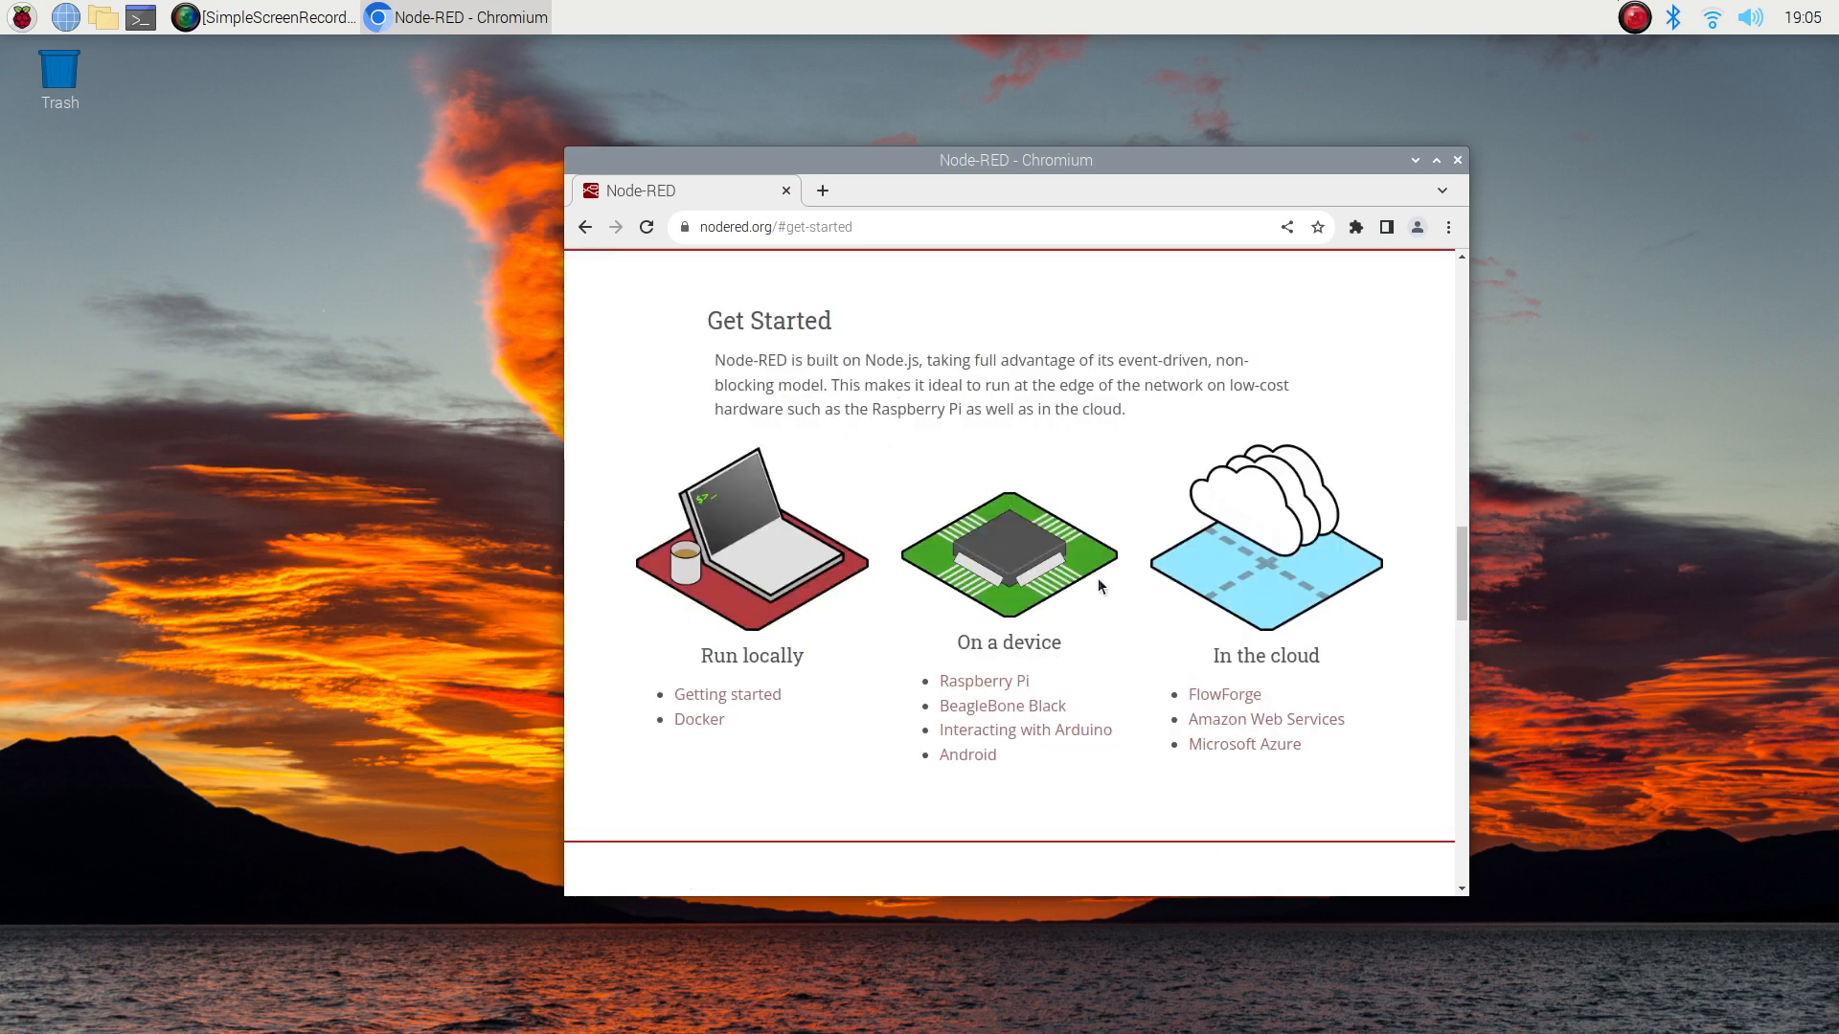
mouse_move(944, 546)
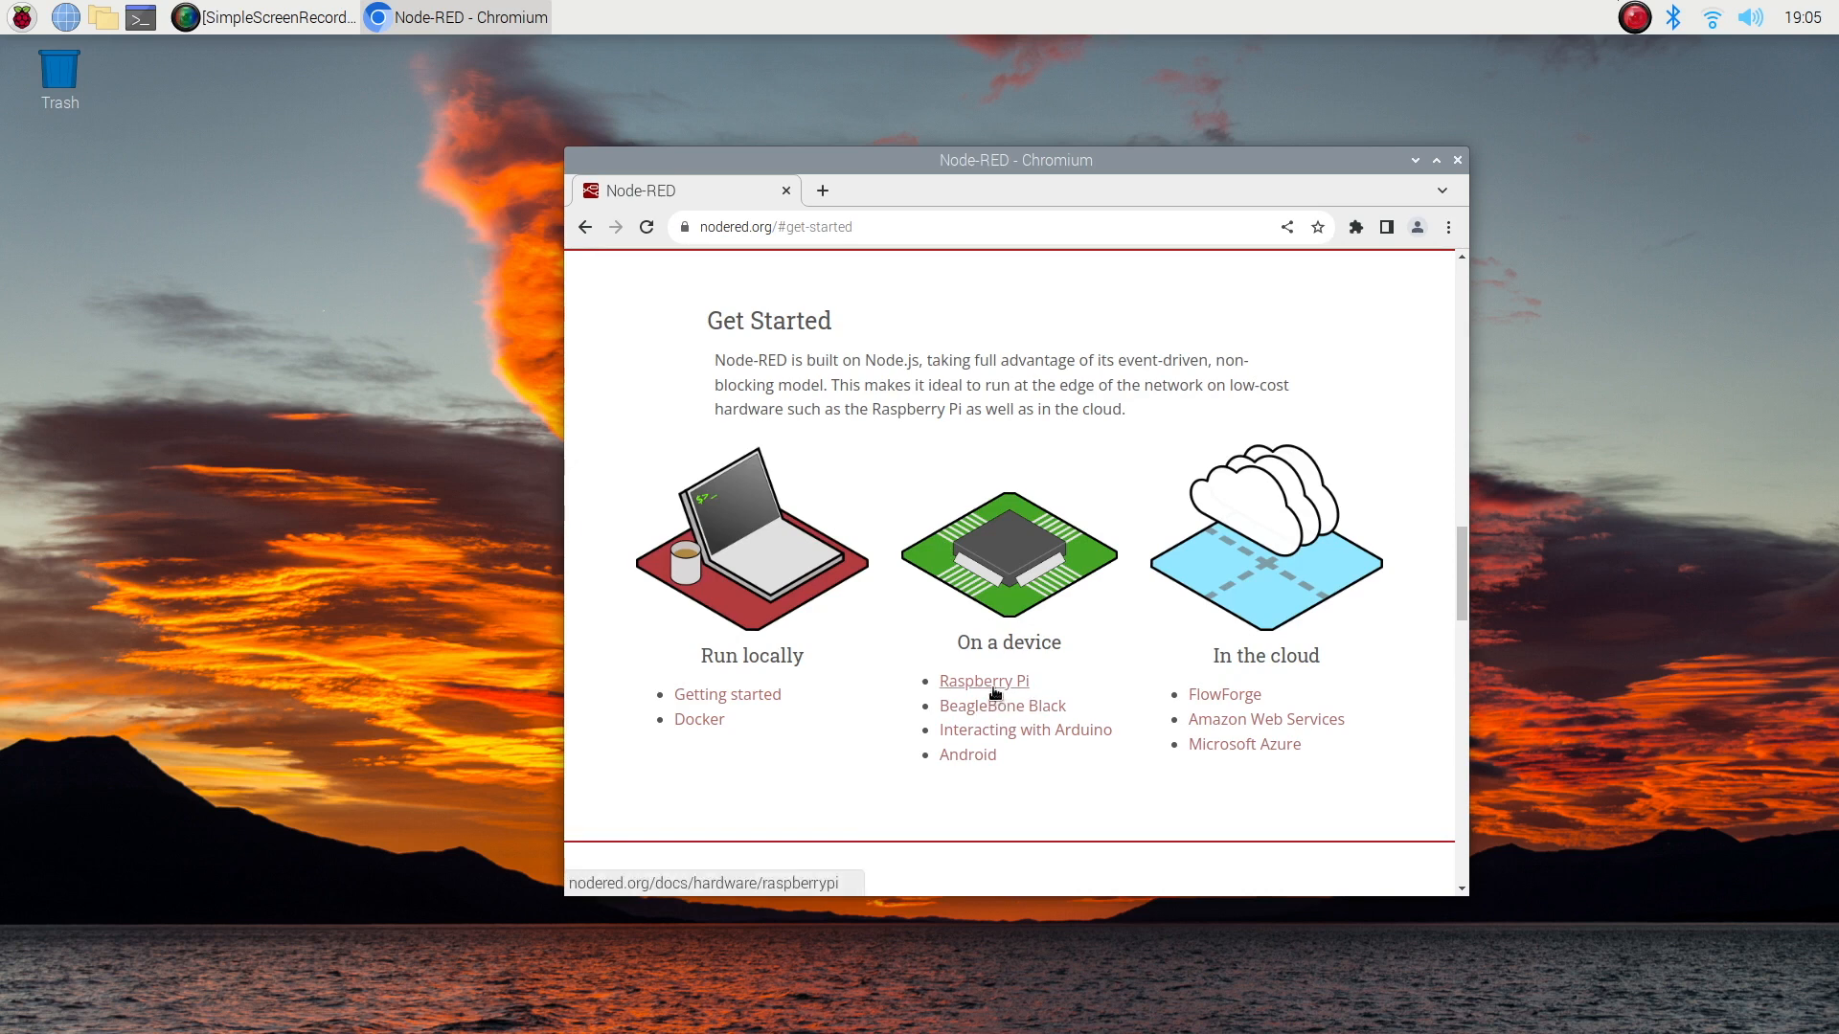
click(983, 680)
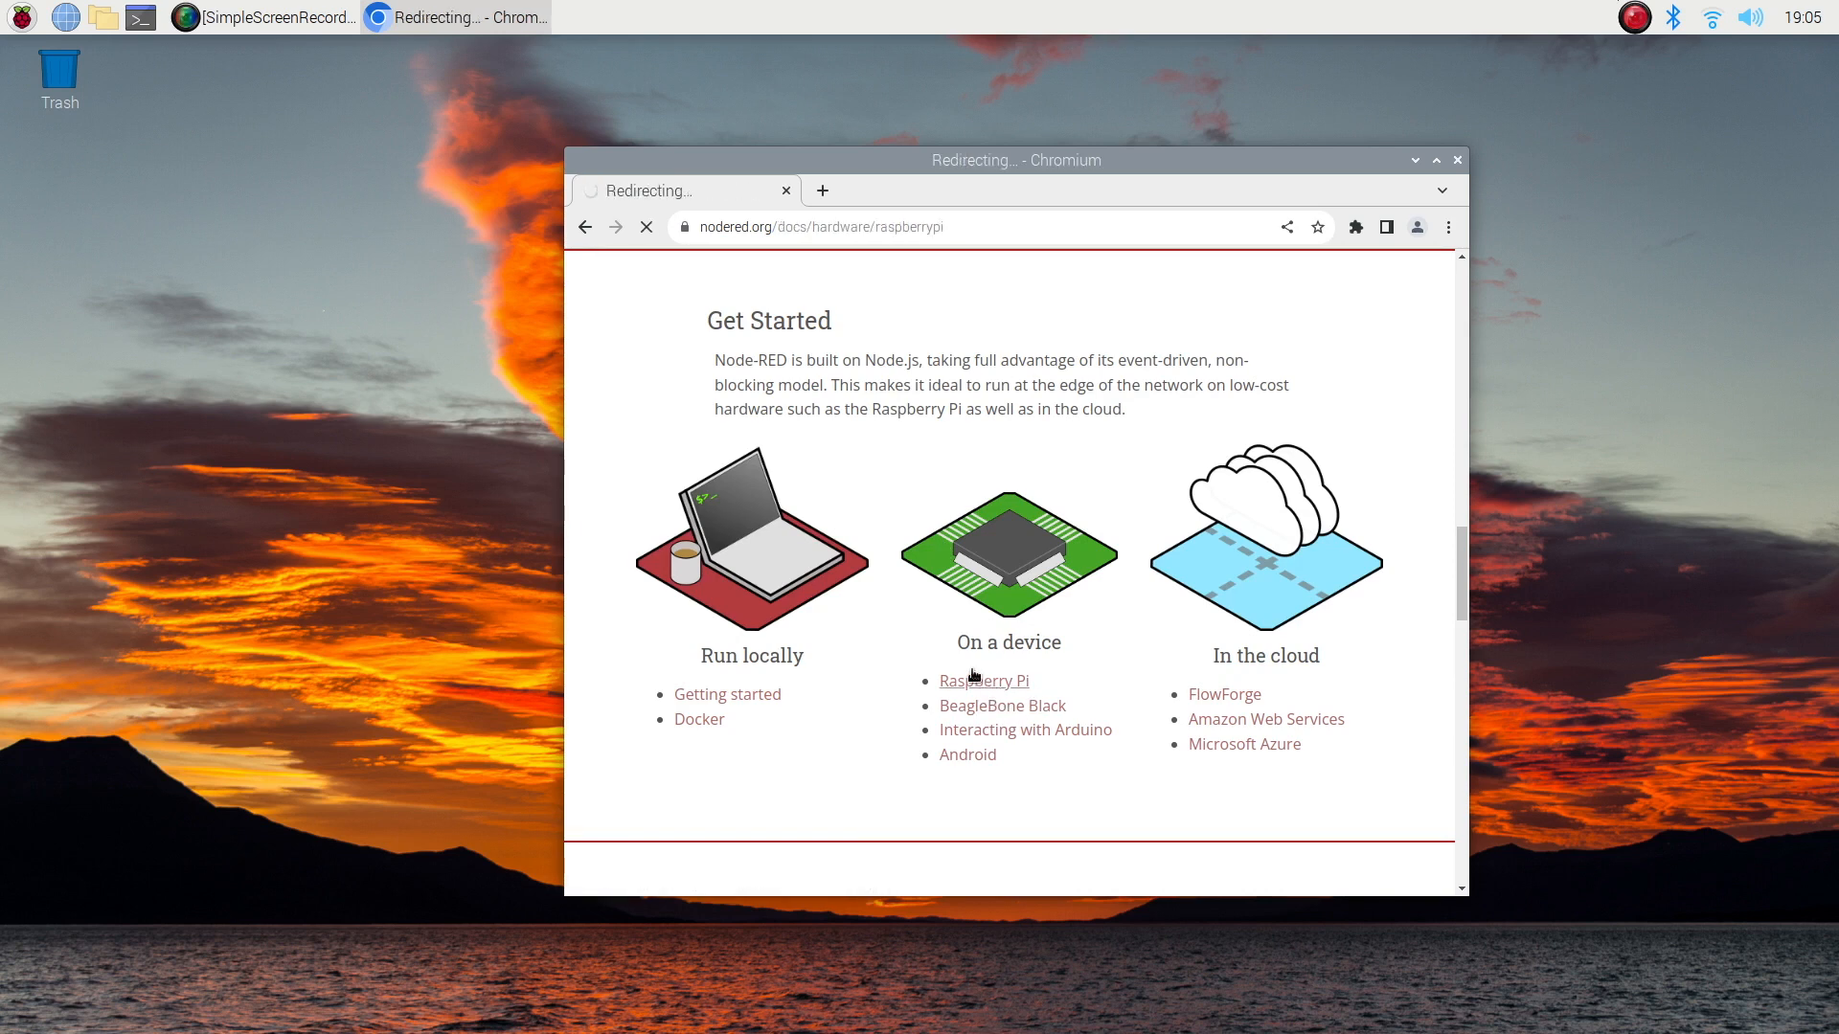
- Select the bash curl install script command on the Raspberry Pi guide and copy it
click(983, 680)
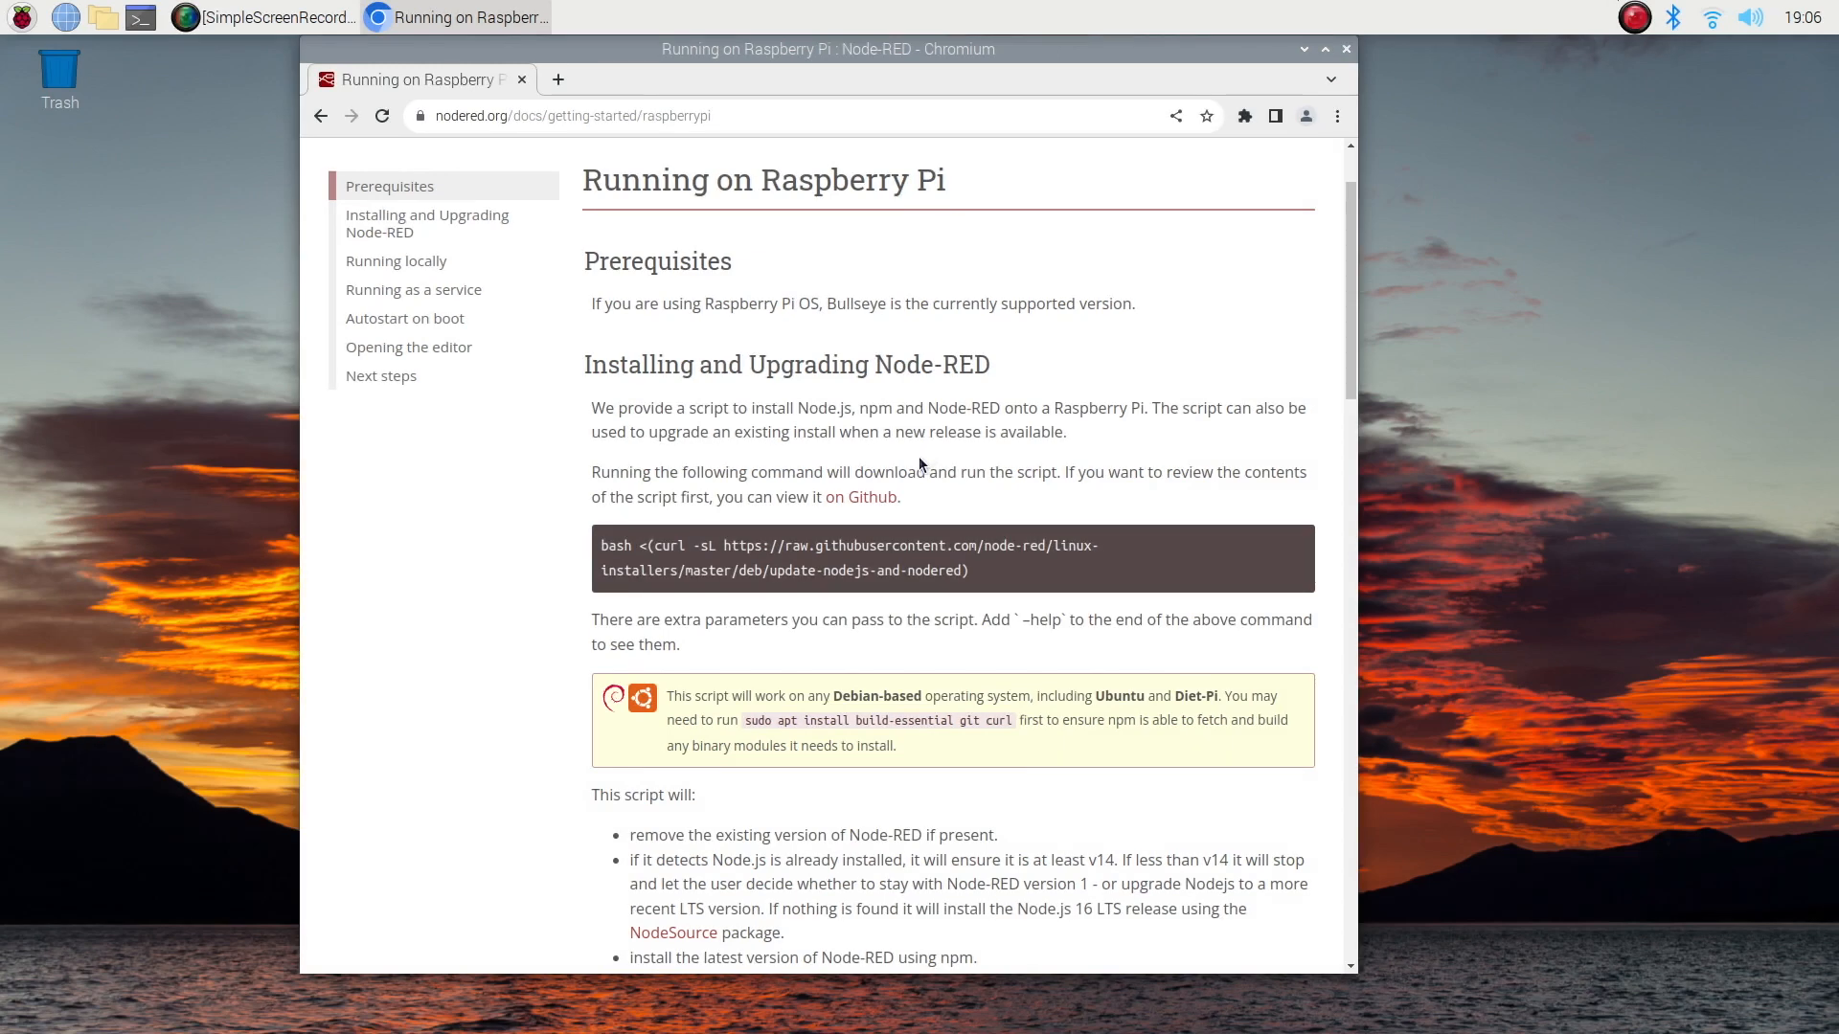
double_click(826, 408)
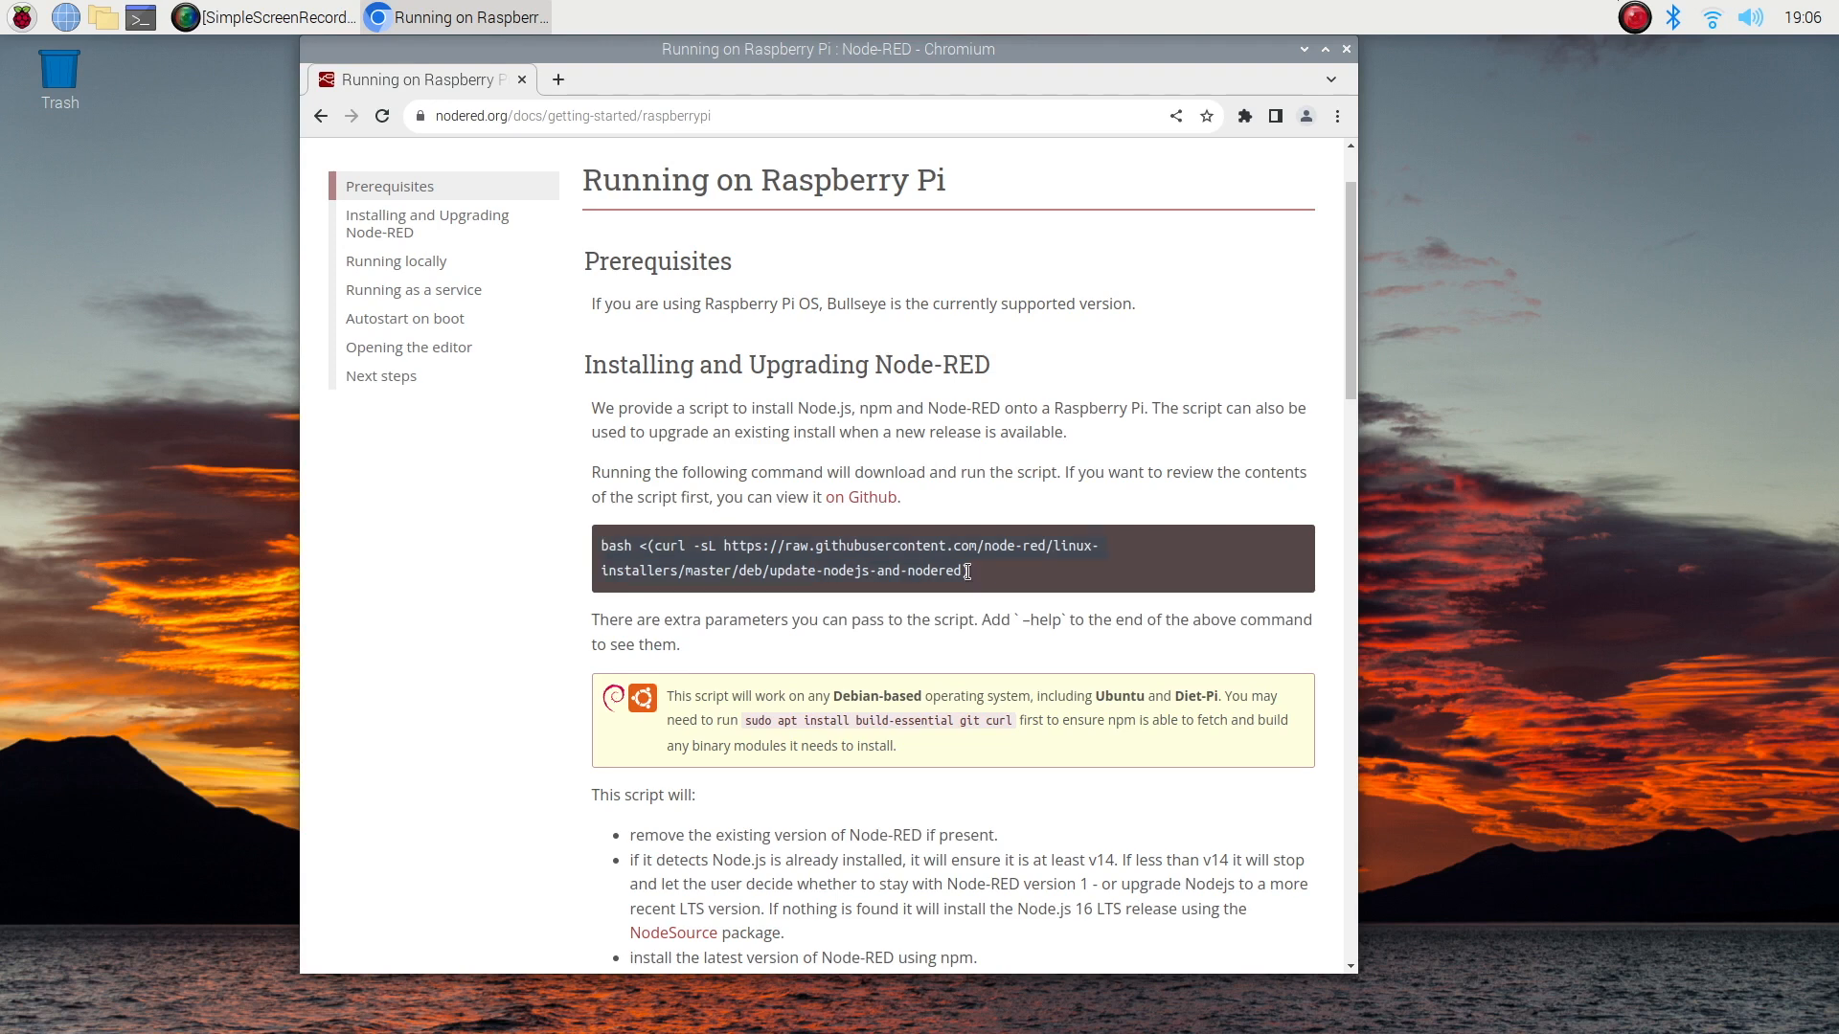
right_click(962, 571)
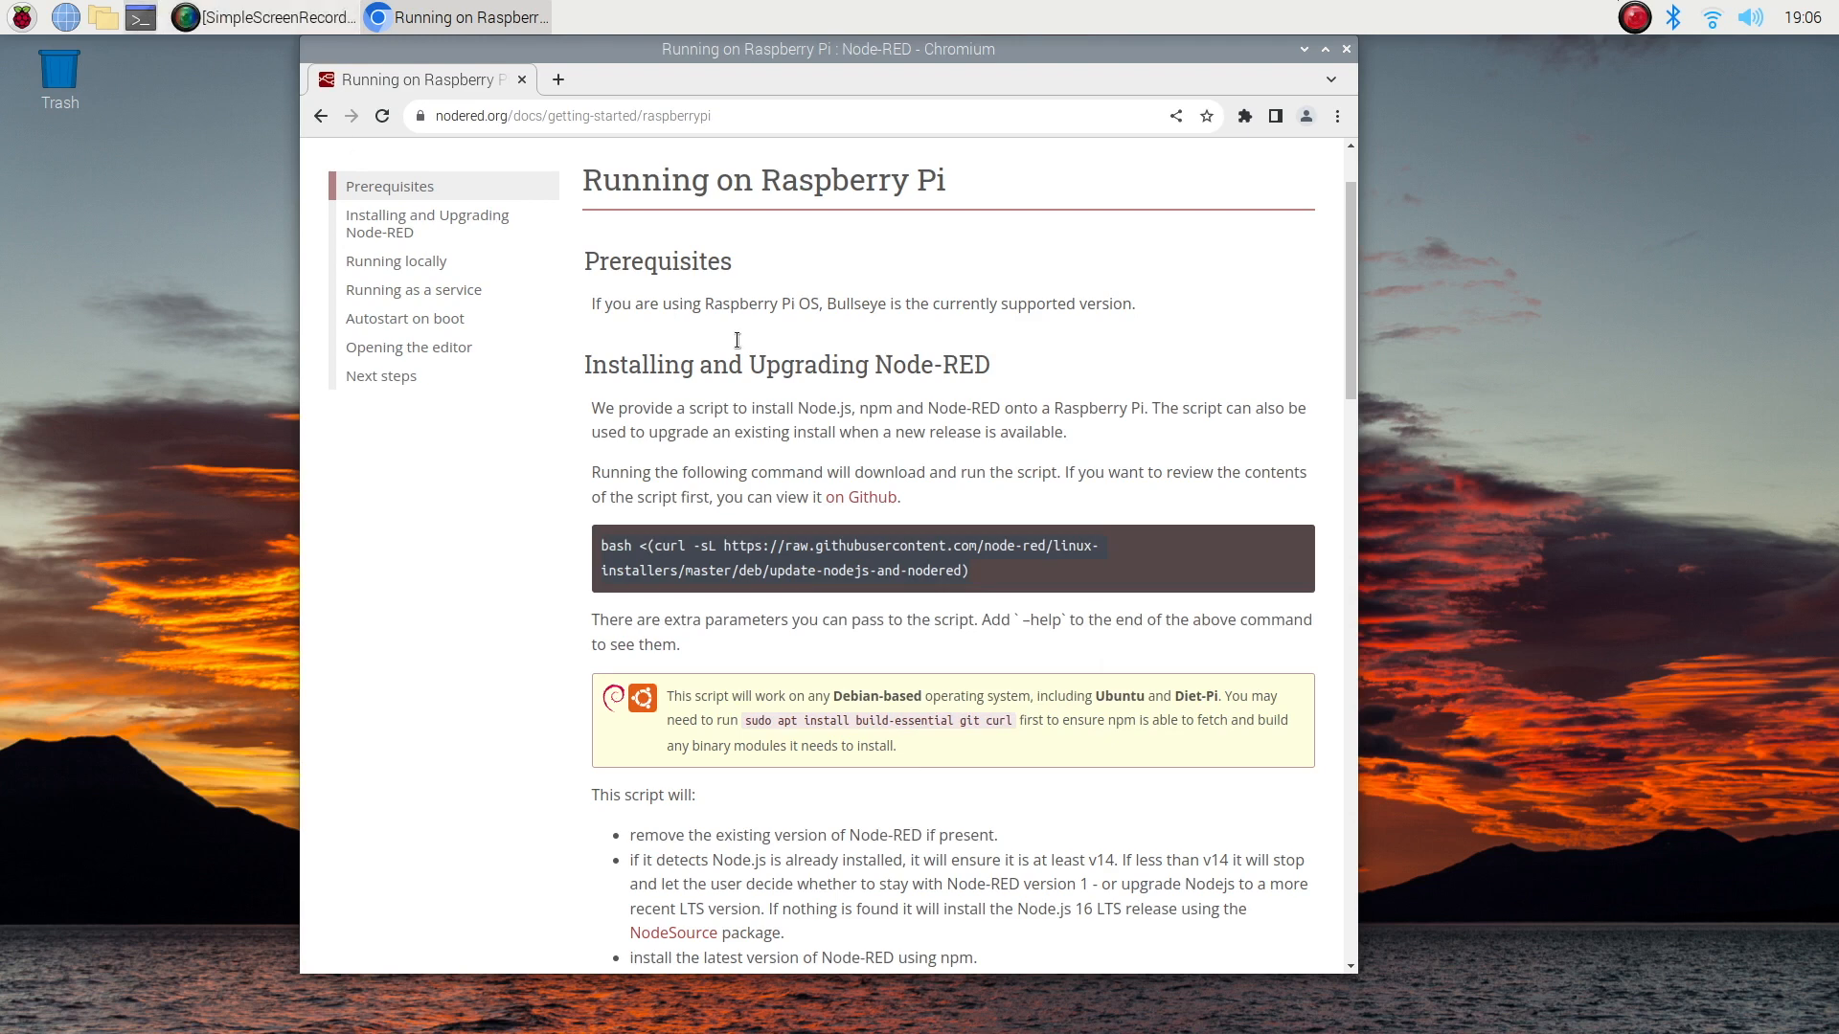
- Run the pasted bash curl Node-RED install script in a terminal and answer y to proceed
click(140, 17)
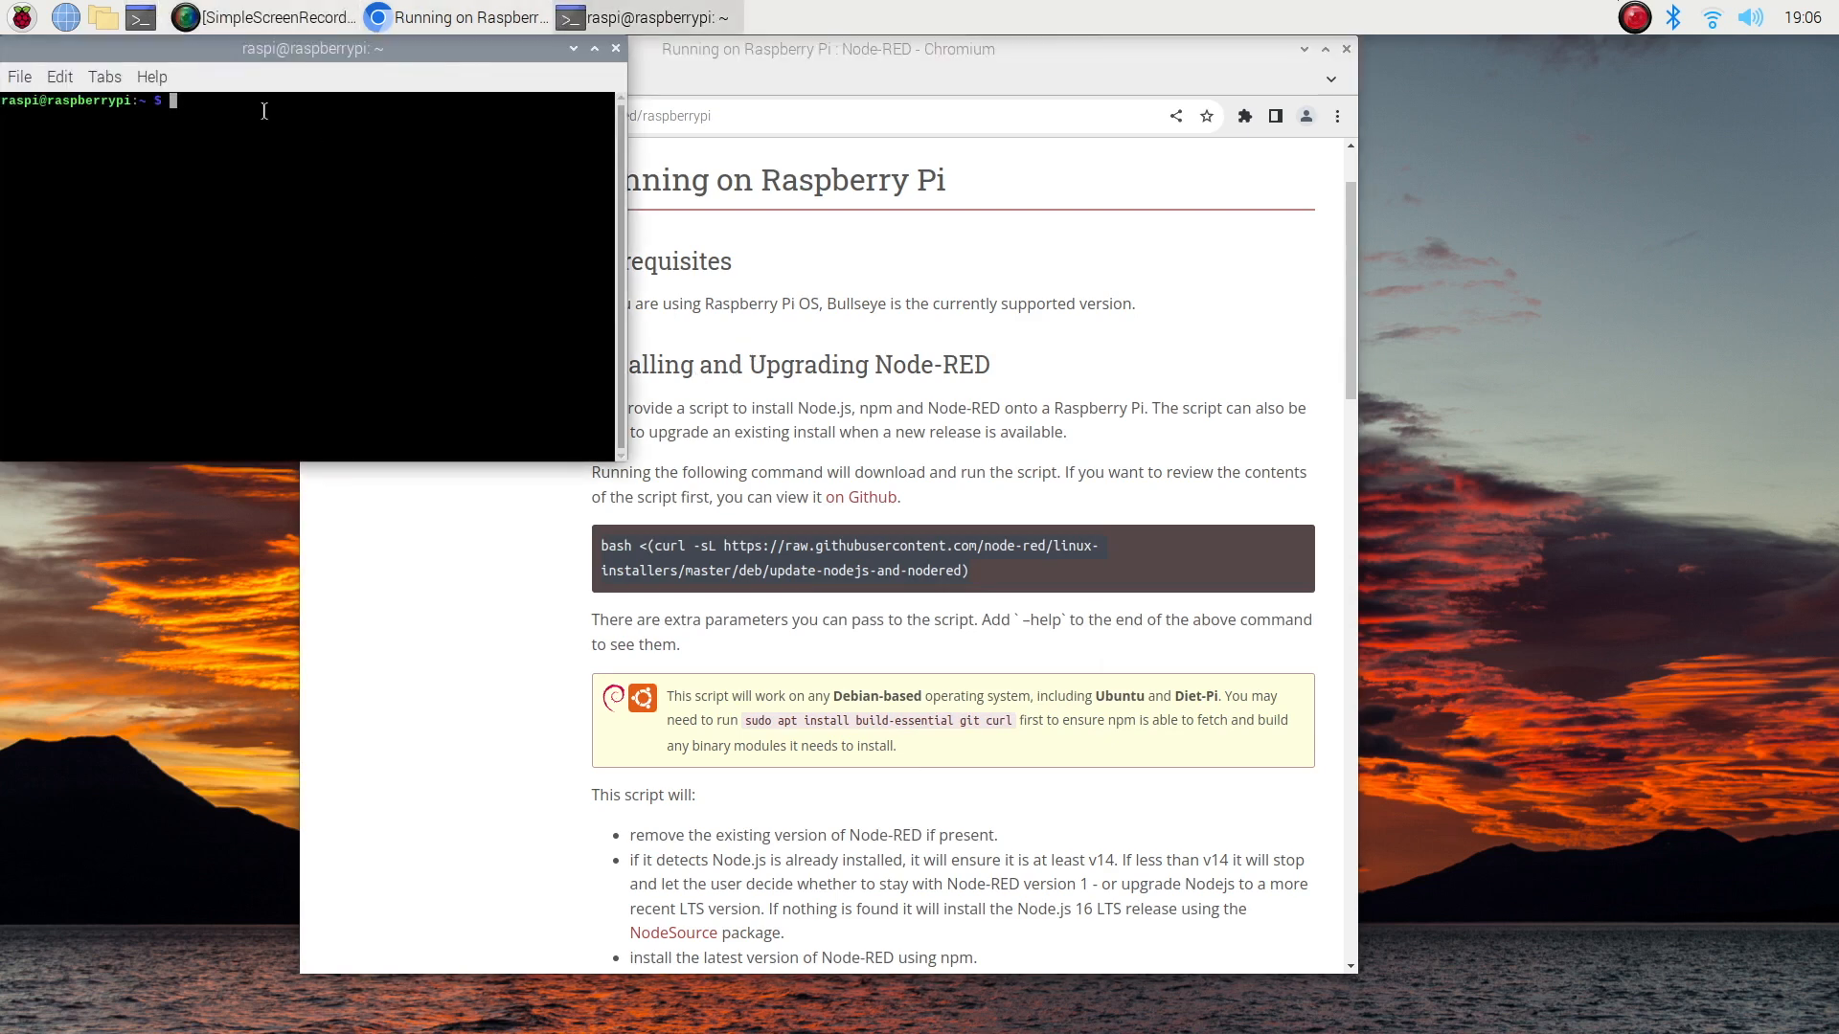
text(bash <(curl -sL https://raw.githubusercontent.com/node-red/linux-installers/master/deb/update-nodejs-and-nodered))
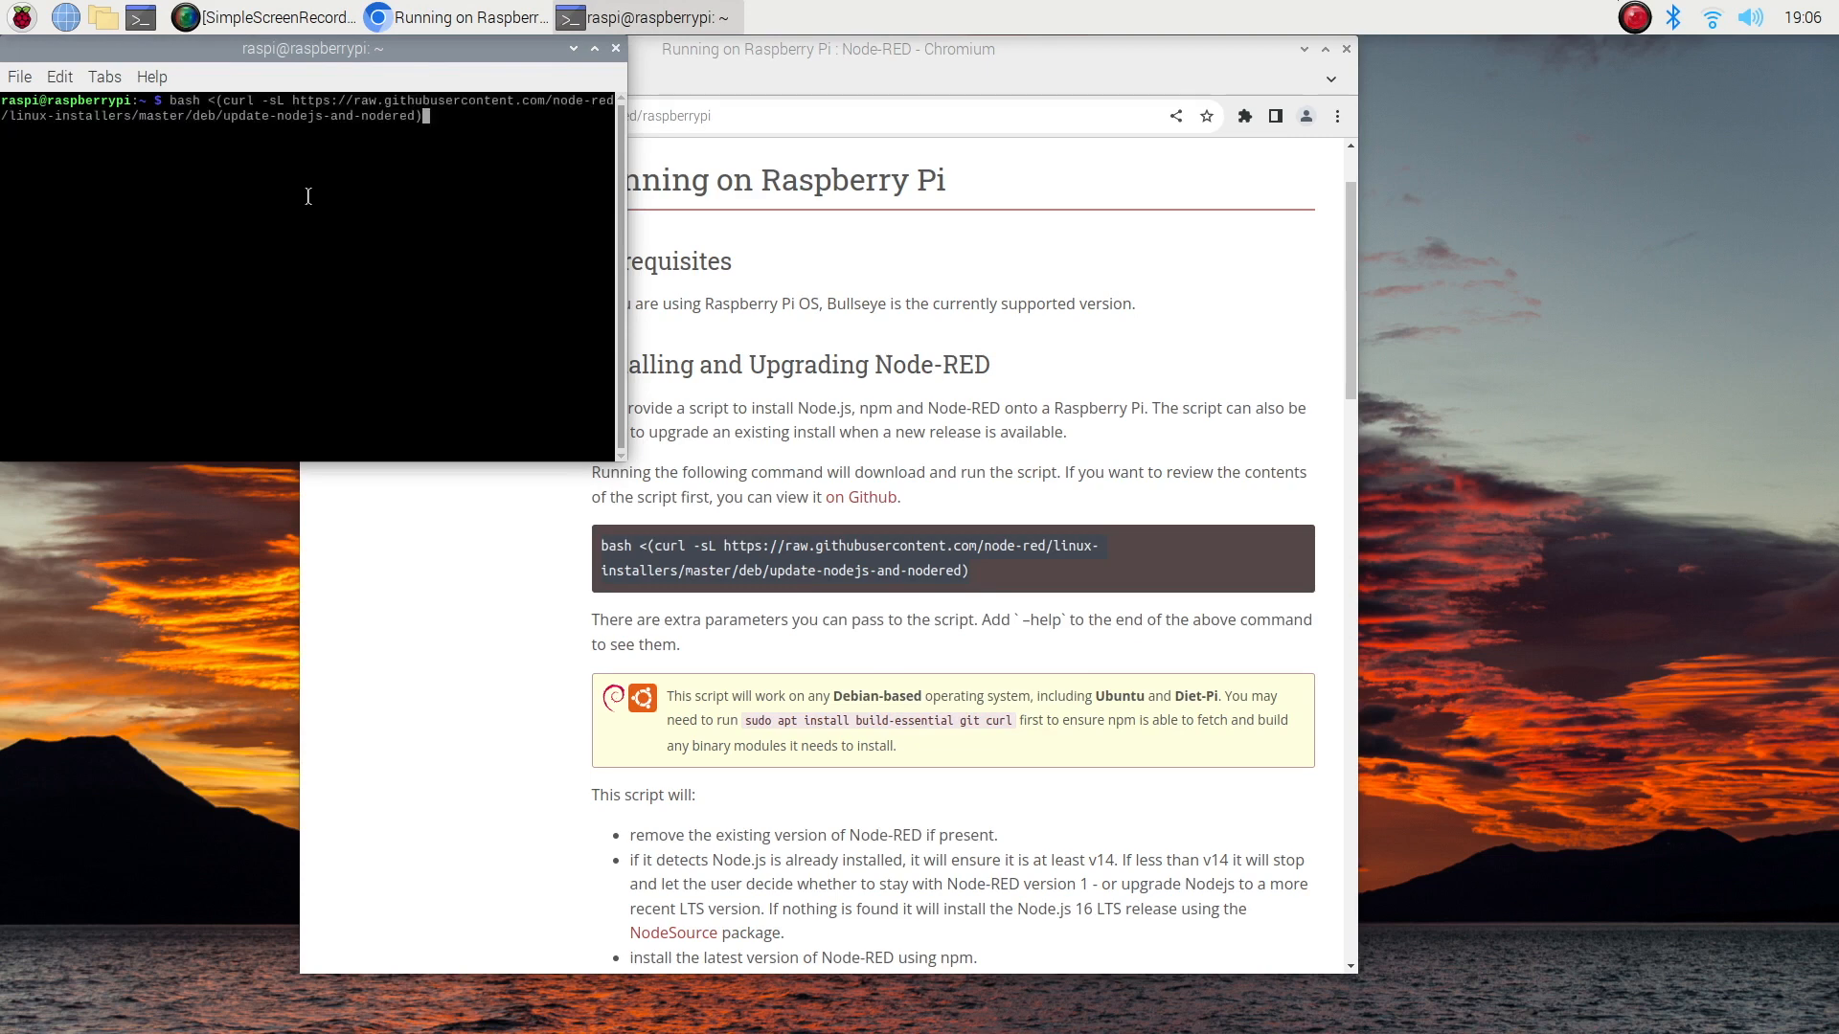
key(Return)
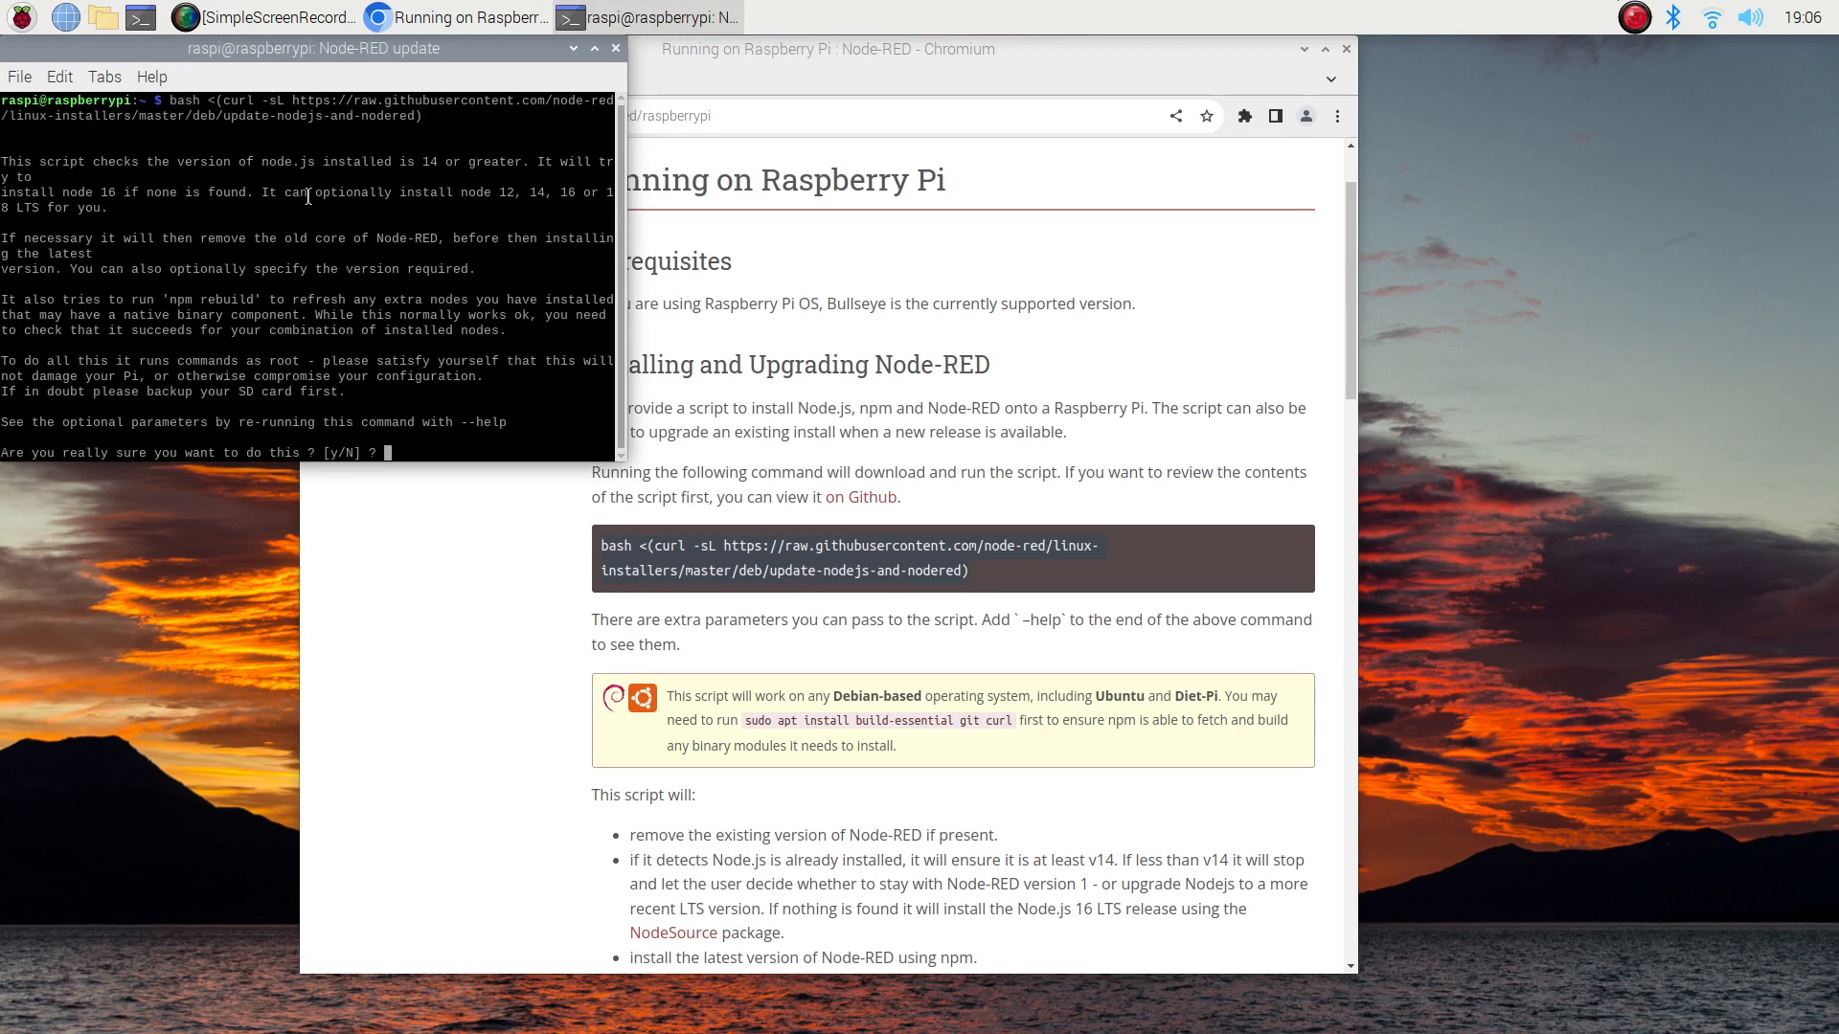
text(y)
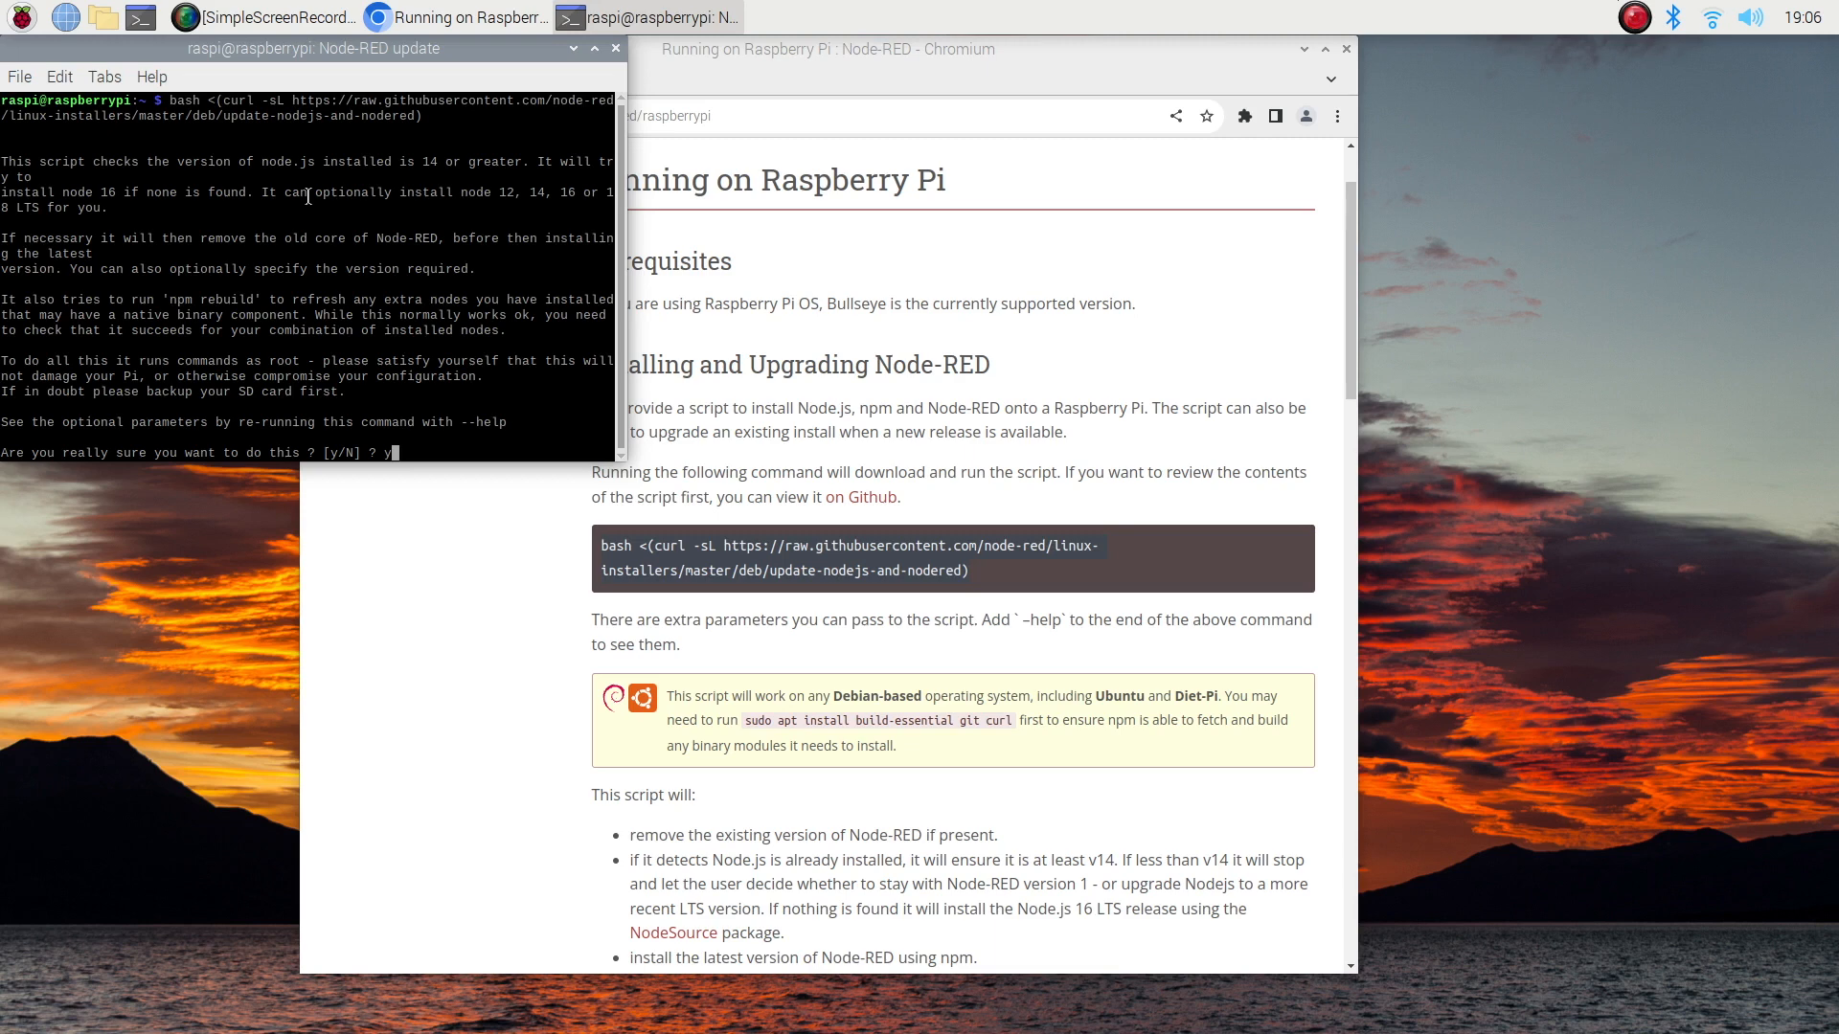
key(Return)
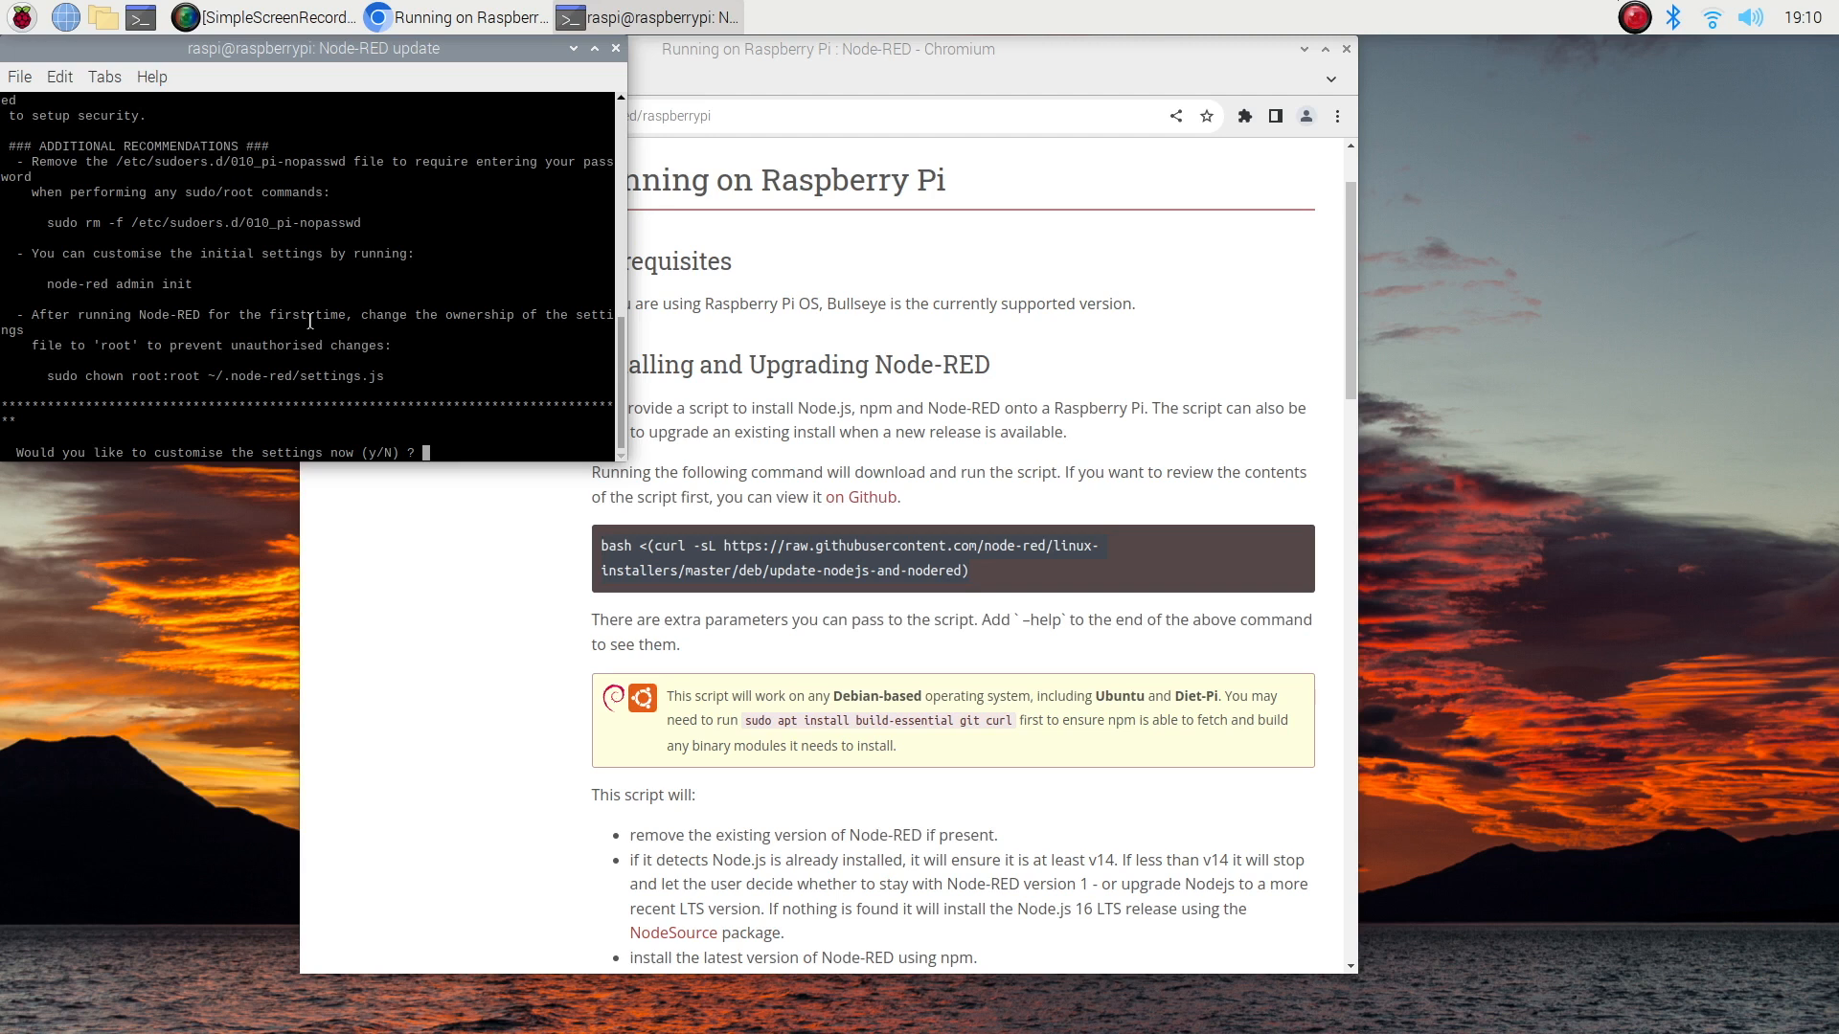
- Answer y to customise settings, keep the default settings file, decline user security and Projects
text(y)
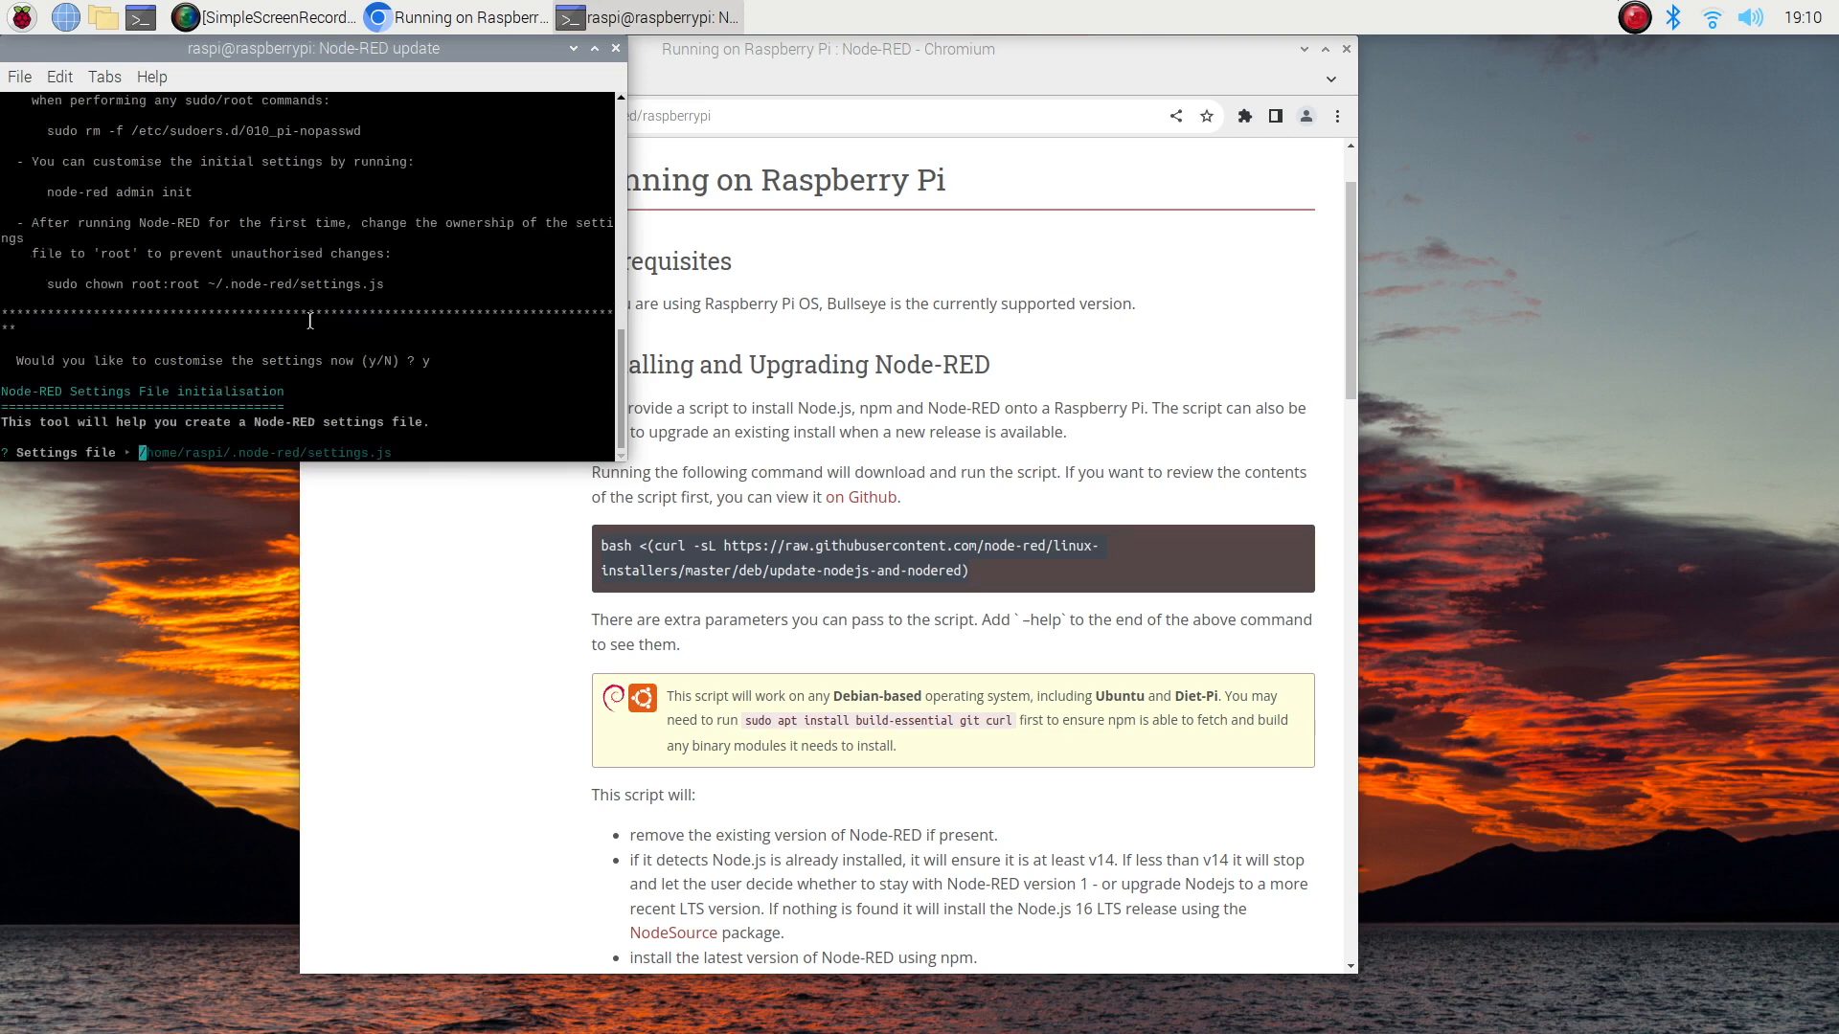
key(Return)
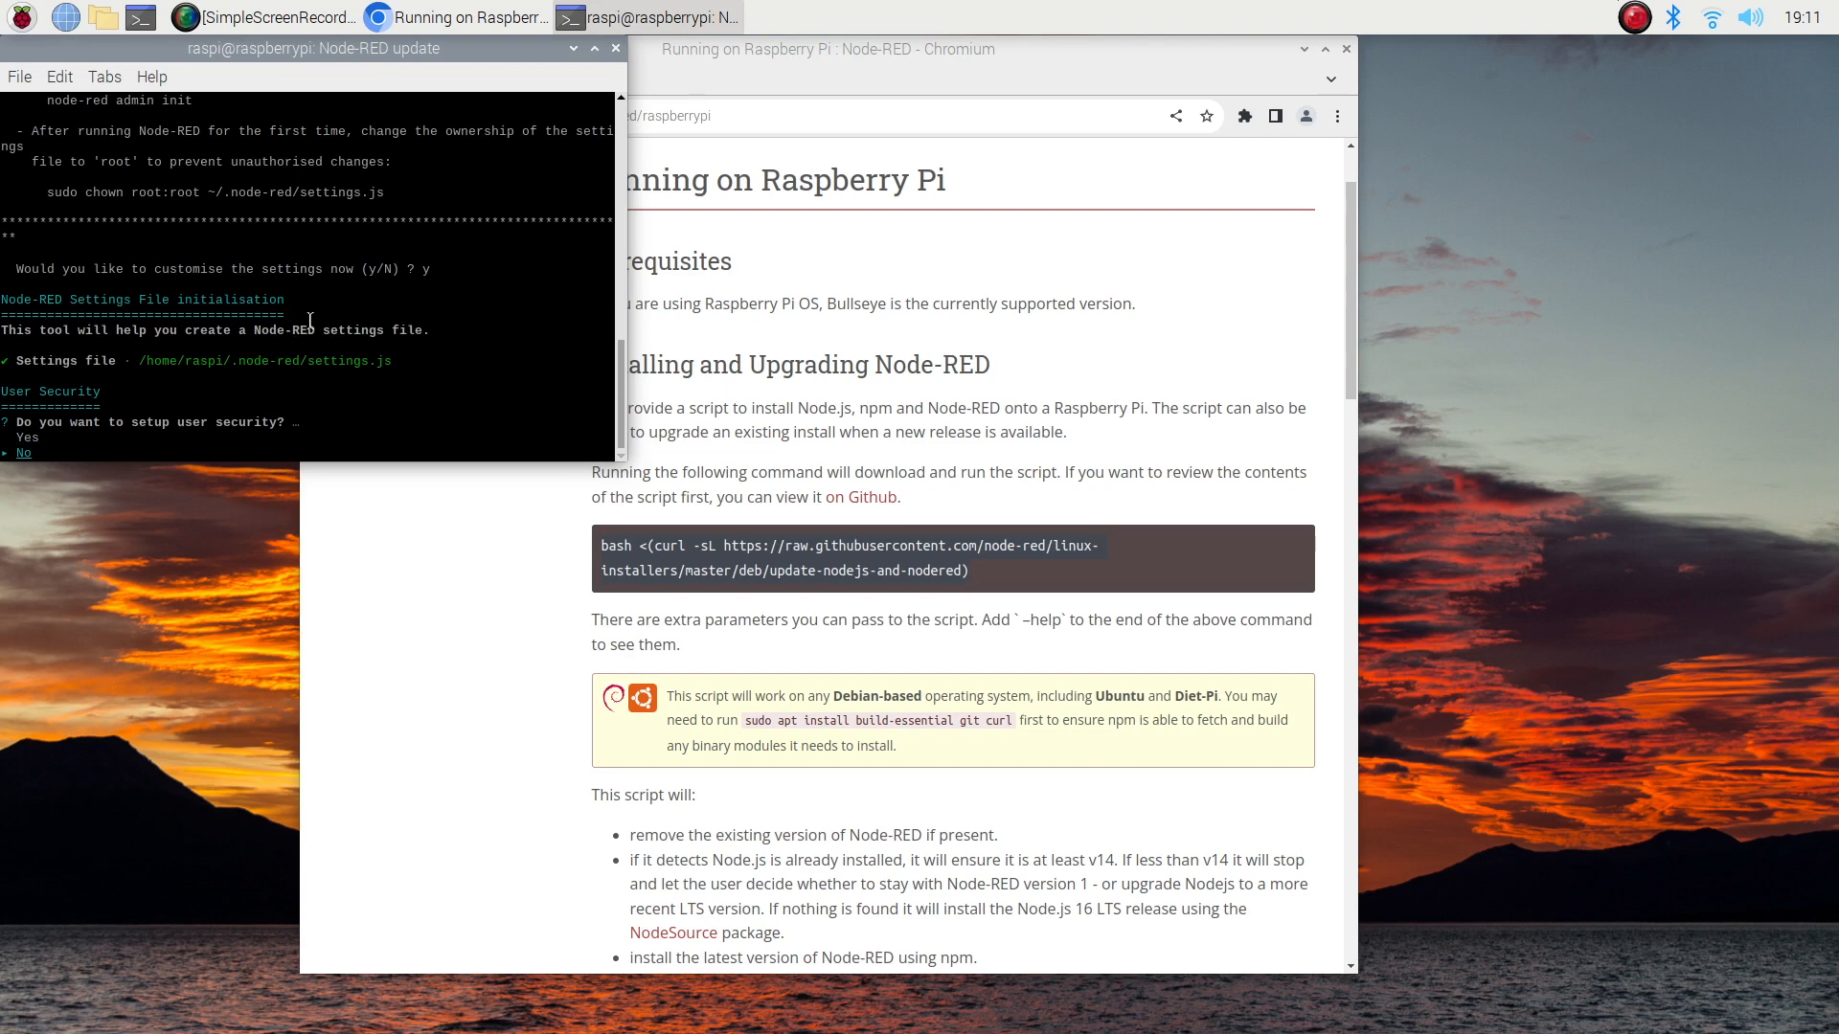
key(Return)
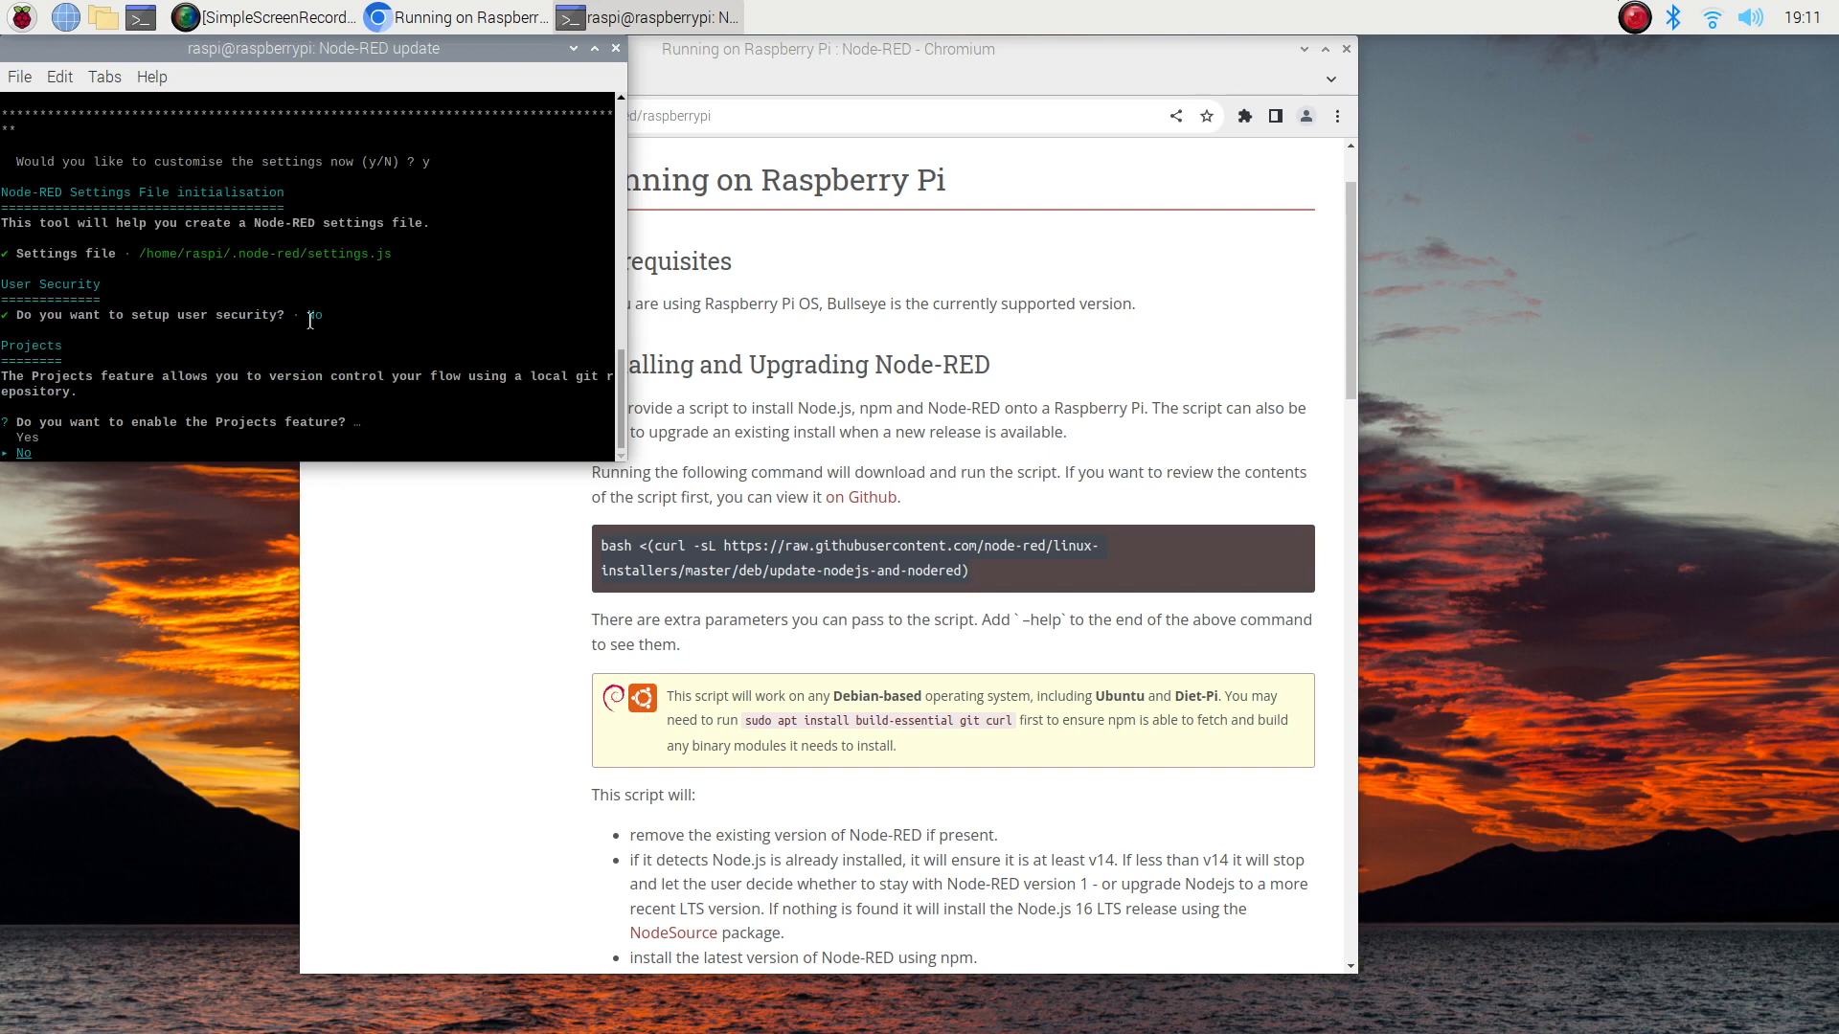
key(Return)
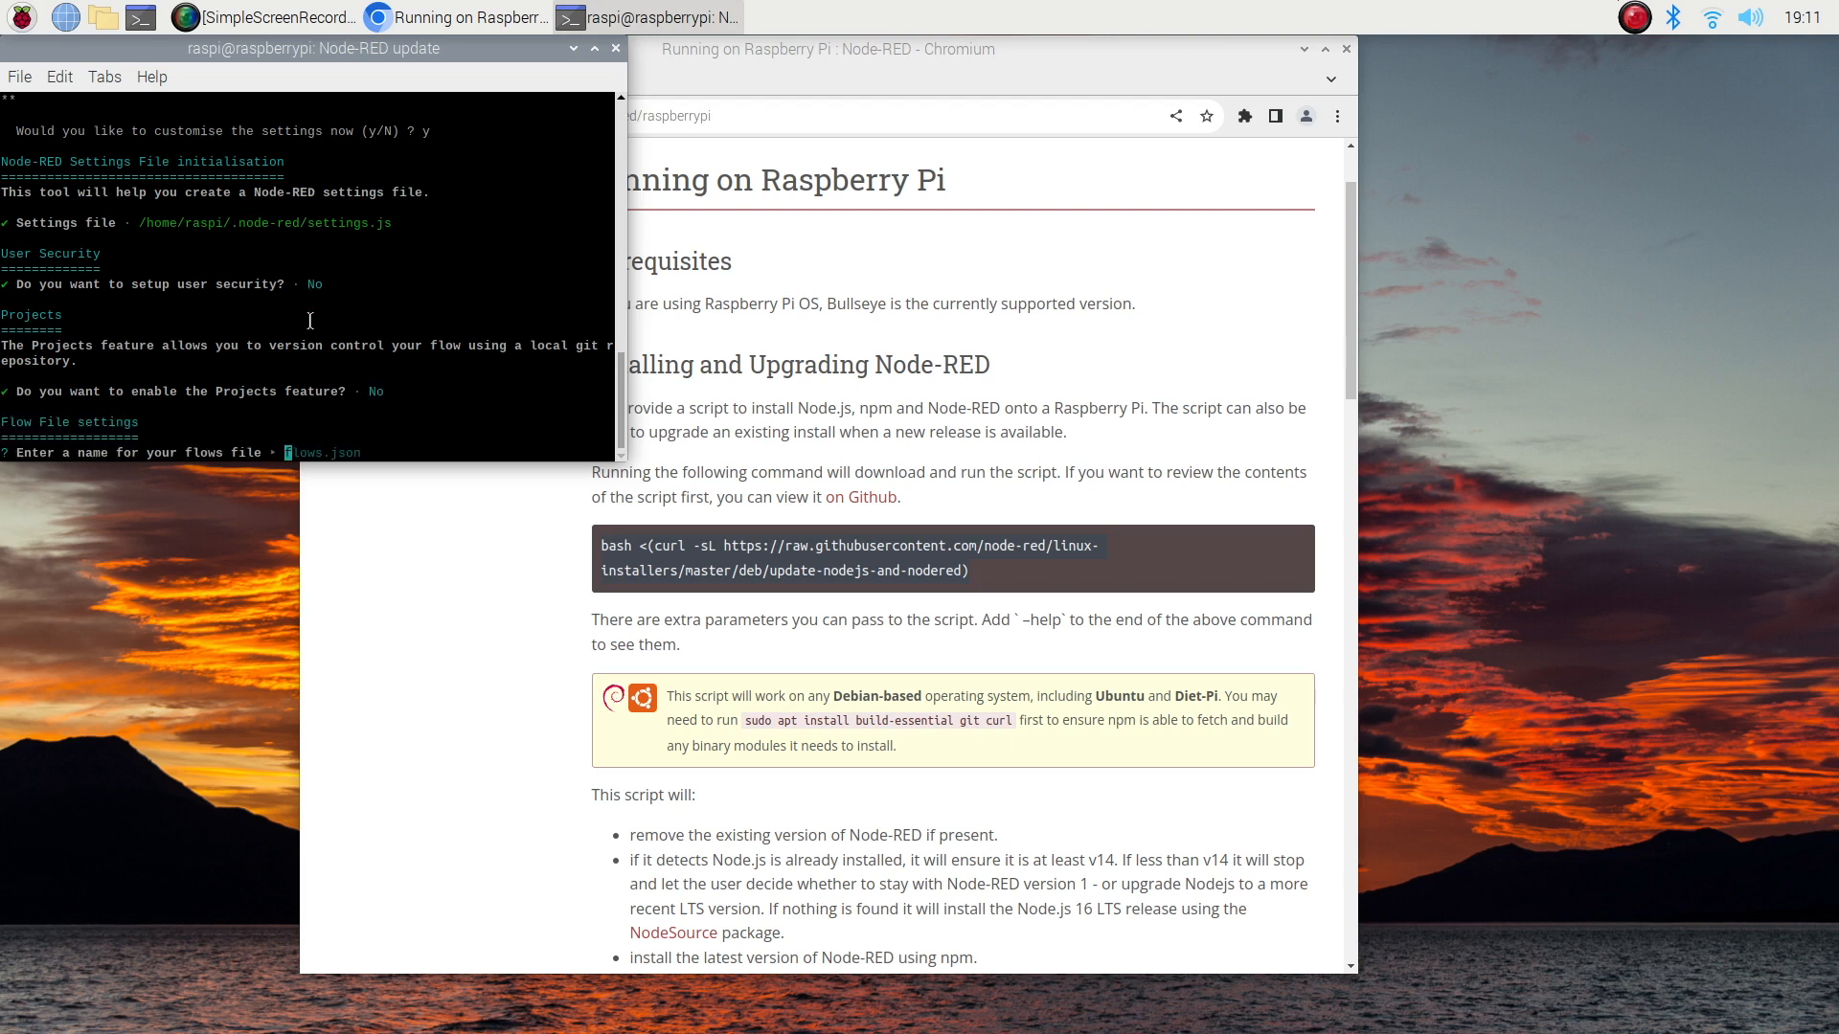
- Keep flows.json and the default theme, and allow Function nodes to load external modules
key(Return)
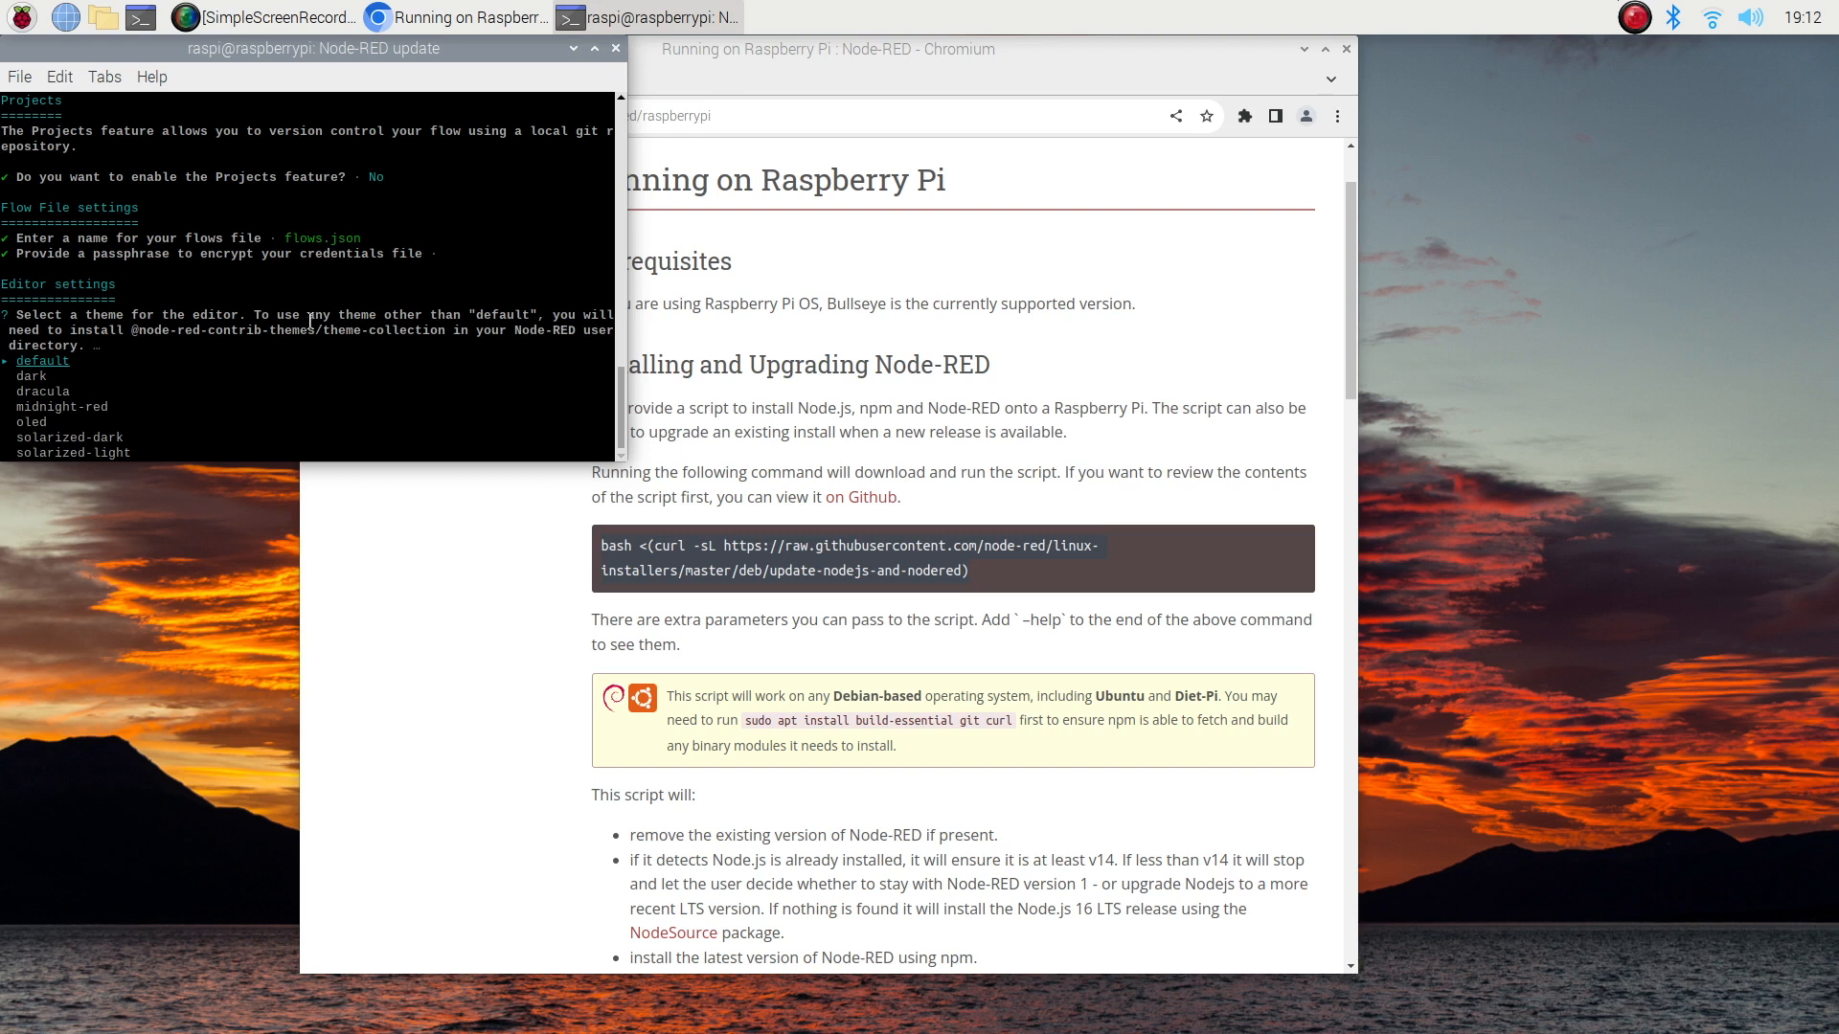
key(Return)
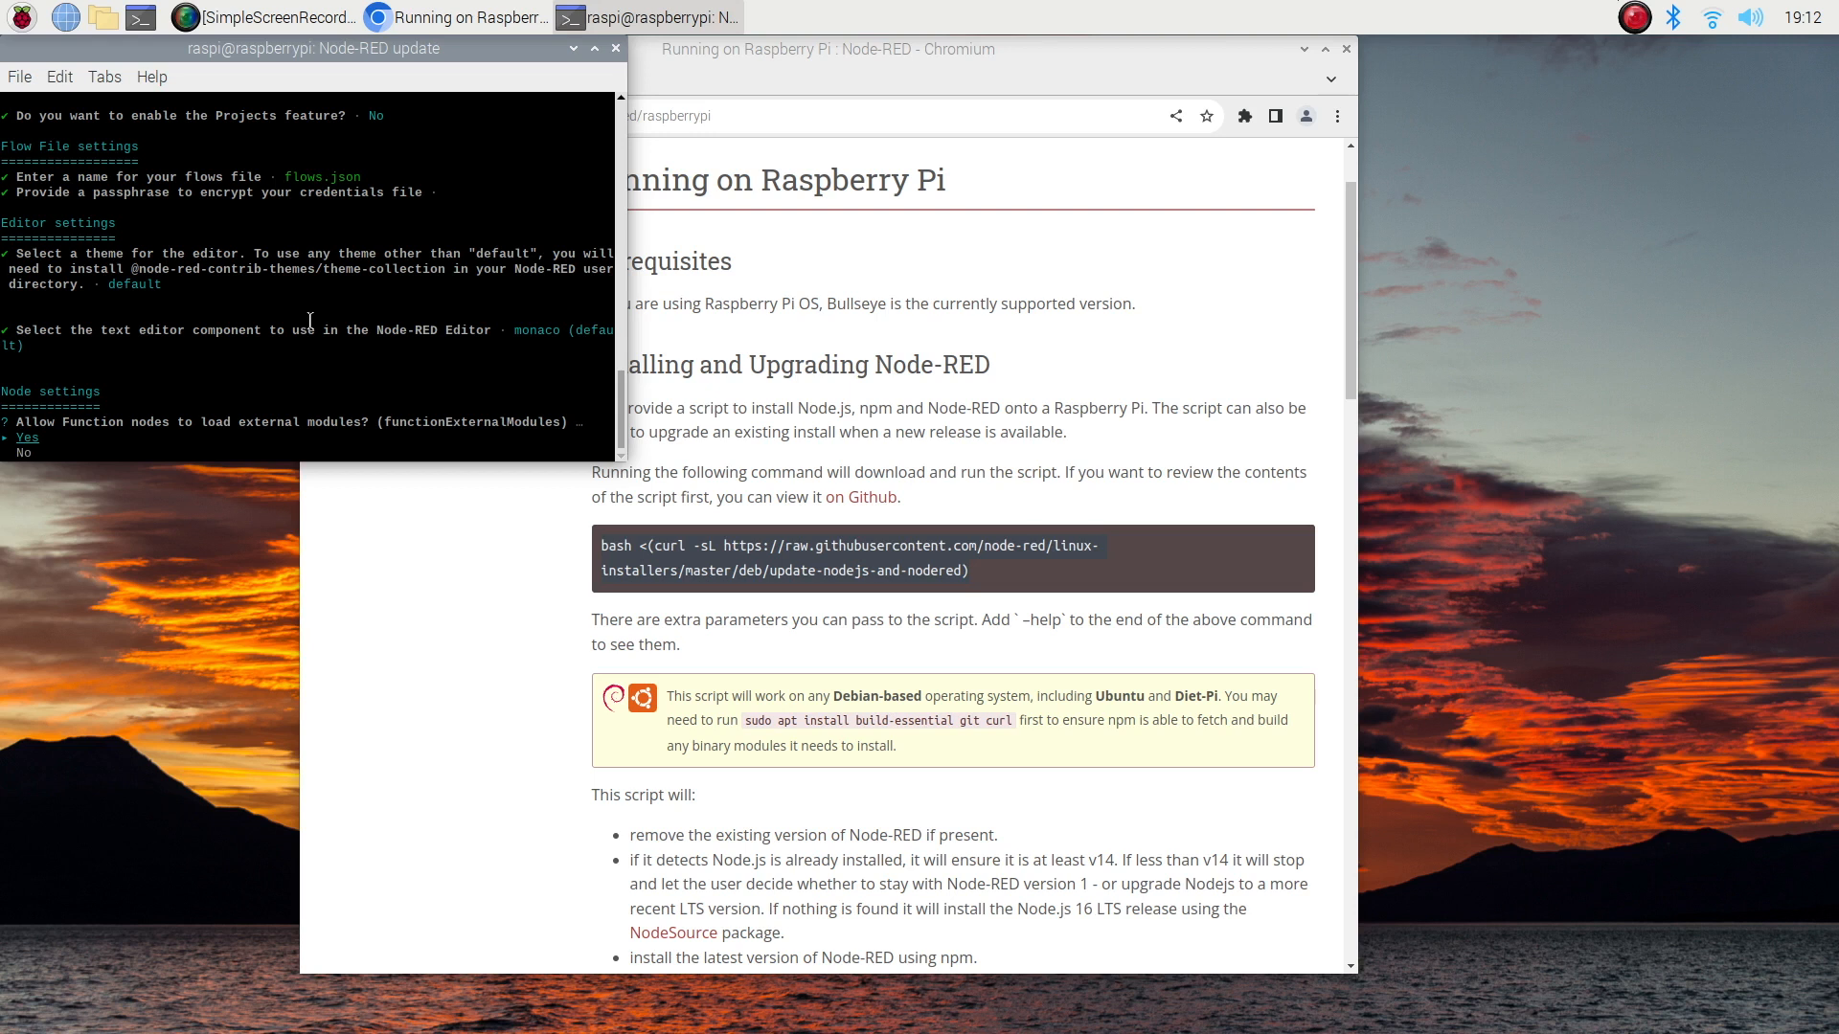
key(Return)
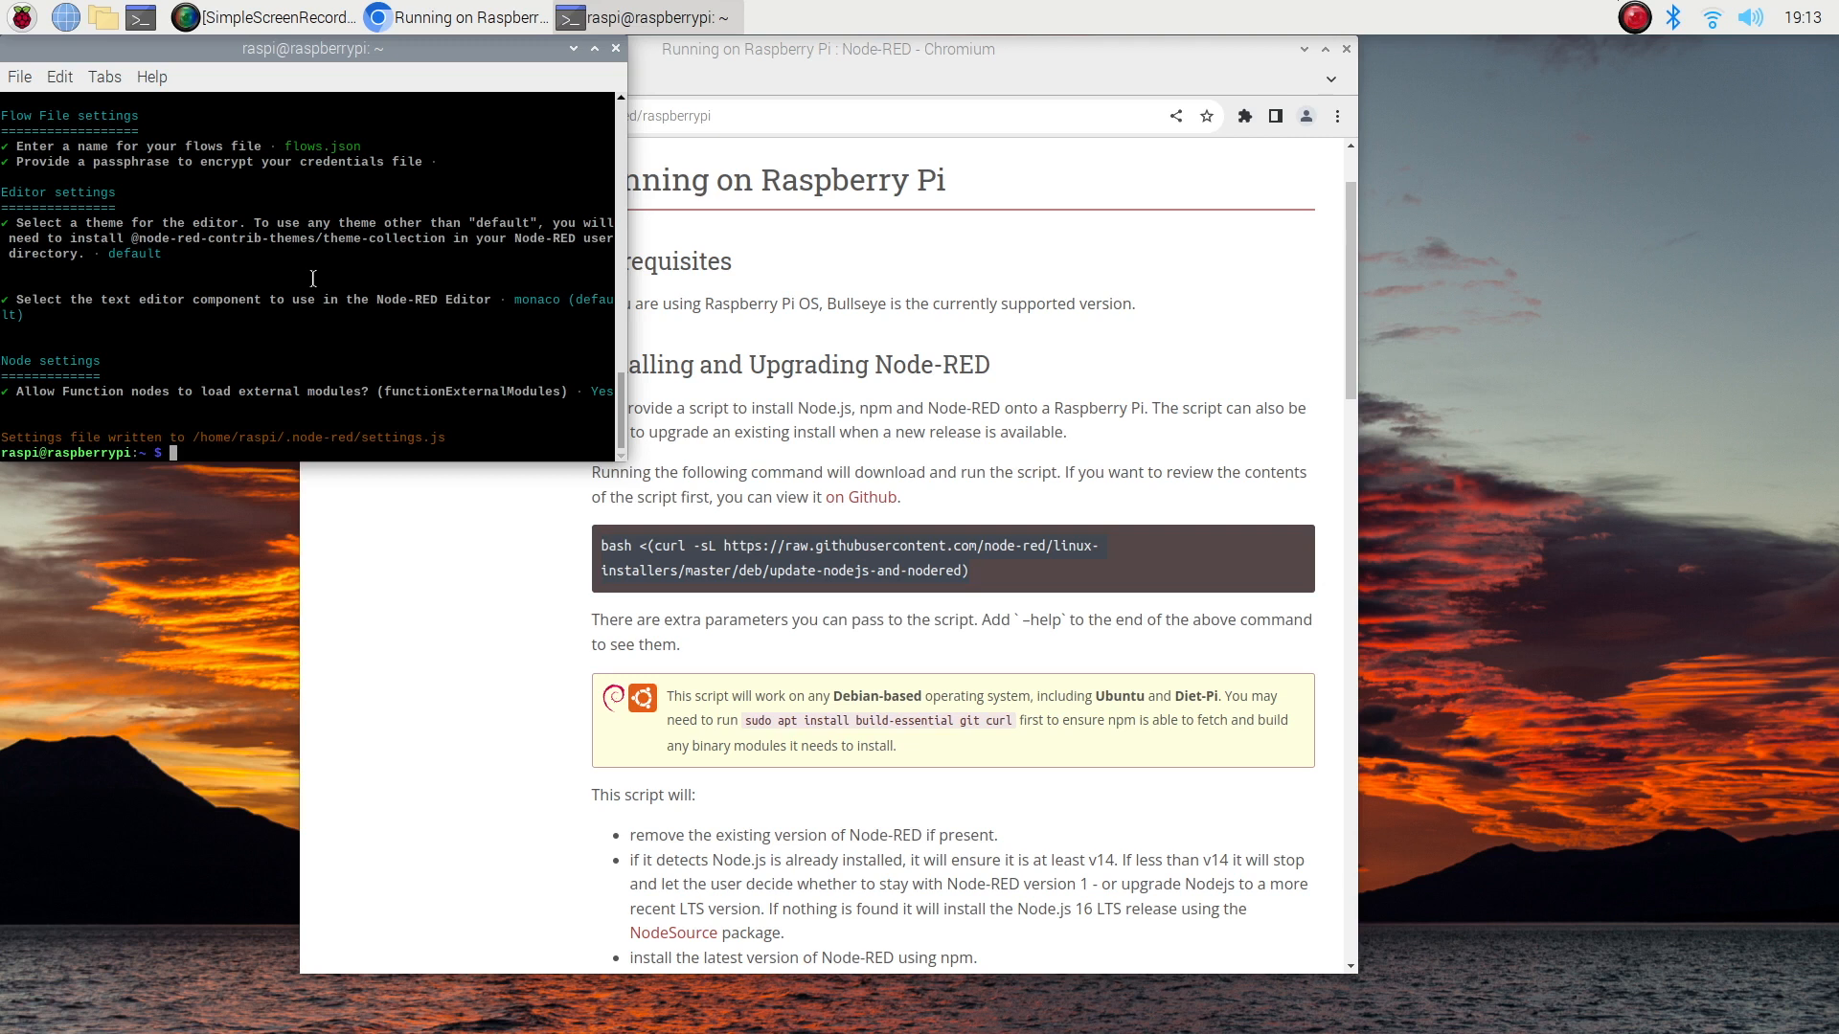
mouse_move(233, 327)
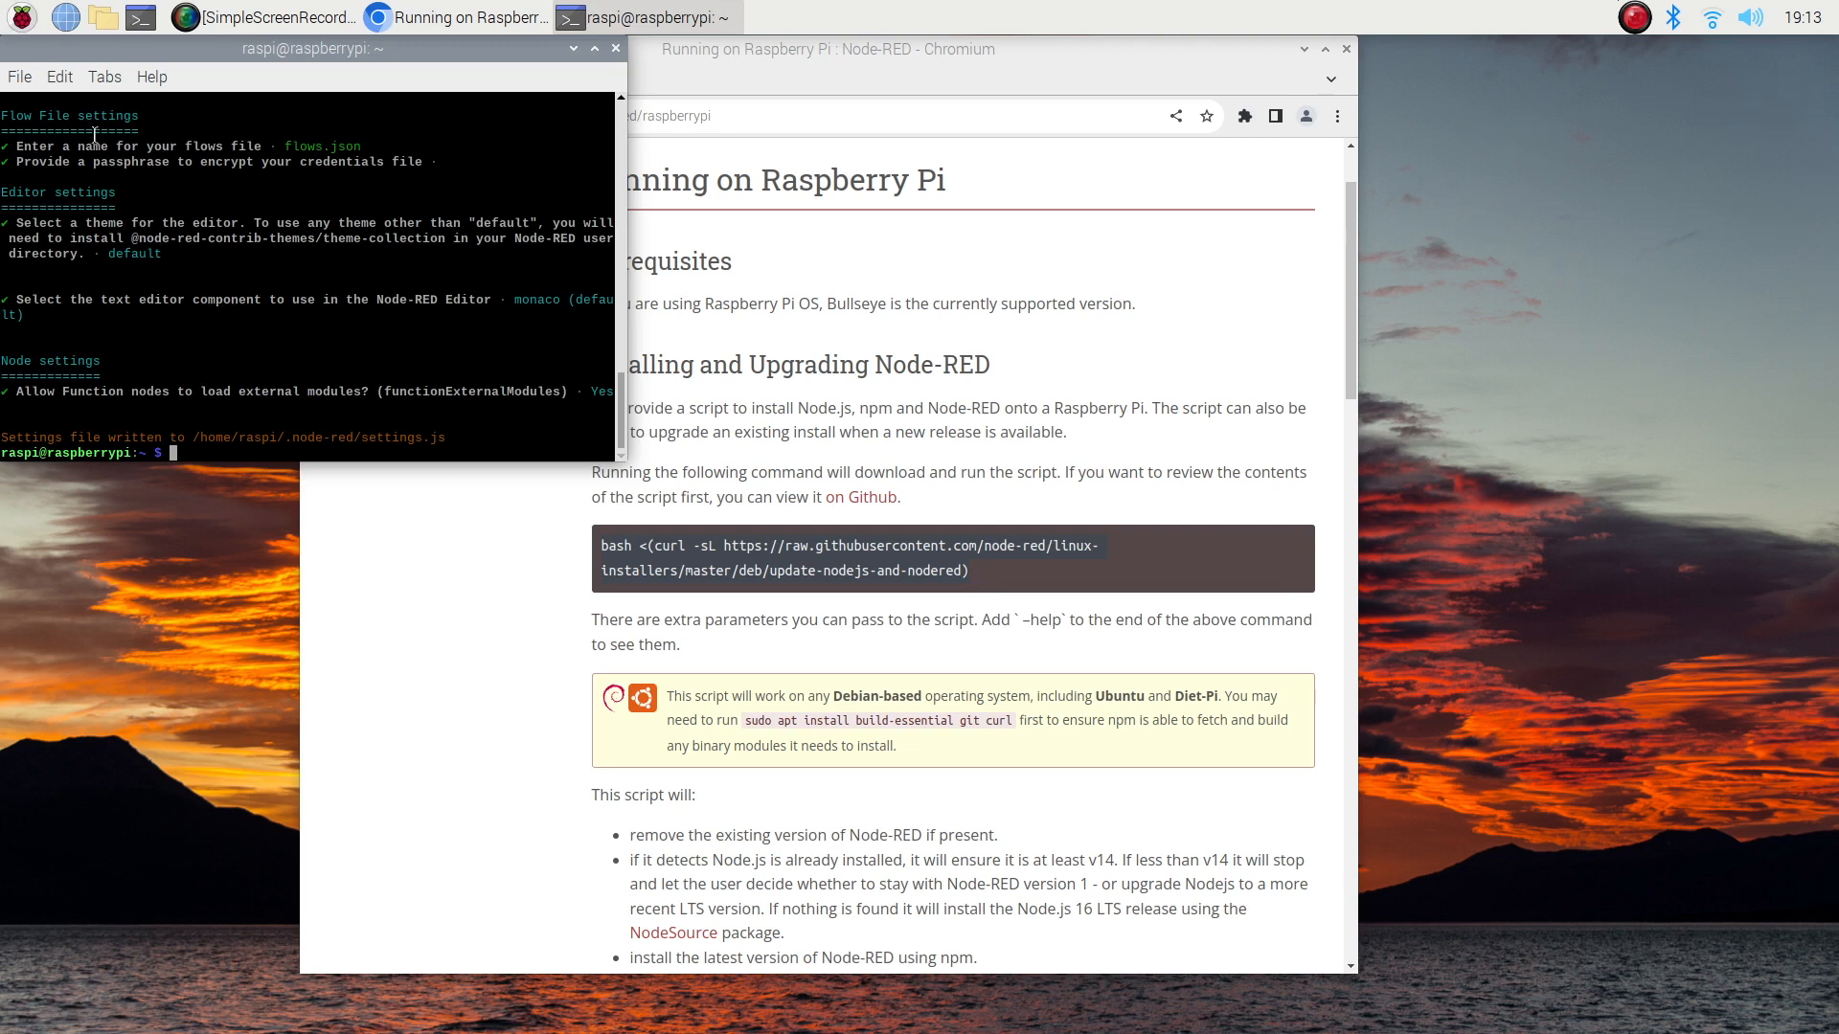
- Launch Node-RED from the Programming submenu of the Raspberry Pi application menu
click(17, 17)
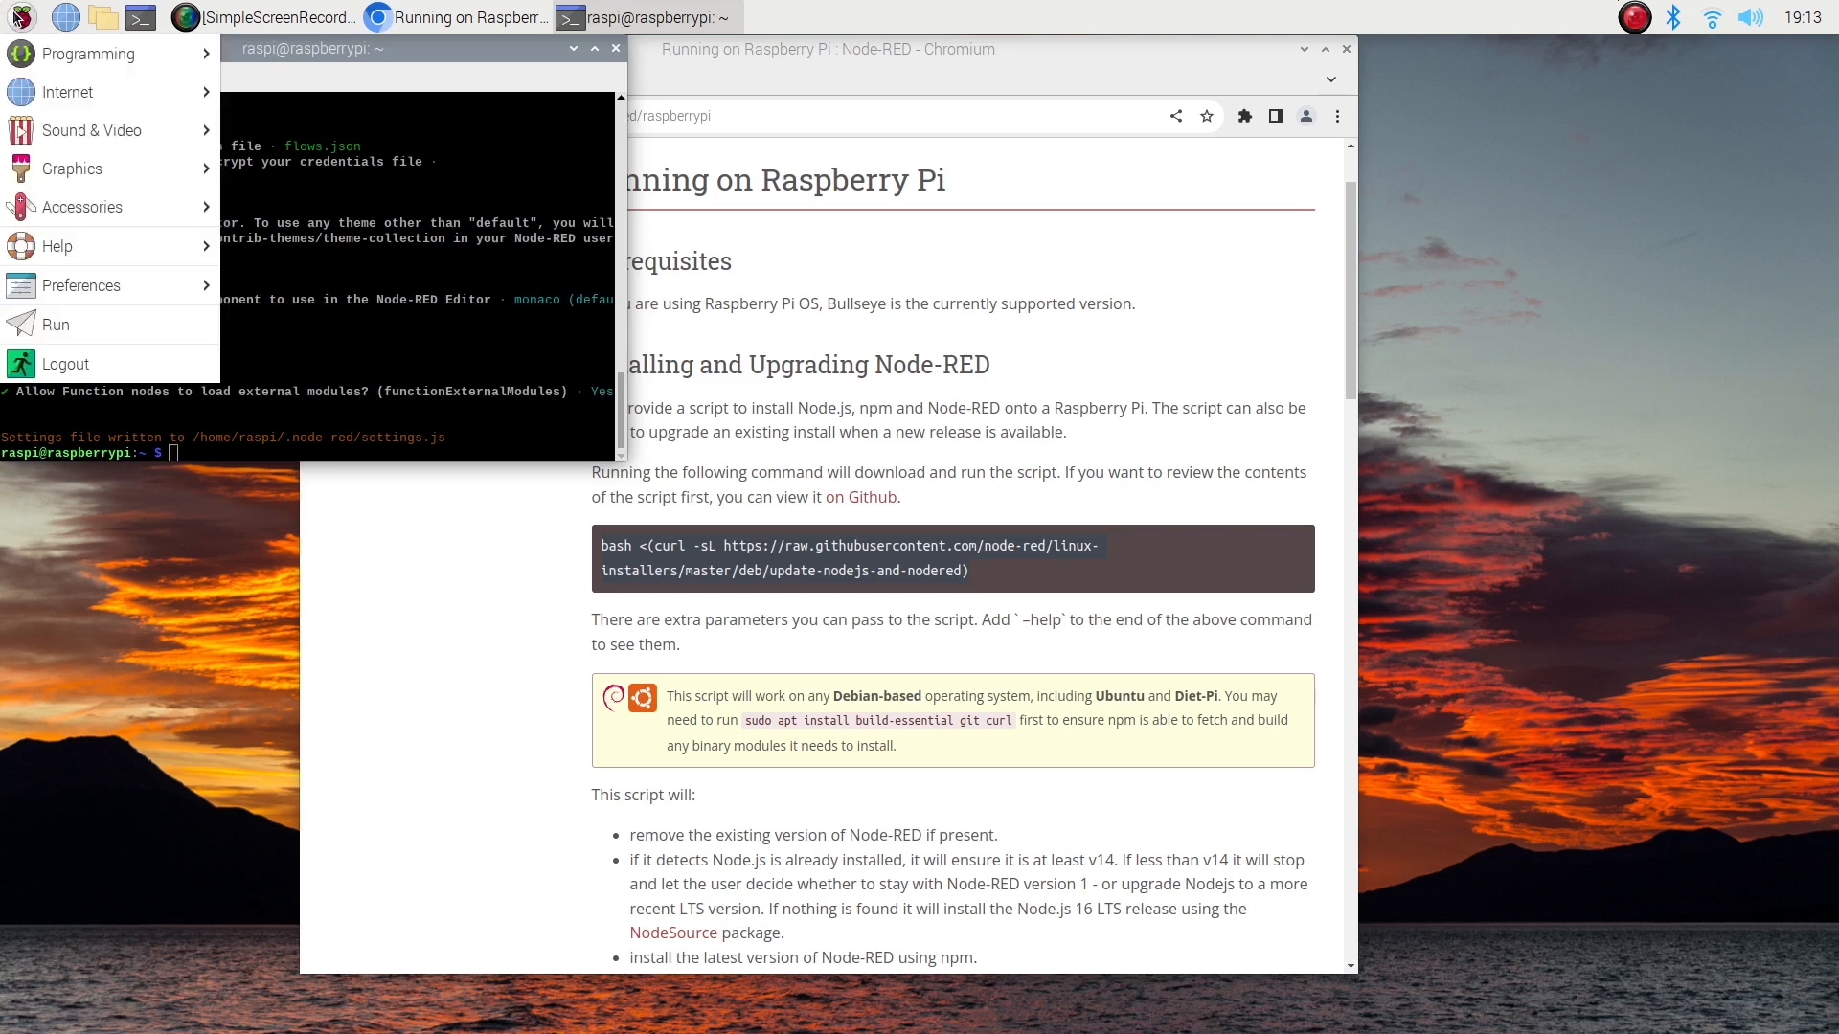
click(86, 54)
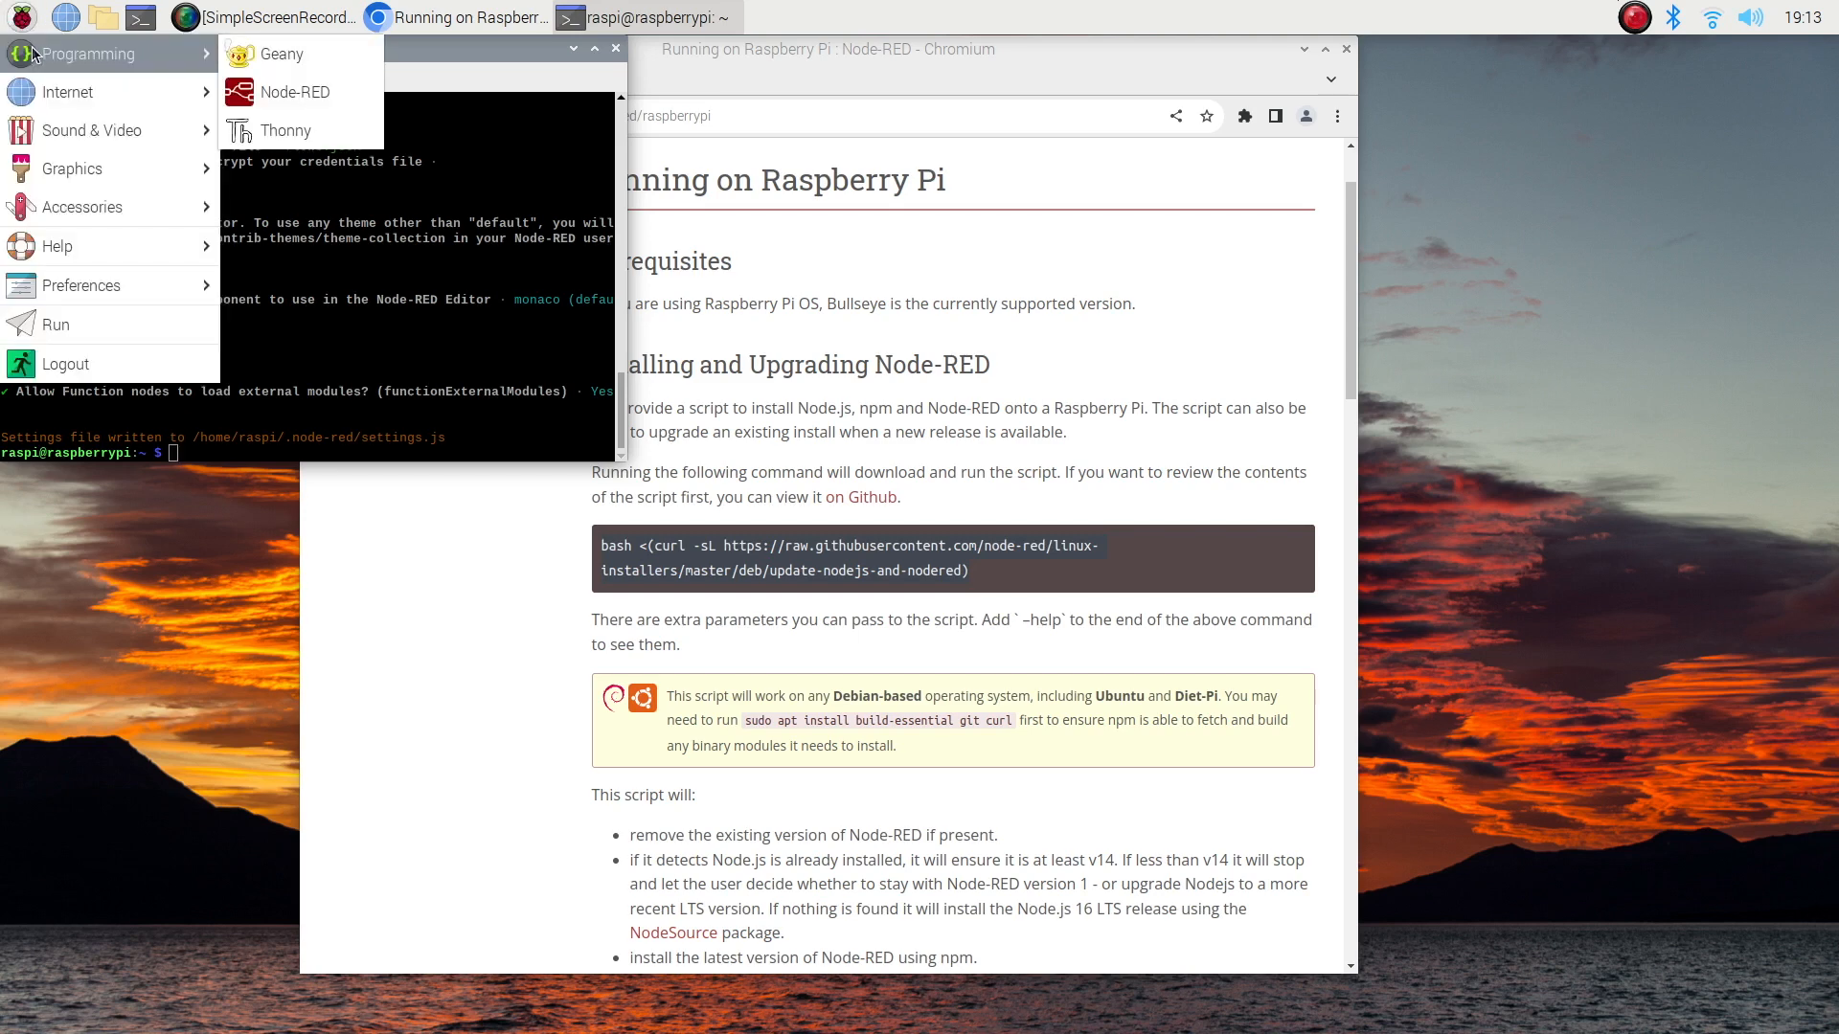
mouse_move(294, 92)
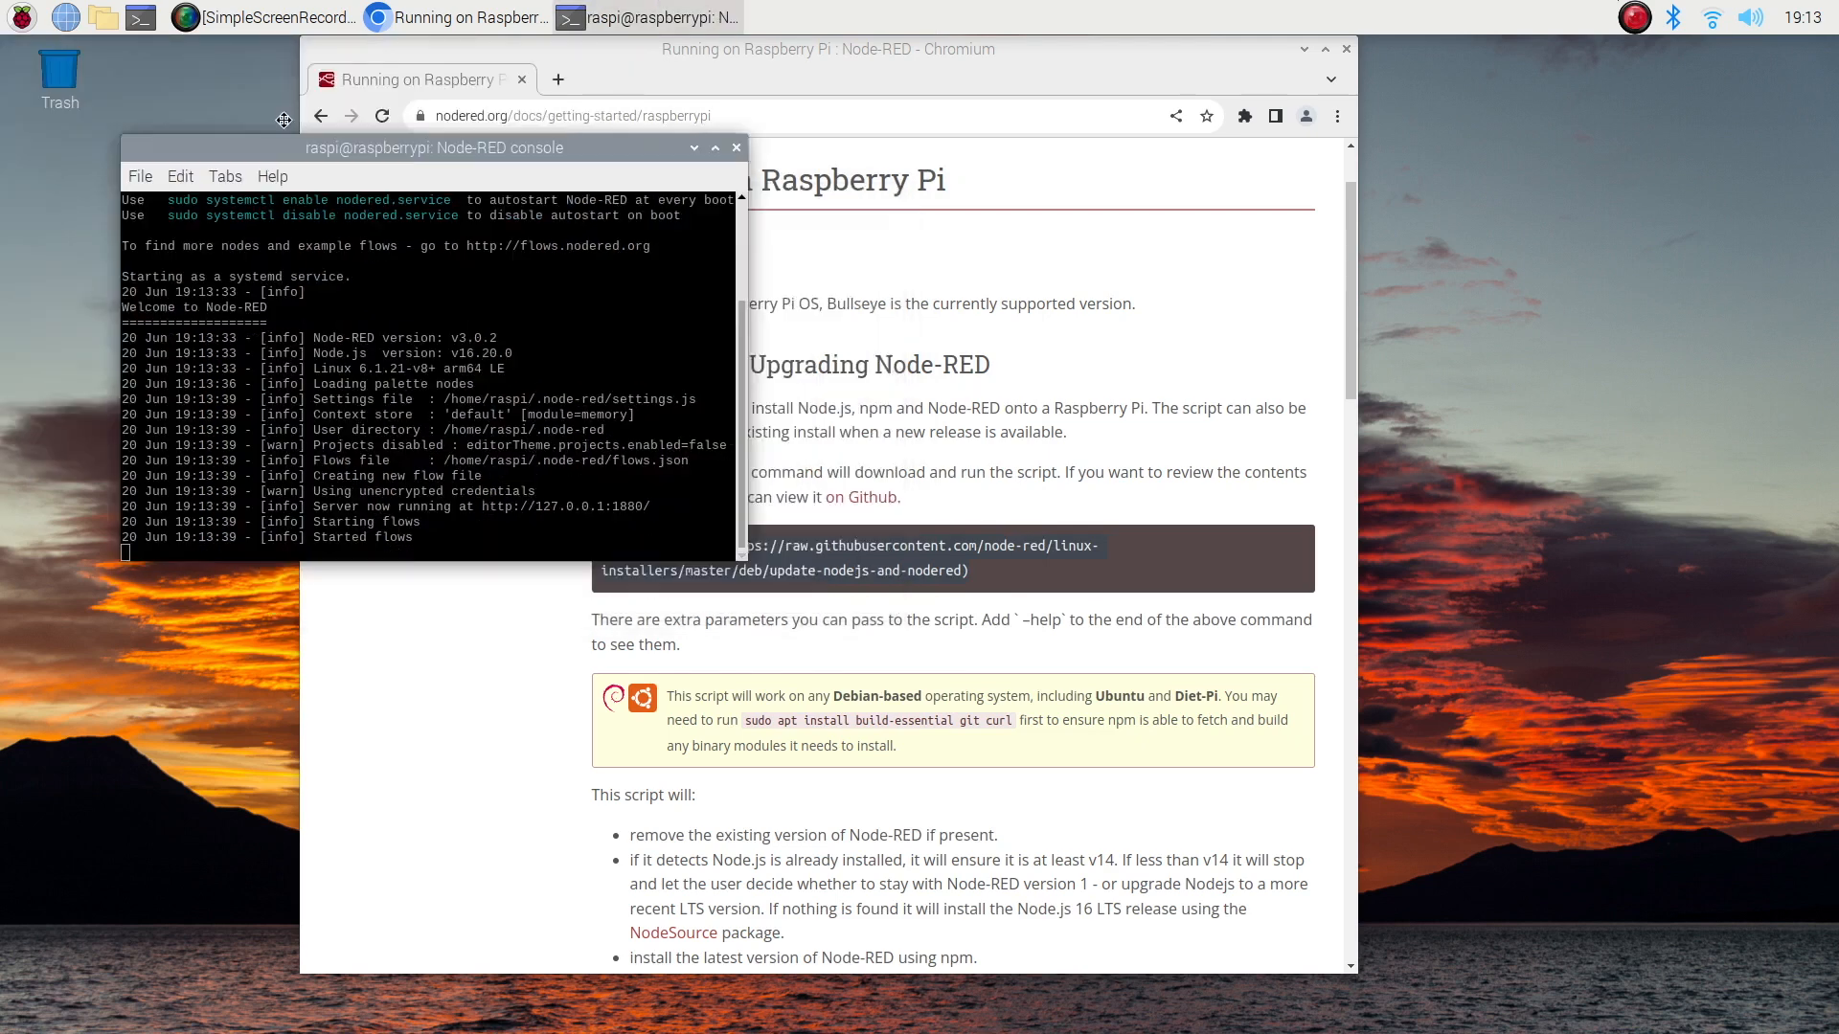
drag(427, 148, 385, 103)
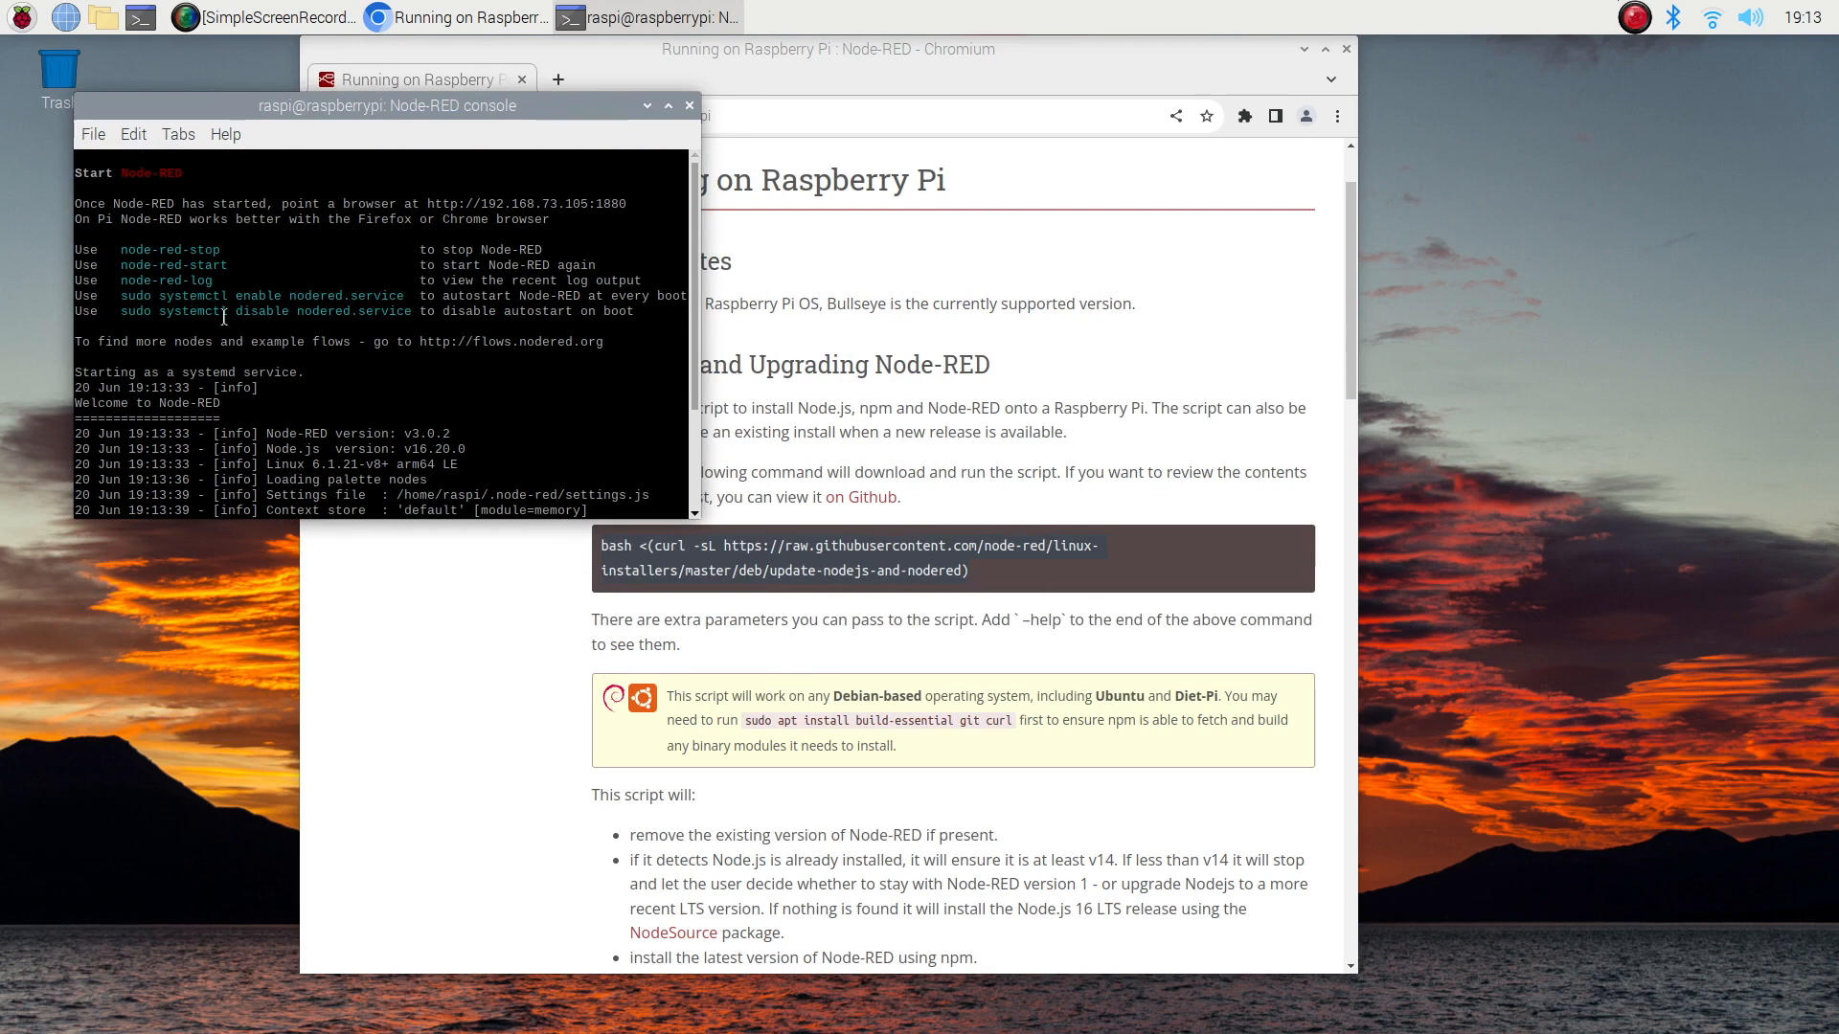
mouse_move(264, 303)
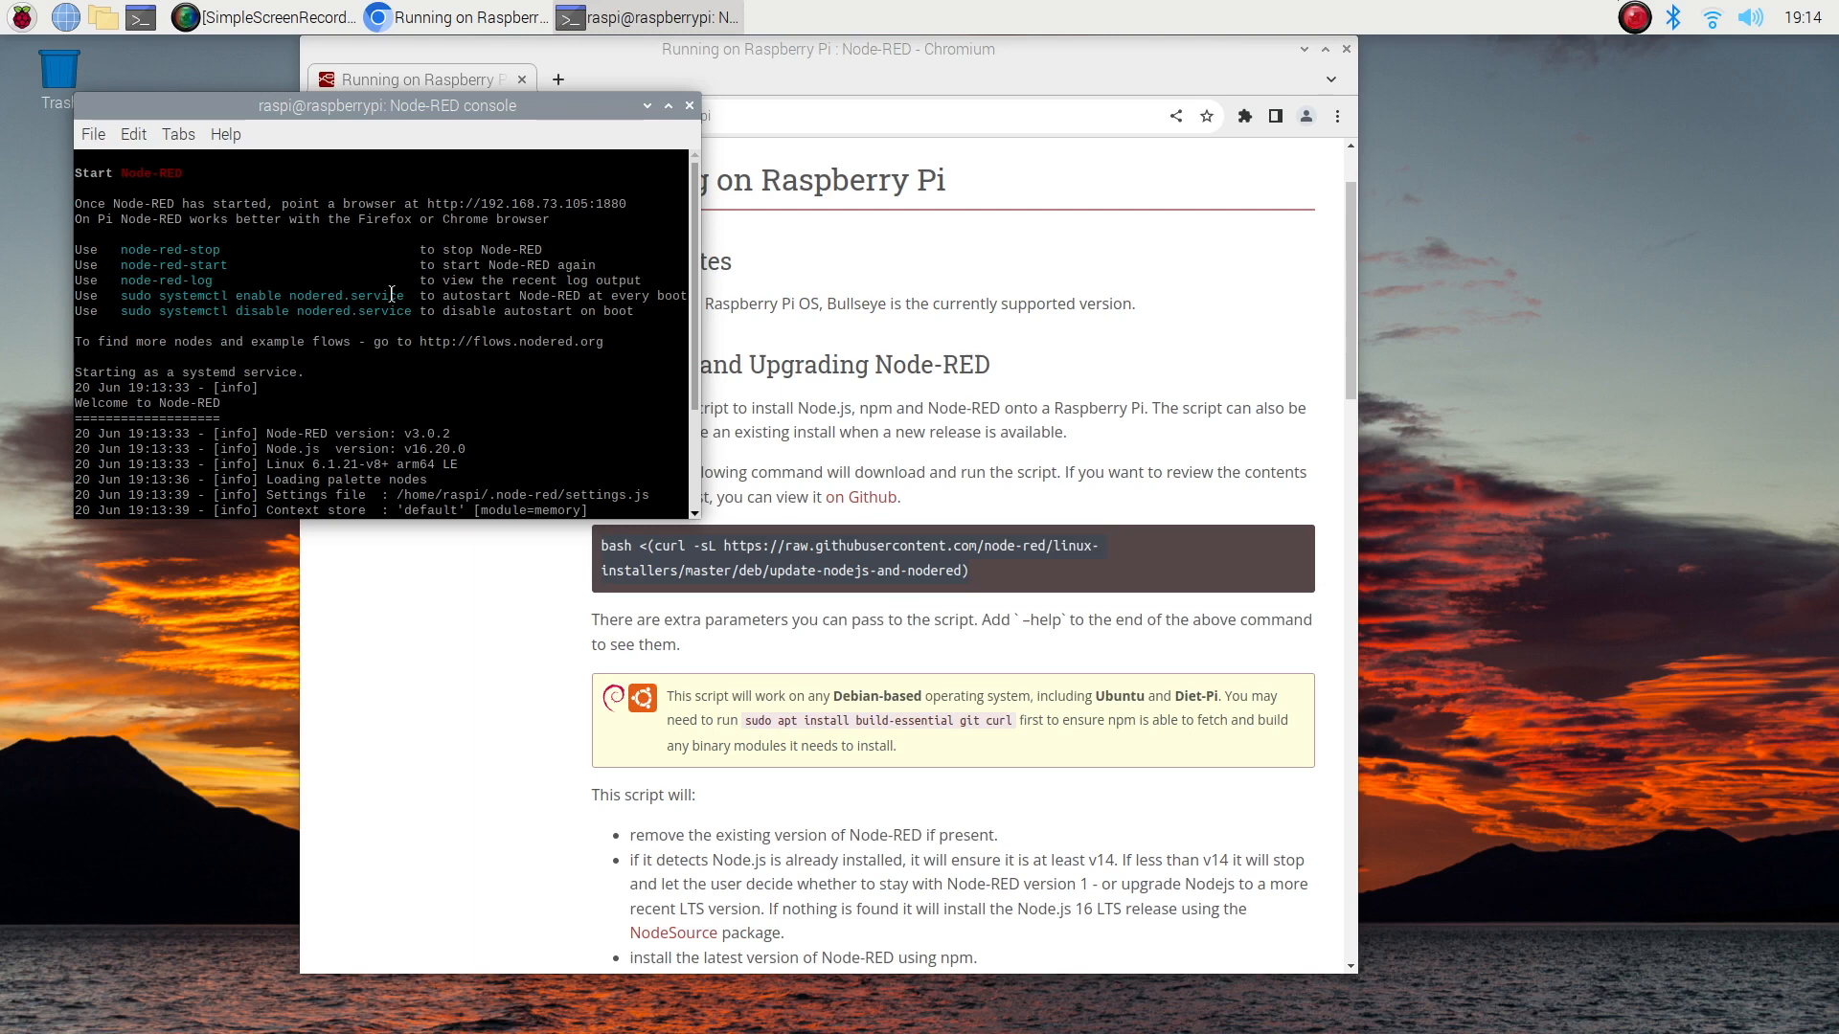
mouse_move(311, 113)
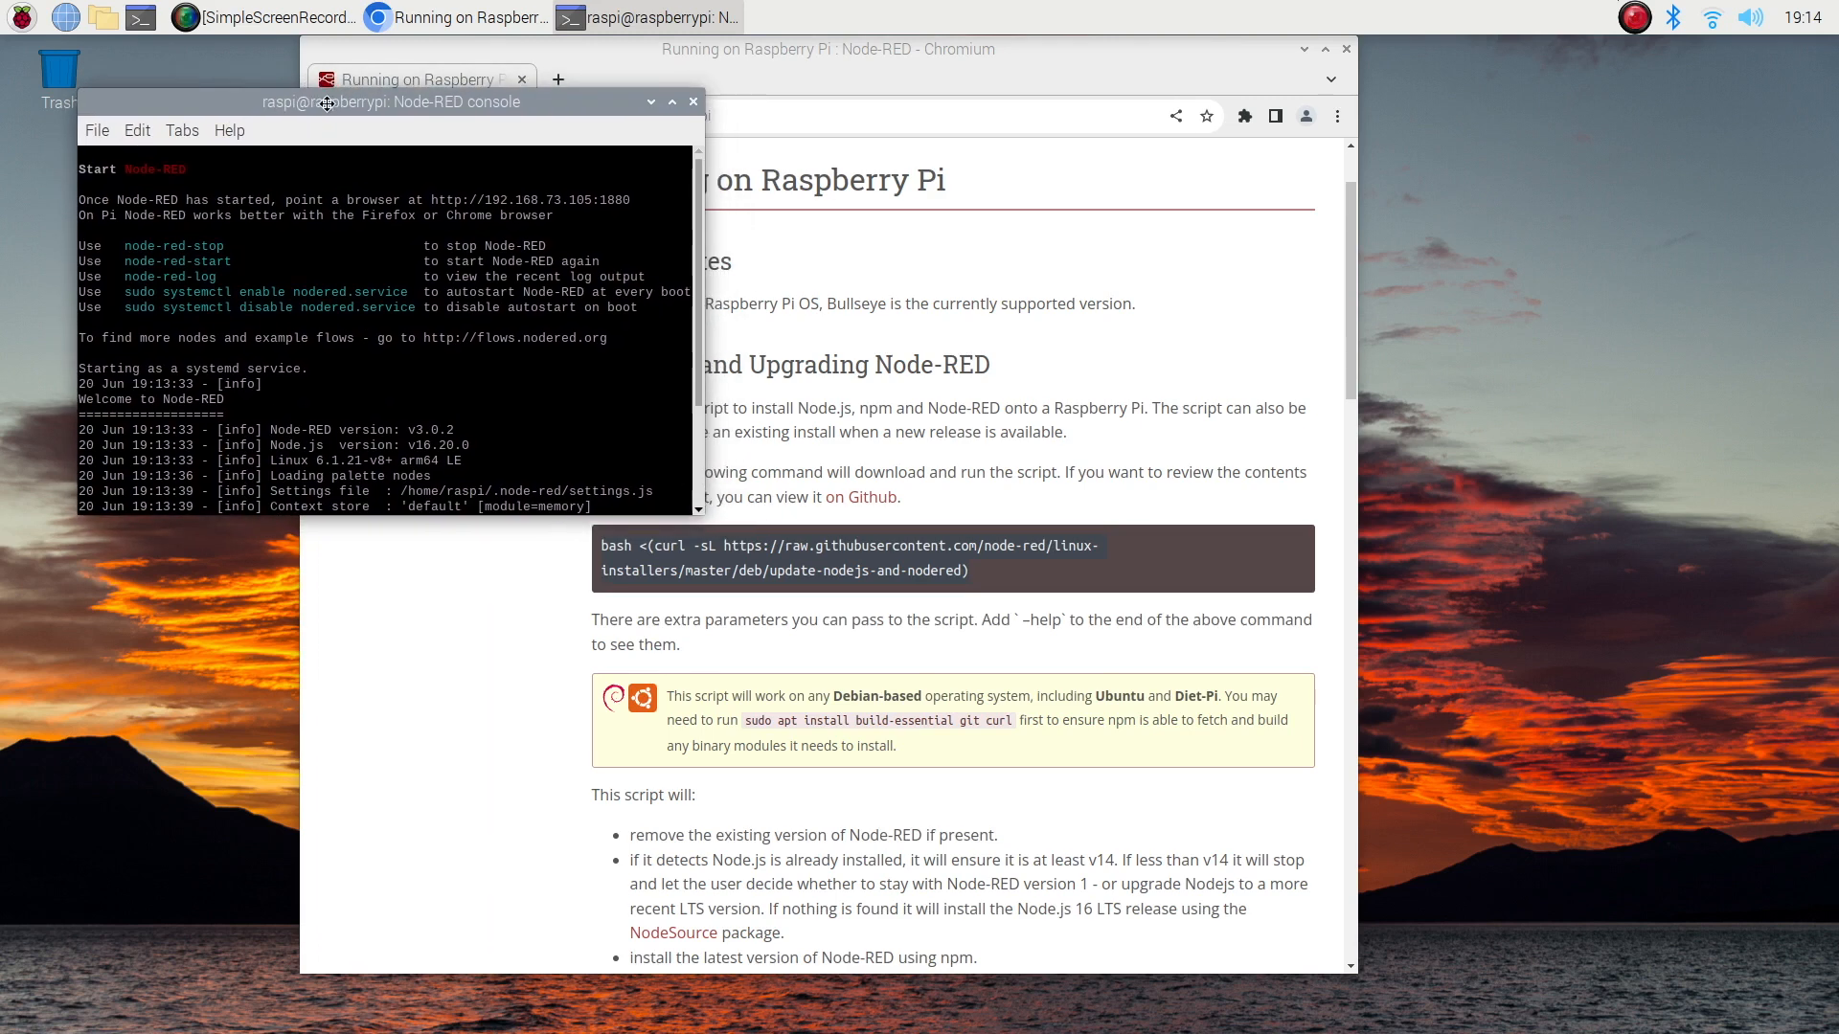
drag(387, 102, 387, 109)
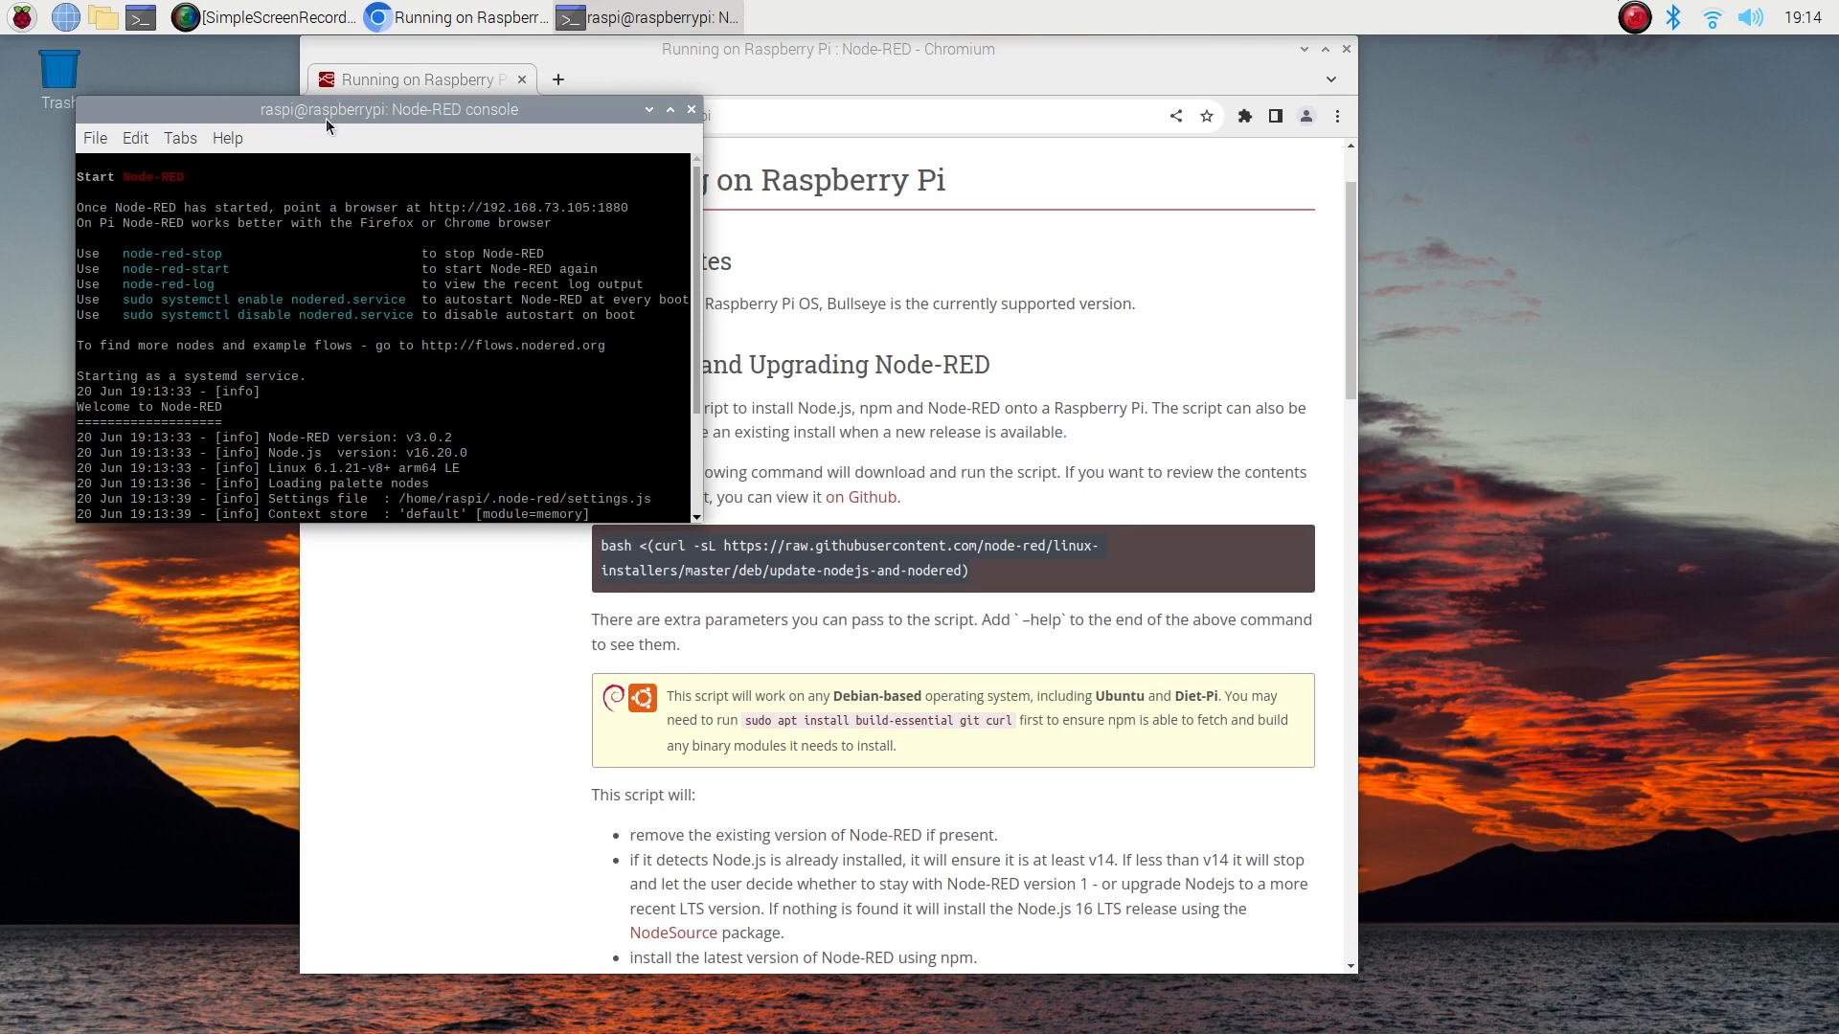
mouse_move(320, 184)
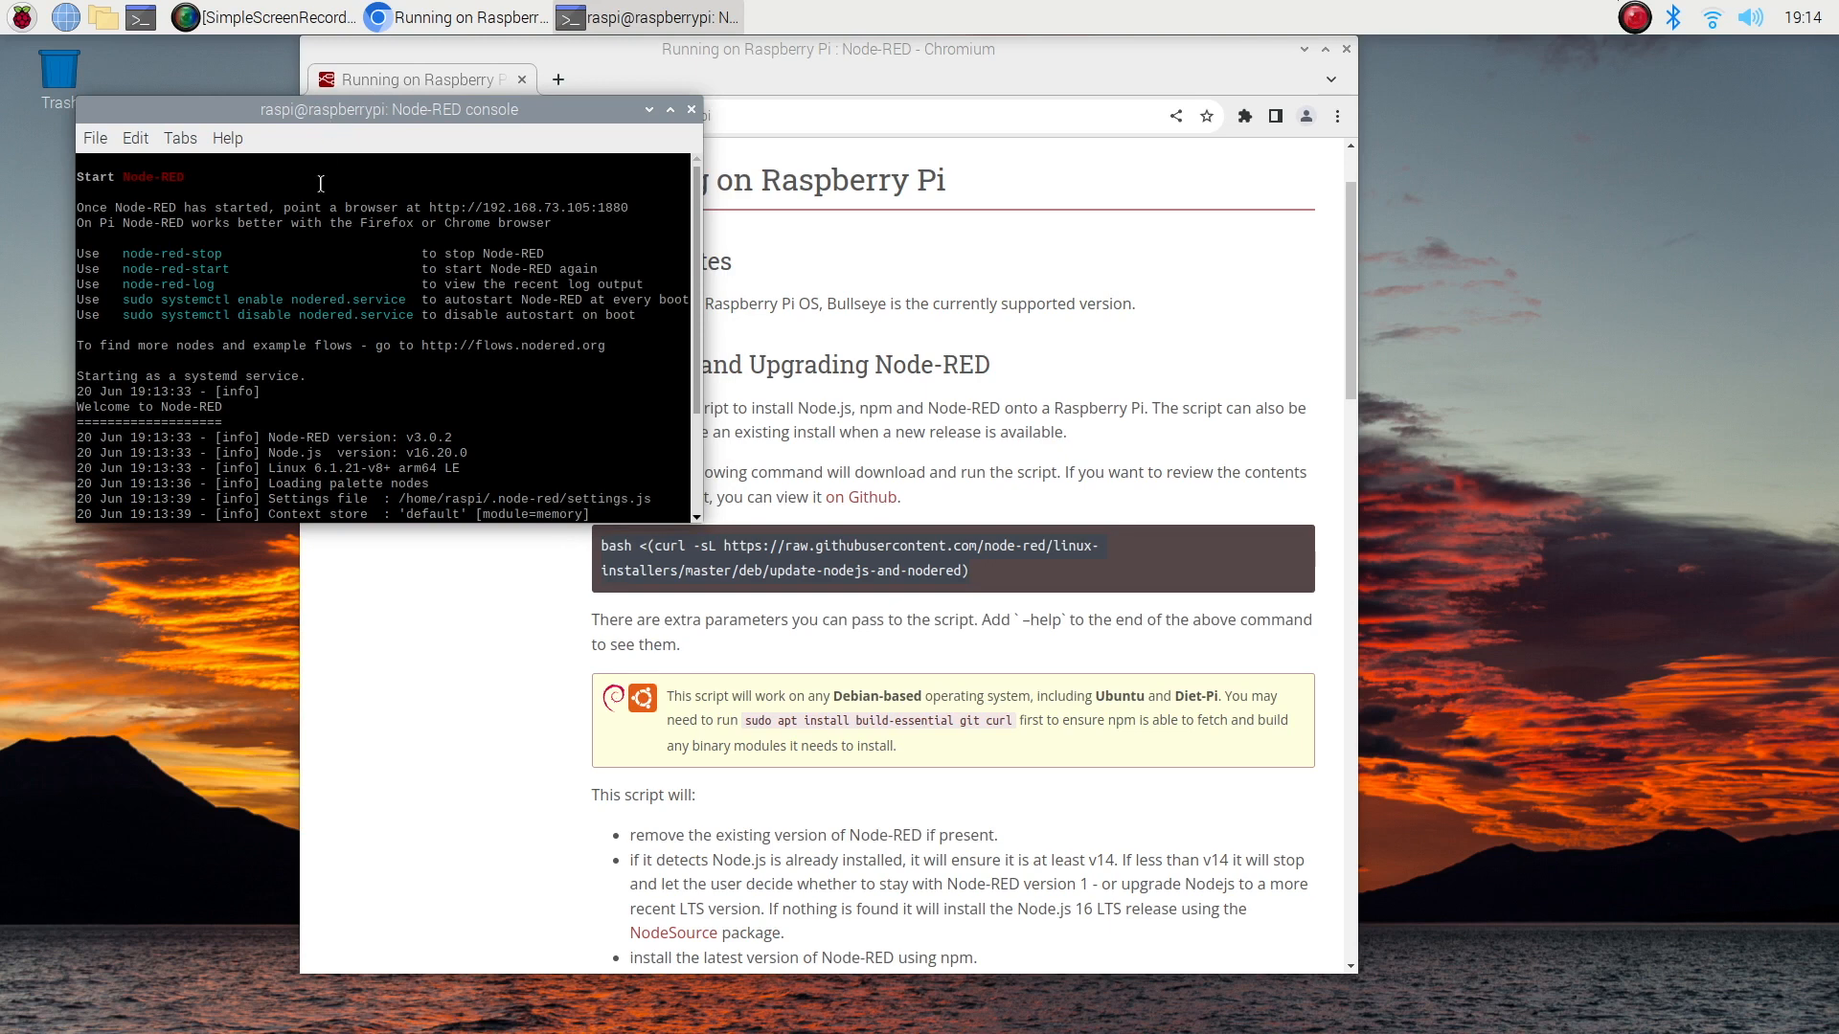
mouse_move(226, 408)
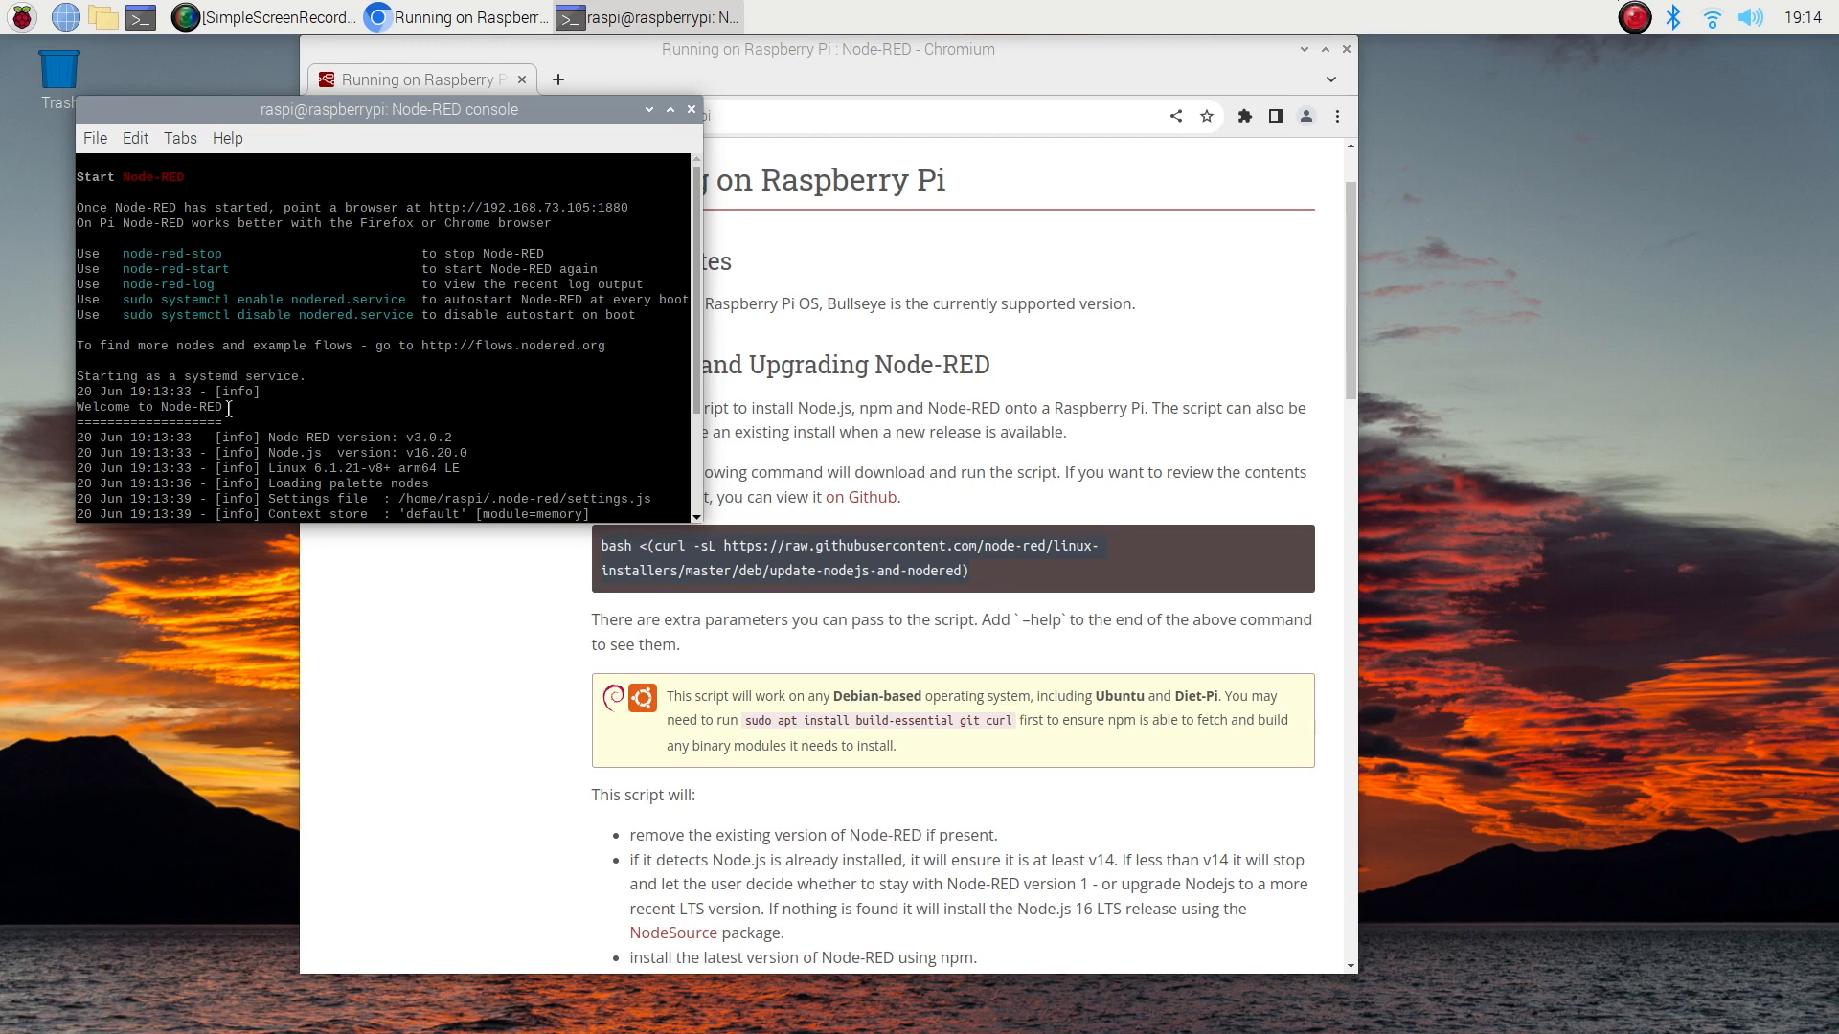
scroll(down, 3)
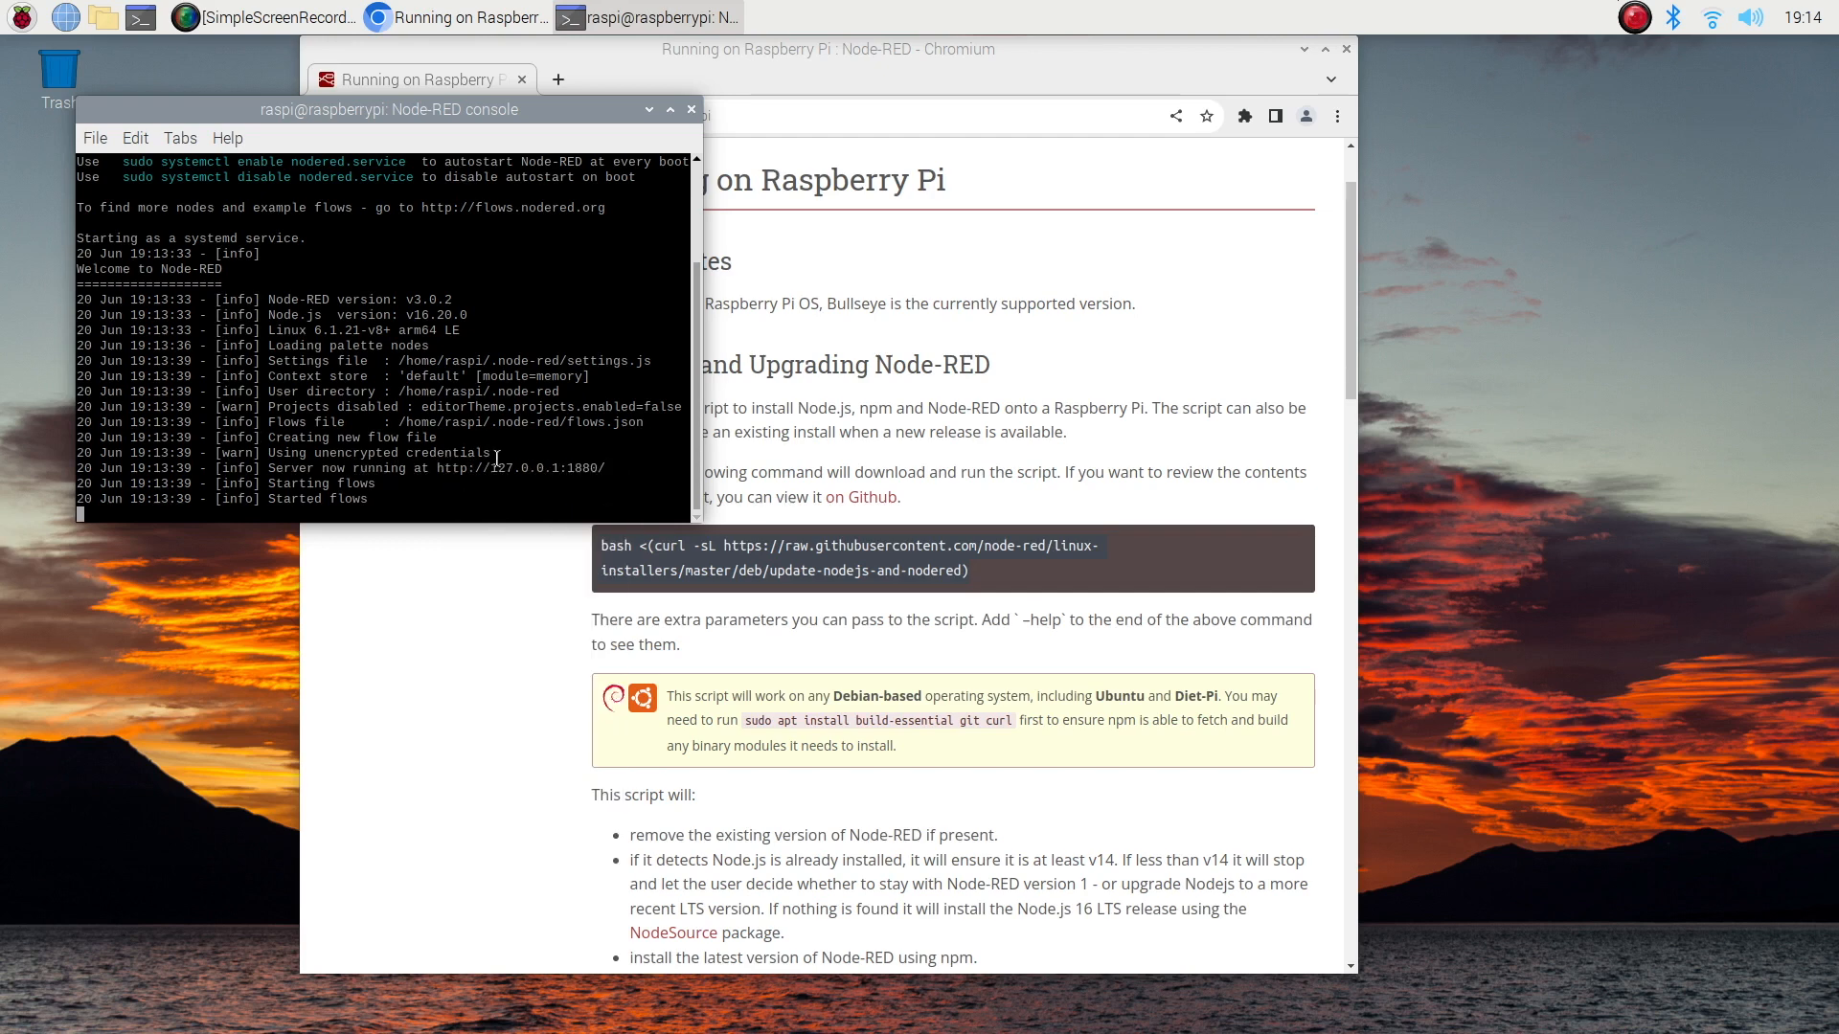
click(558, 79)
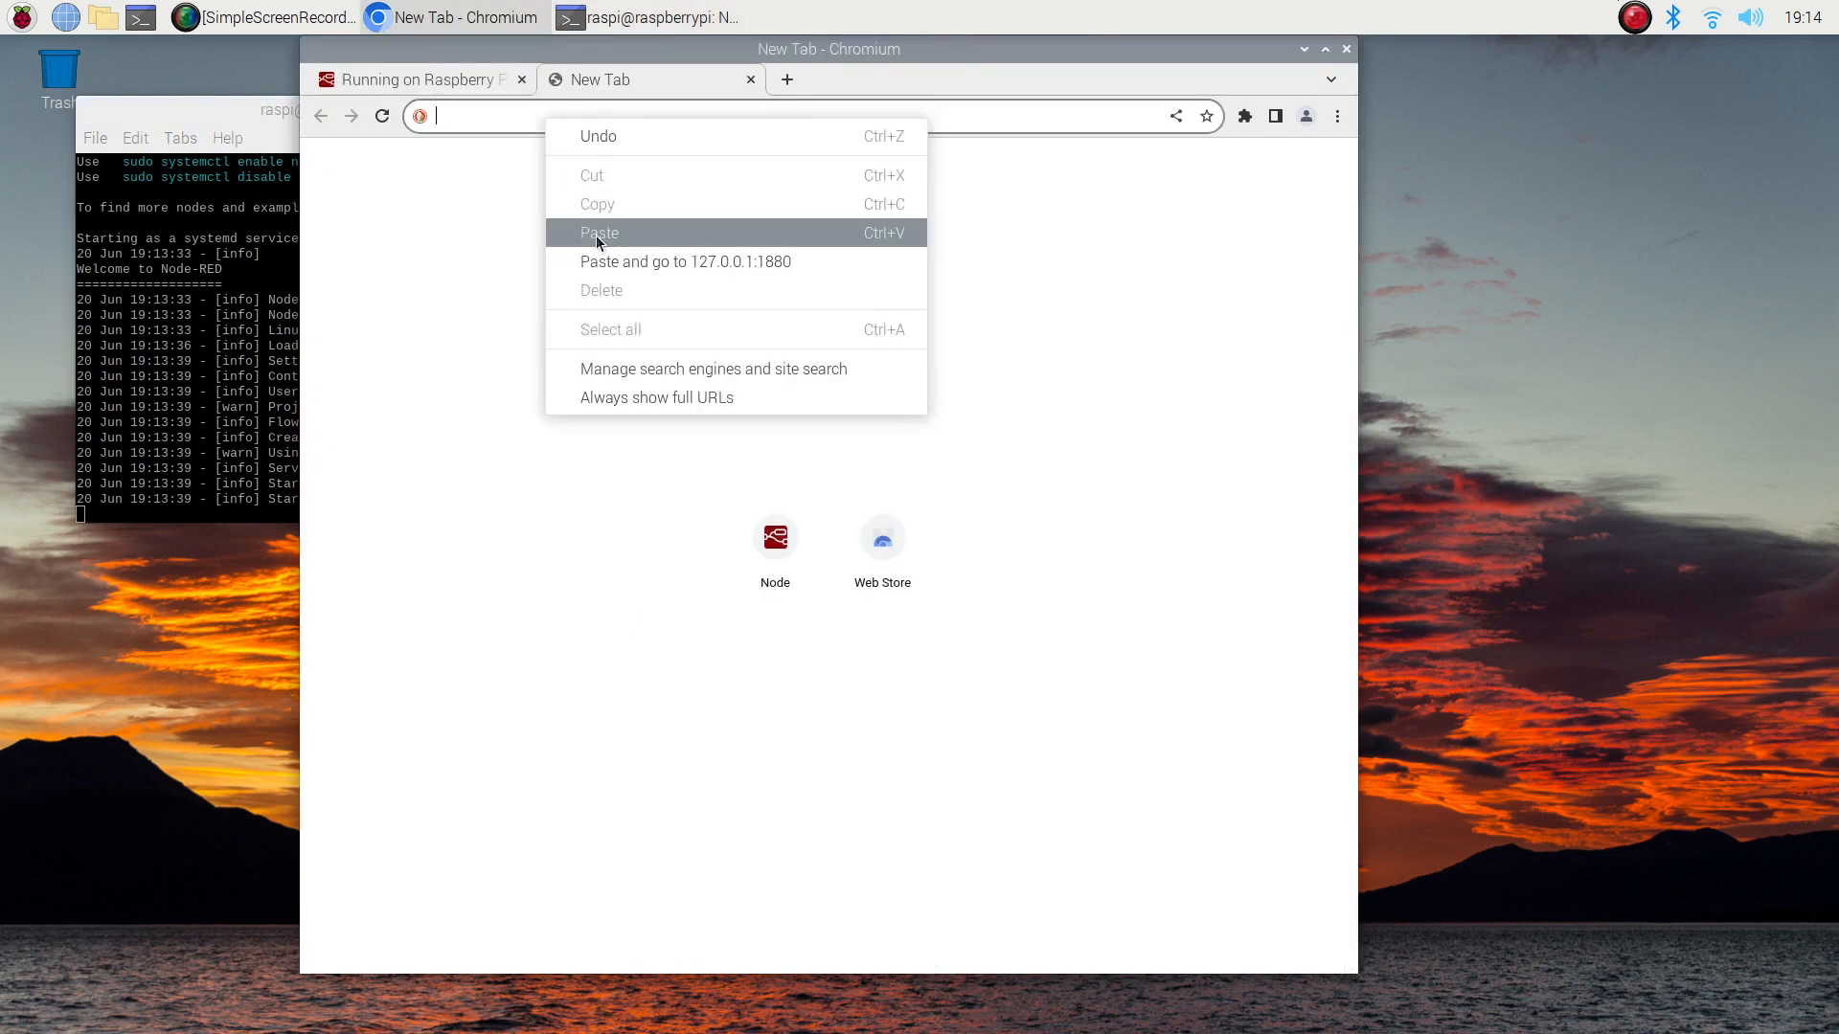
- Load the copied 127.0.0.1:1880 address via Paste and go and close the Node-RED 3.0 welcome tour
click(599, 231)
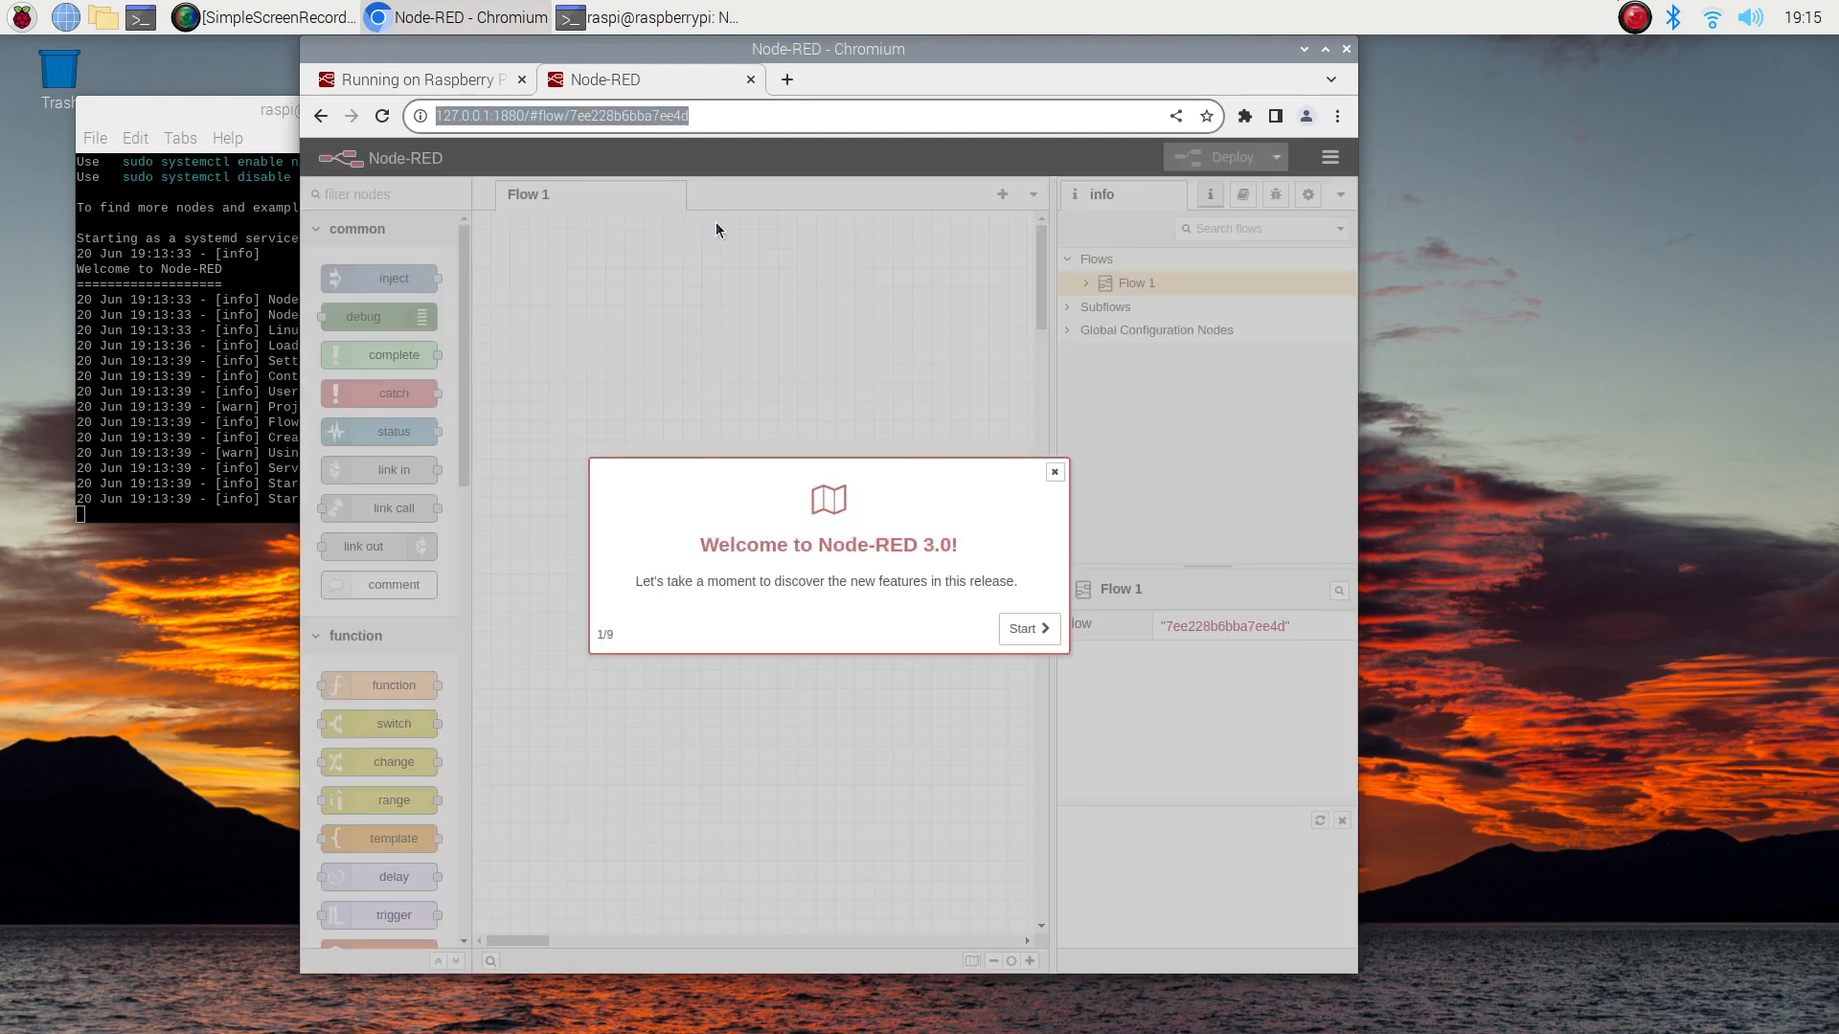
mouse_move(804, 667)
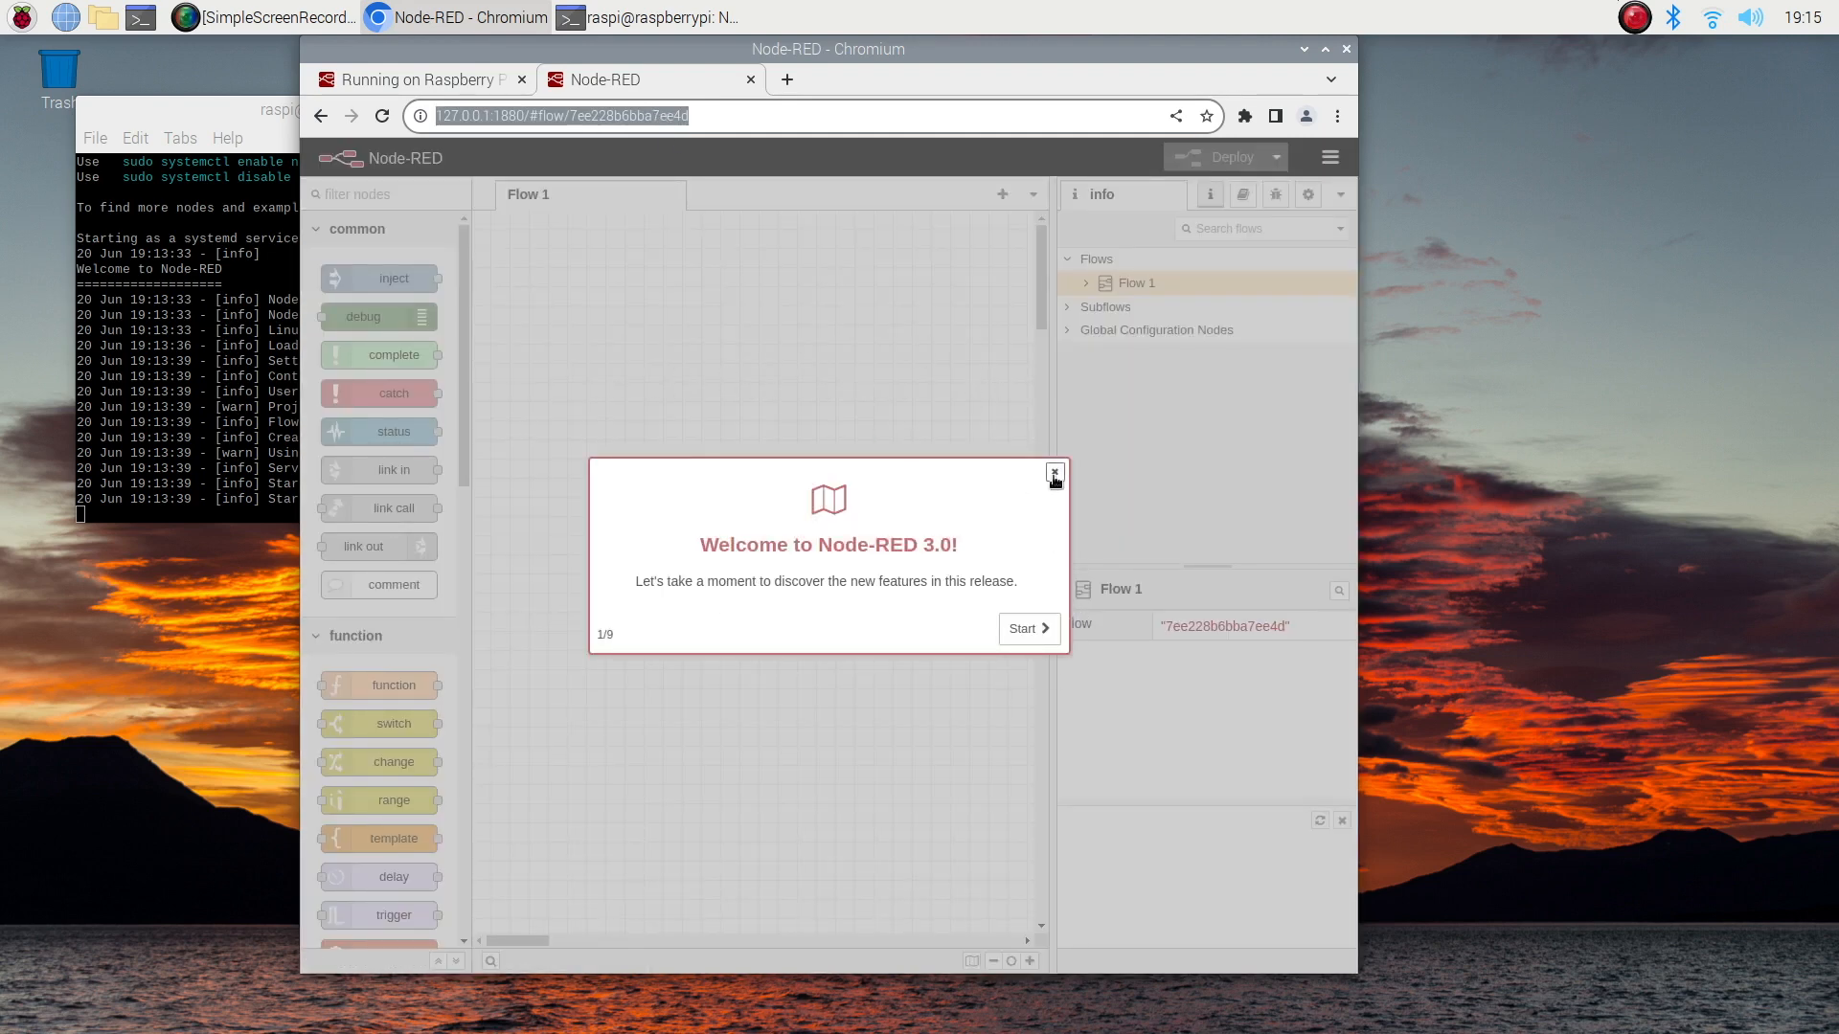
click(1054, 473)
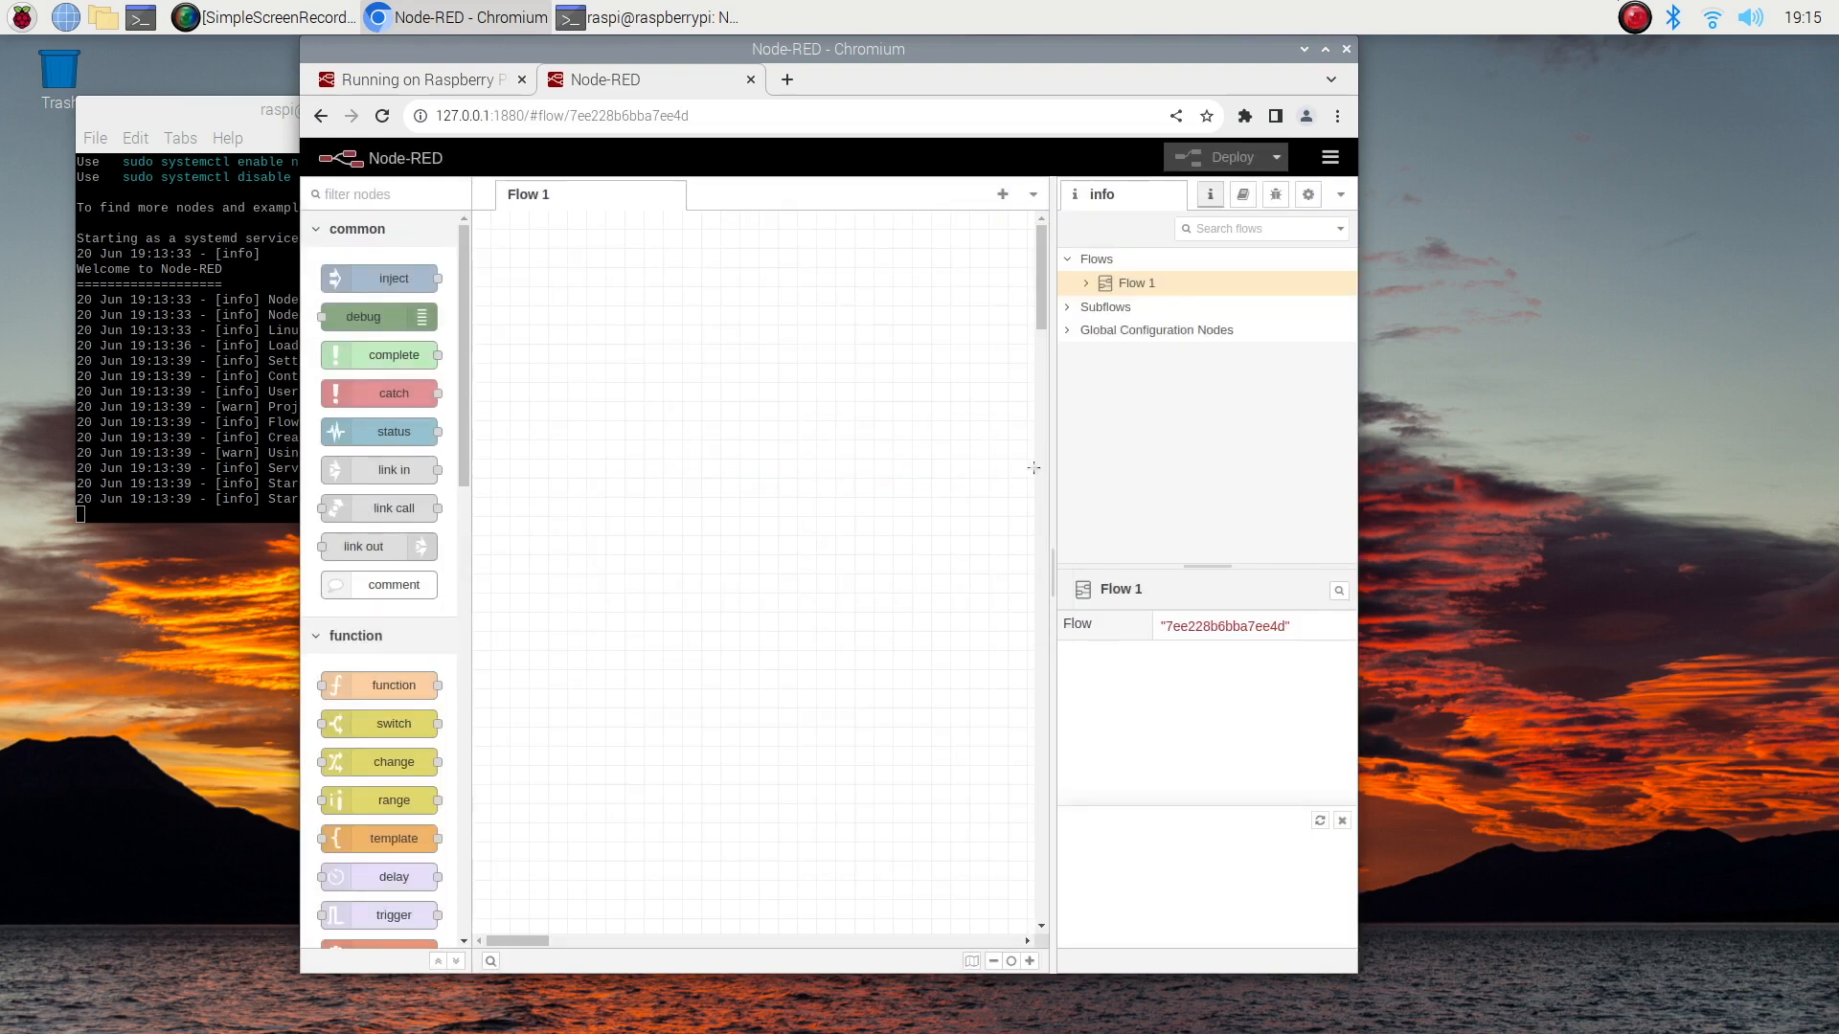
click(785, 80)
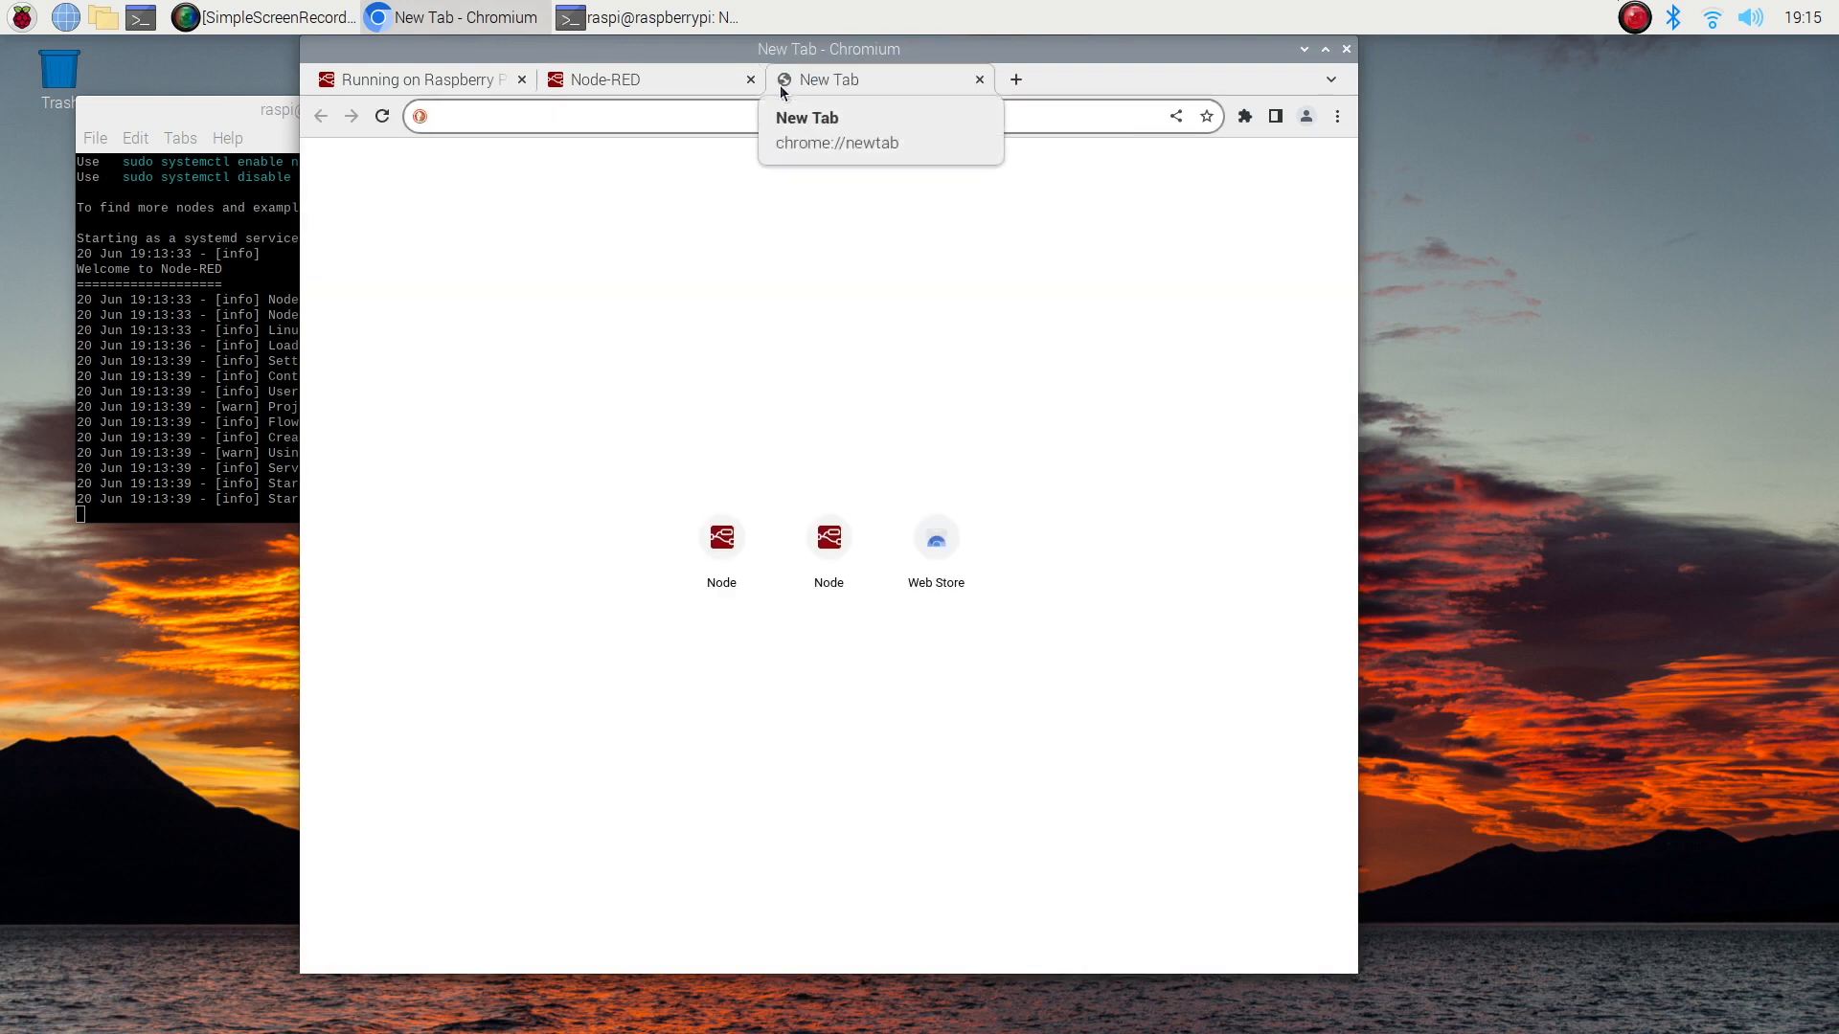
- Enter localhost:1880 in the new tab's address bar to load the editor again
text(localhost:1880)
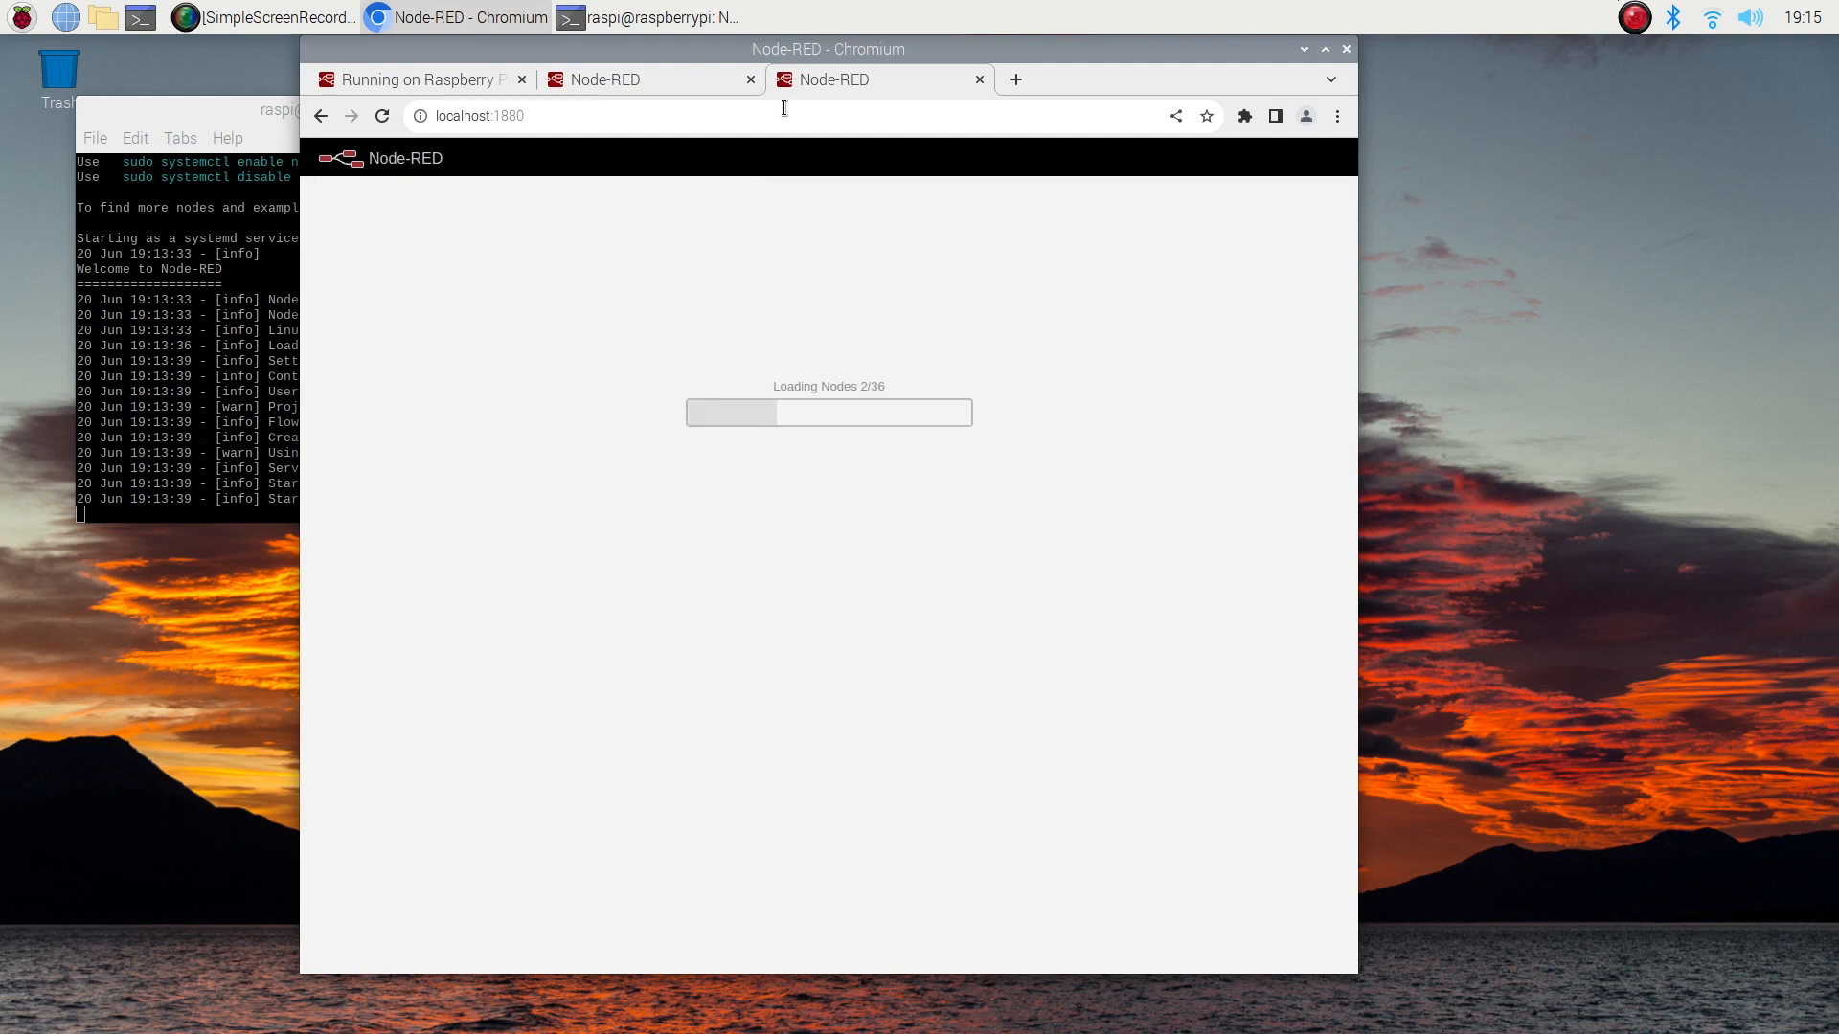
mouse_move(661, 201)
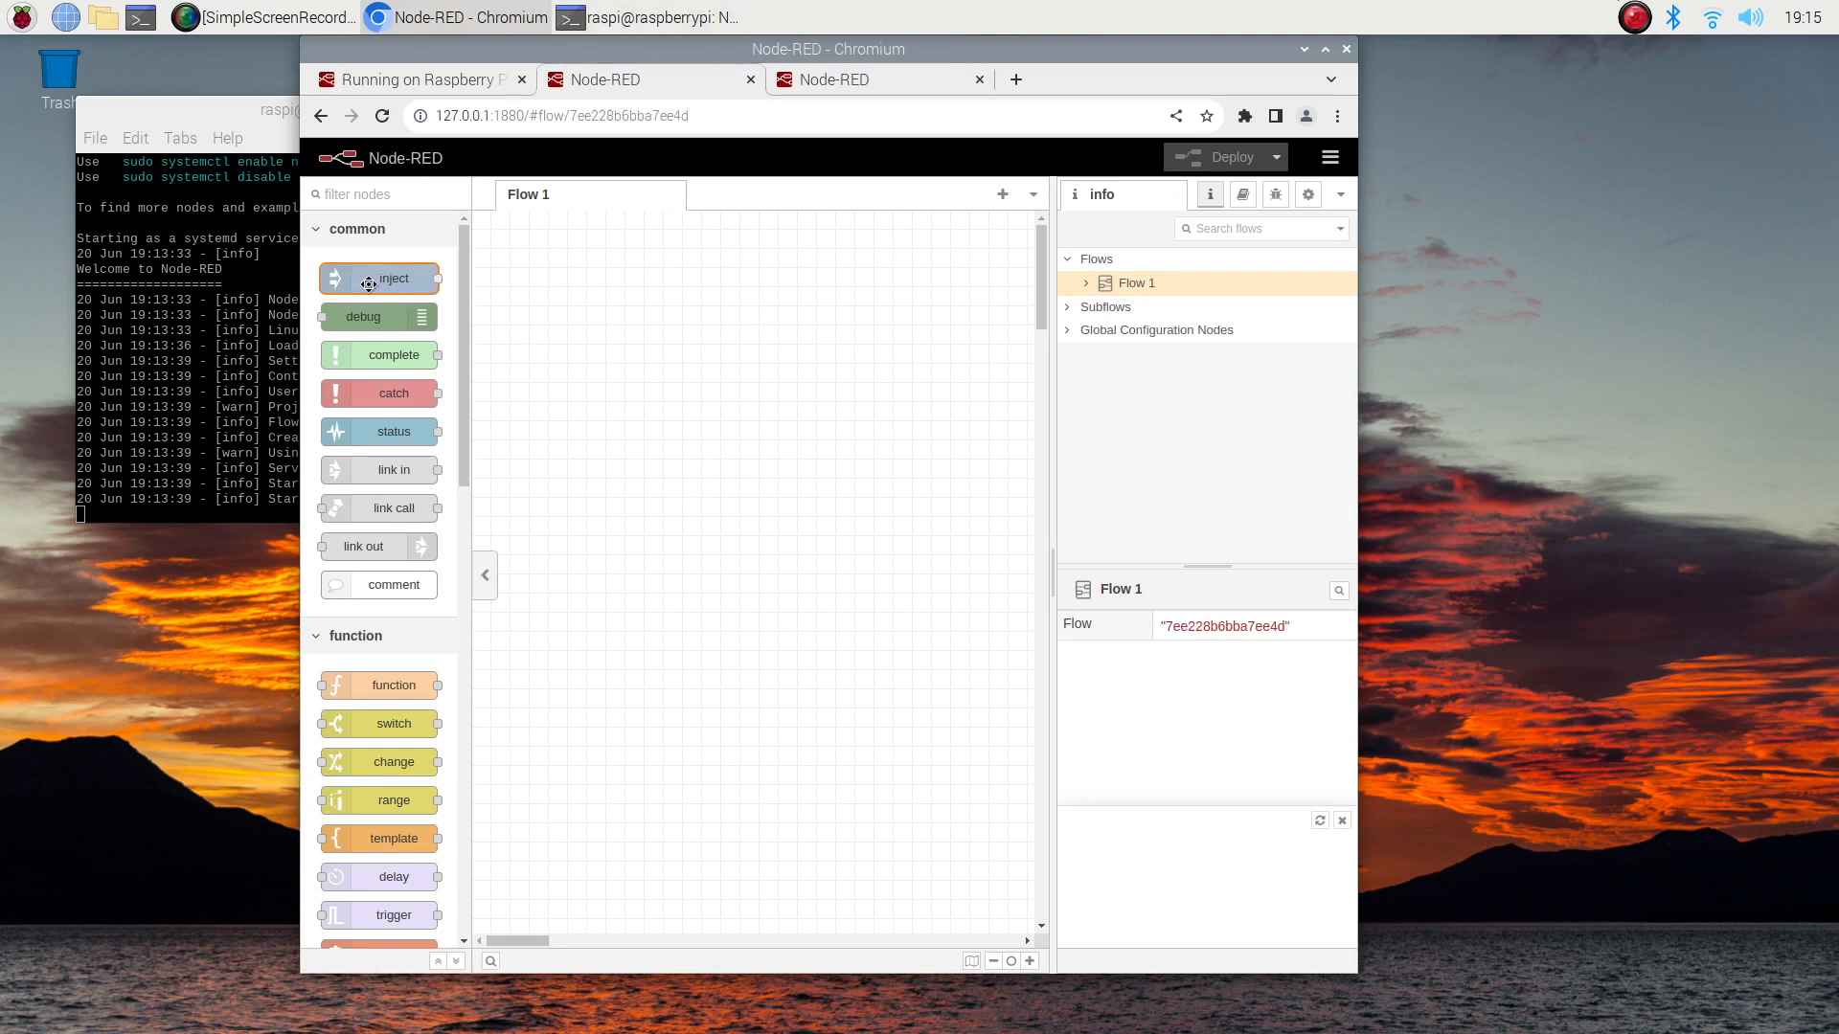
- Drag an inject (timestamp) node onto the Flow 1 canvas and deploy the flow
drag(380, 278, 674, 364)
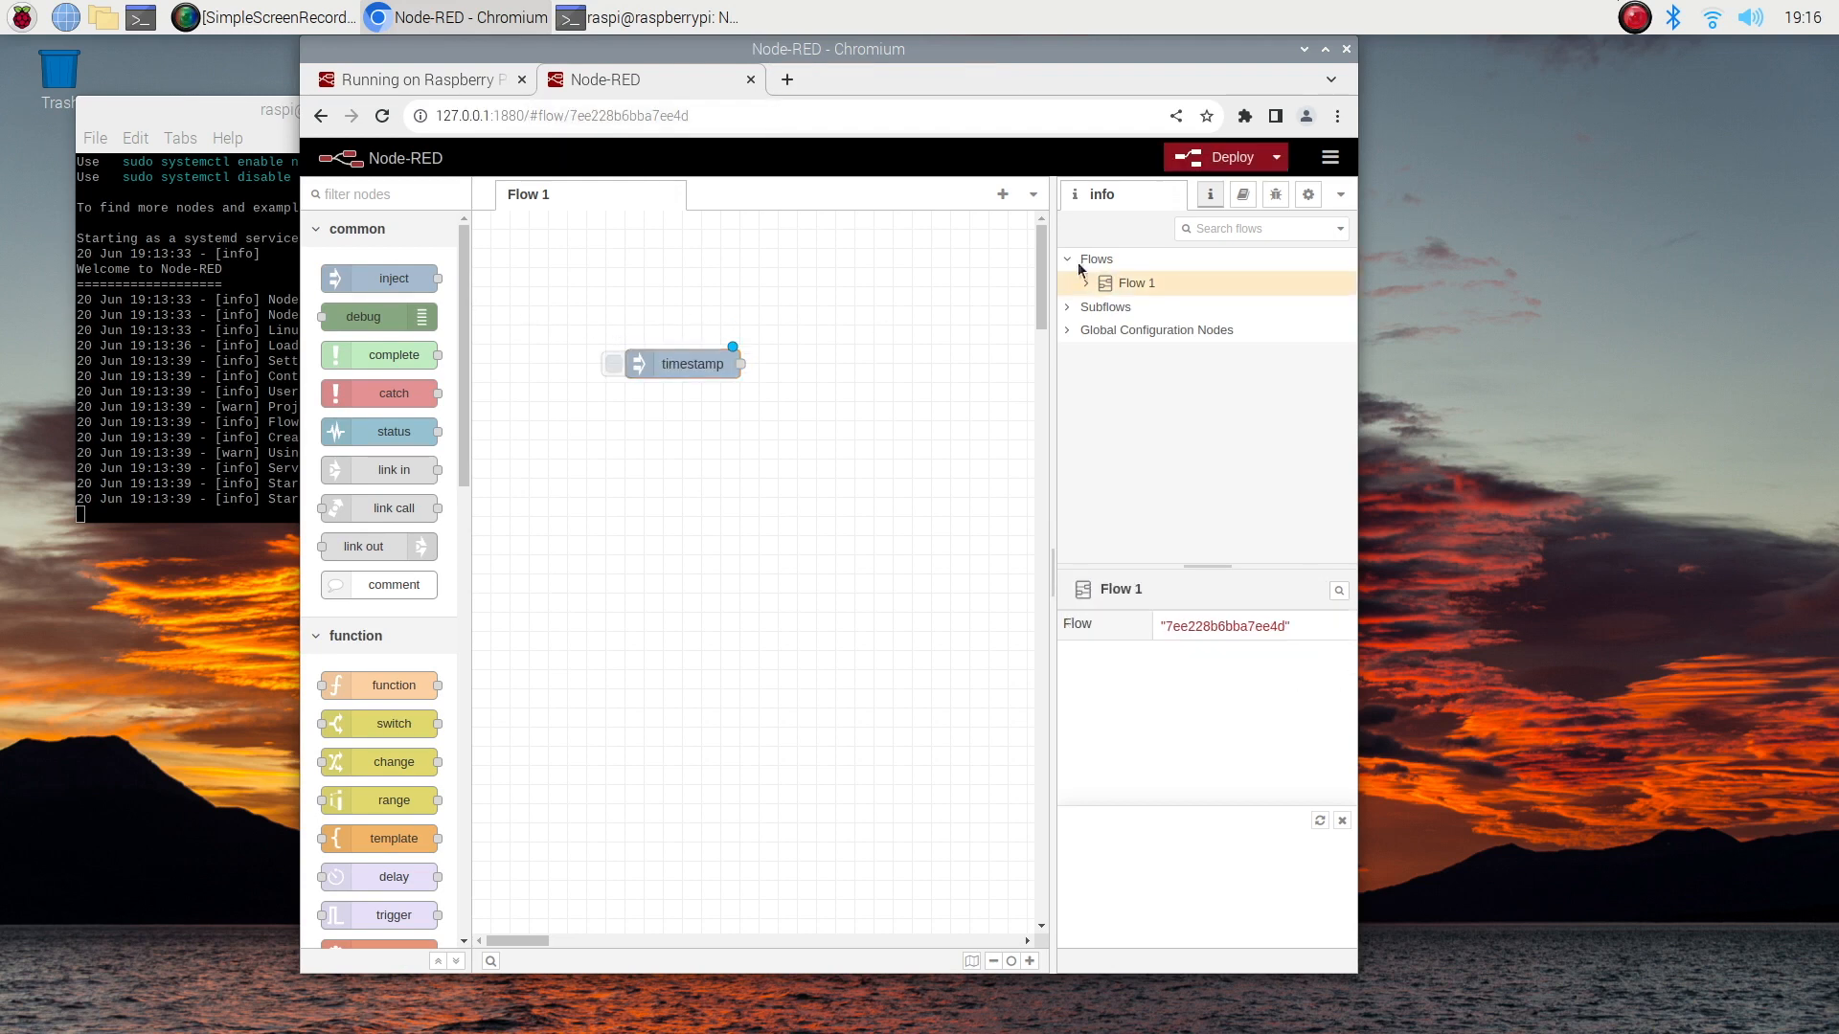
click(1223, 155)
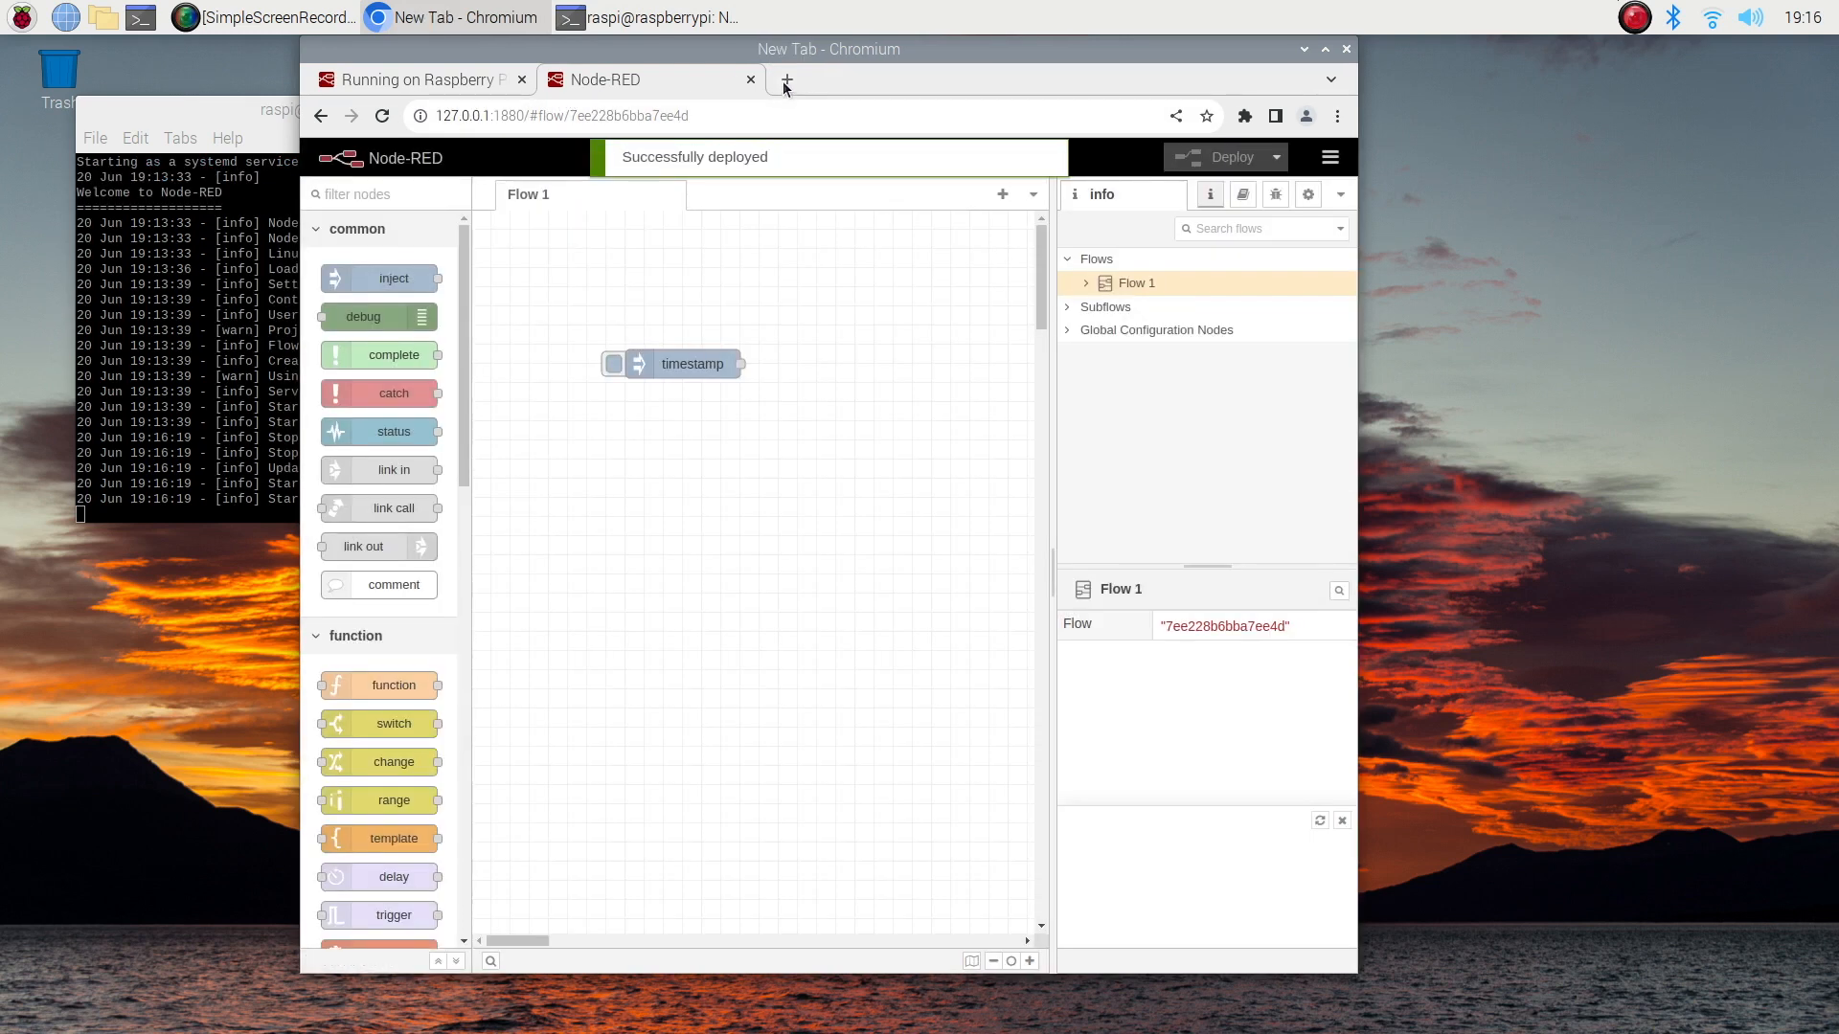
- Load localhost:1880 in a new tab and switch tabs to confirm the deployed flow persists
click(785, 80)
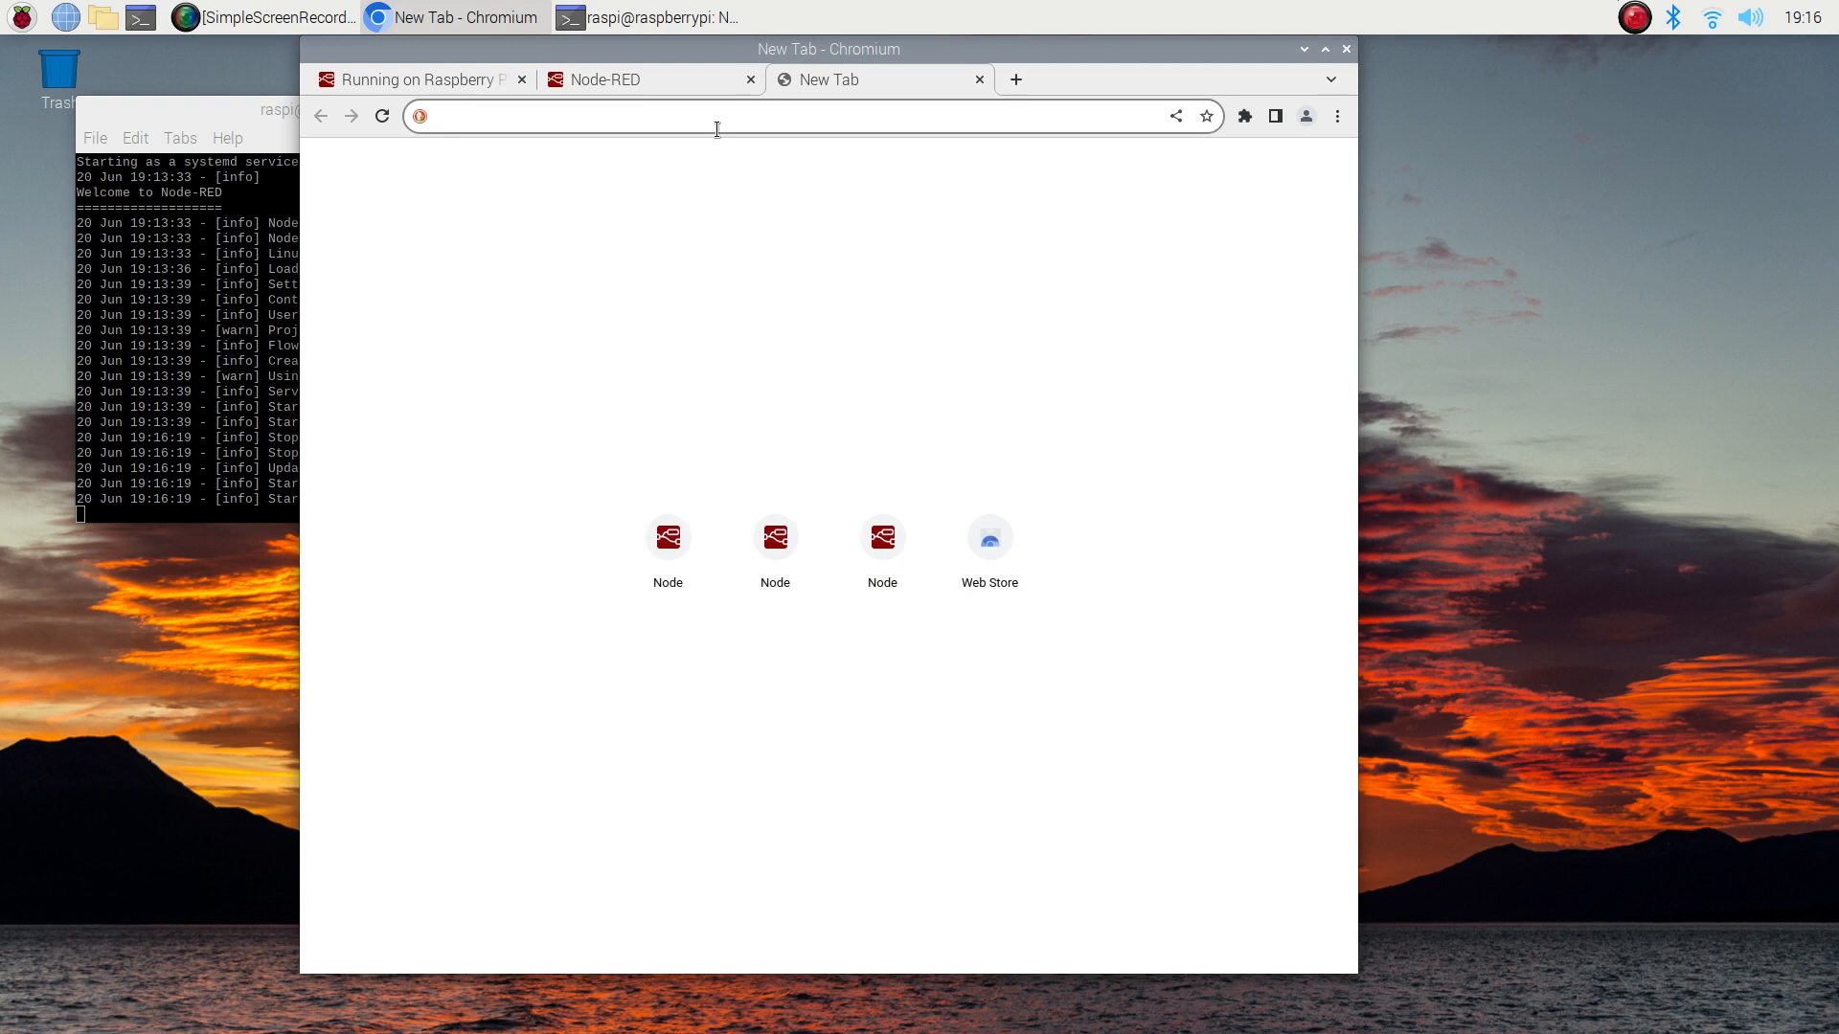
text(localhost:1880)
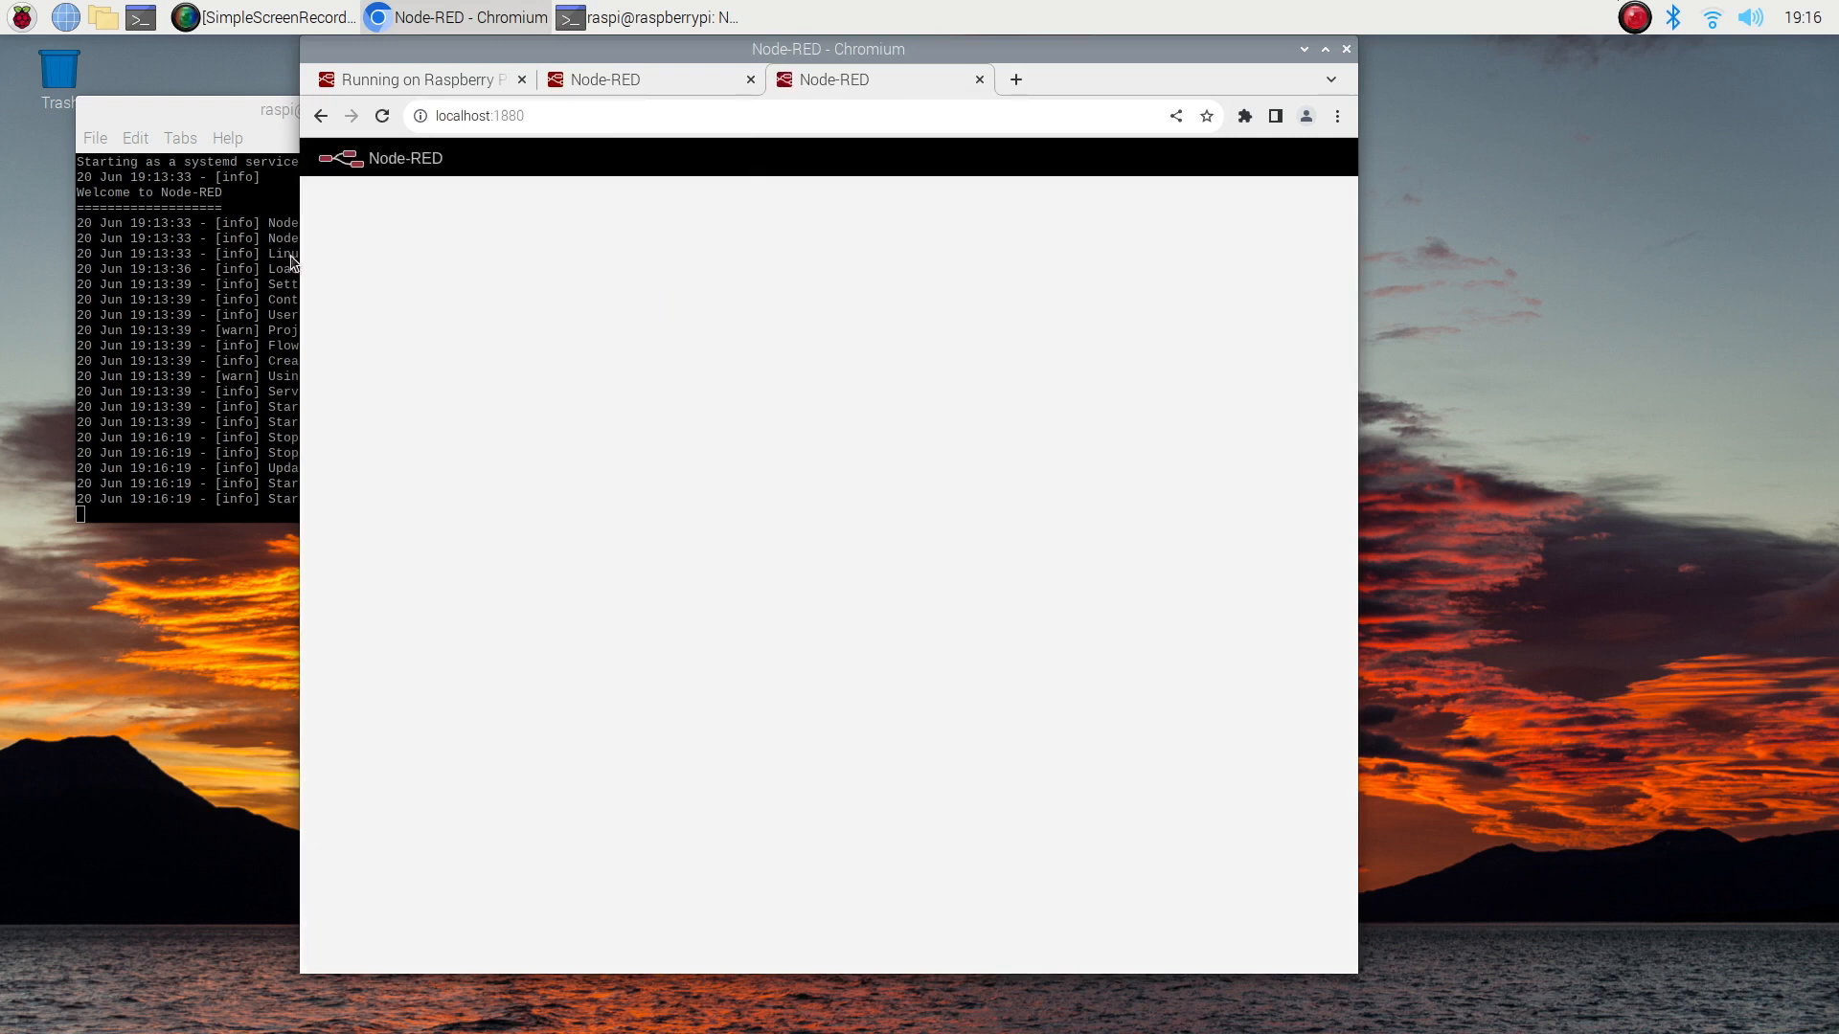
click(651, 17)
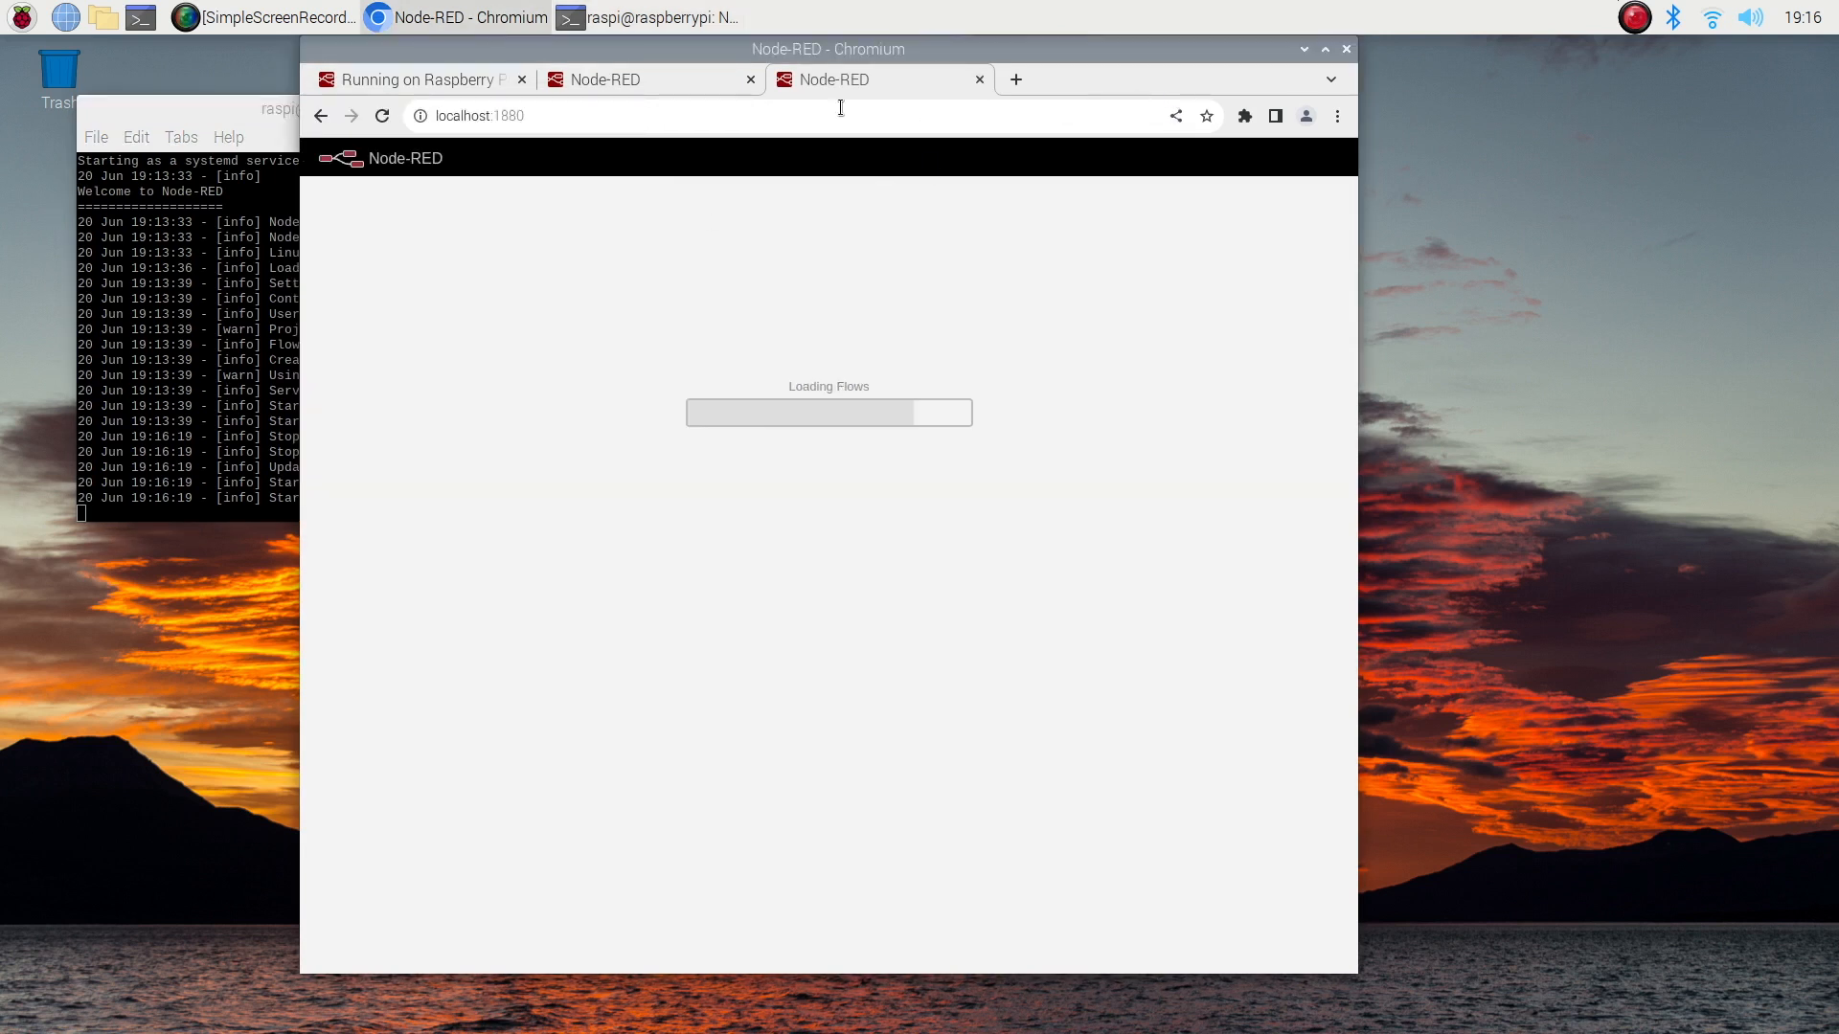
mouse_move(645, 105)
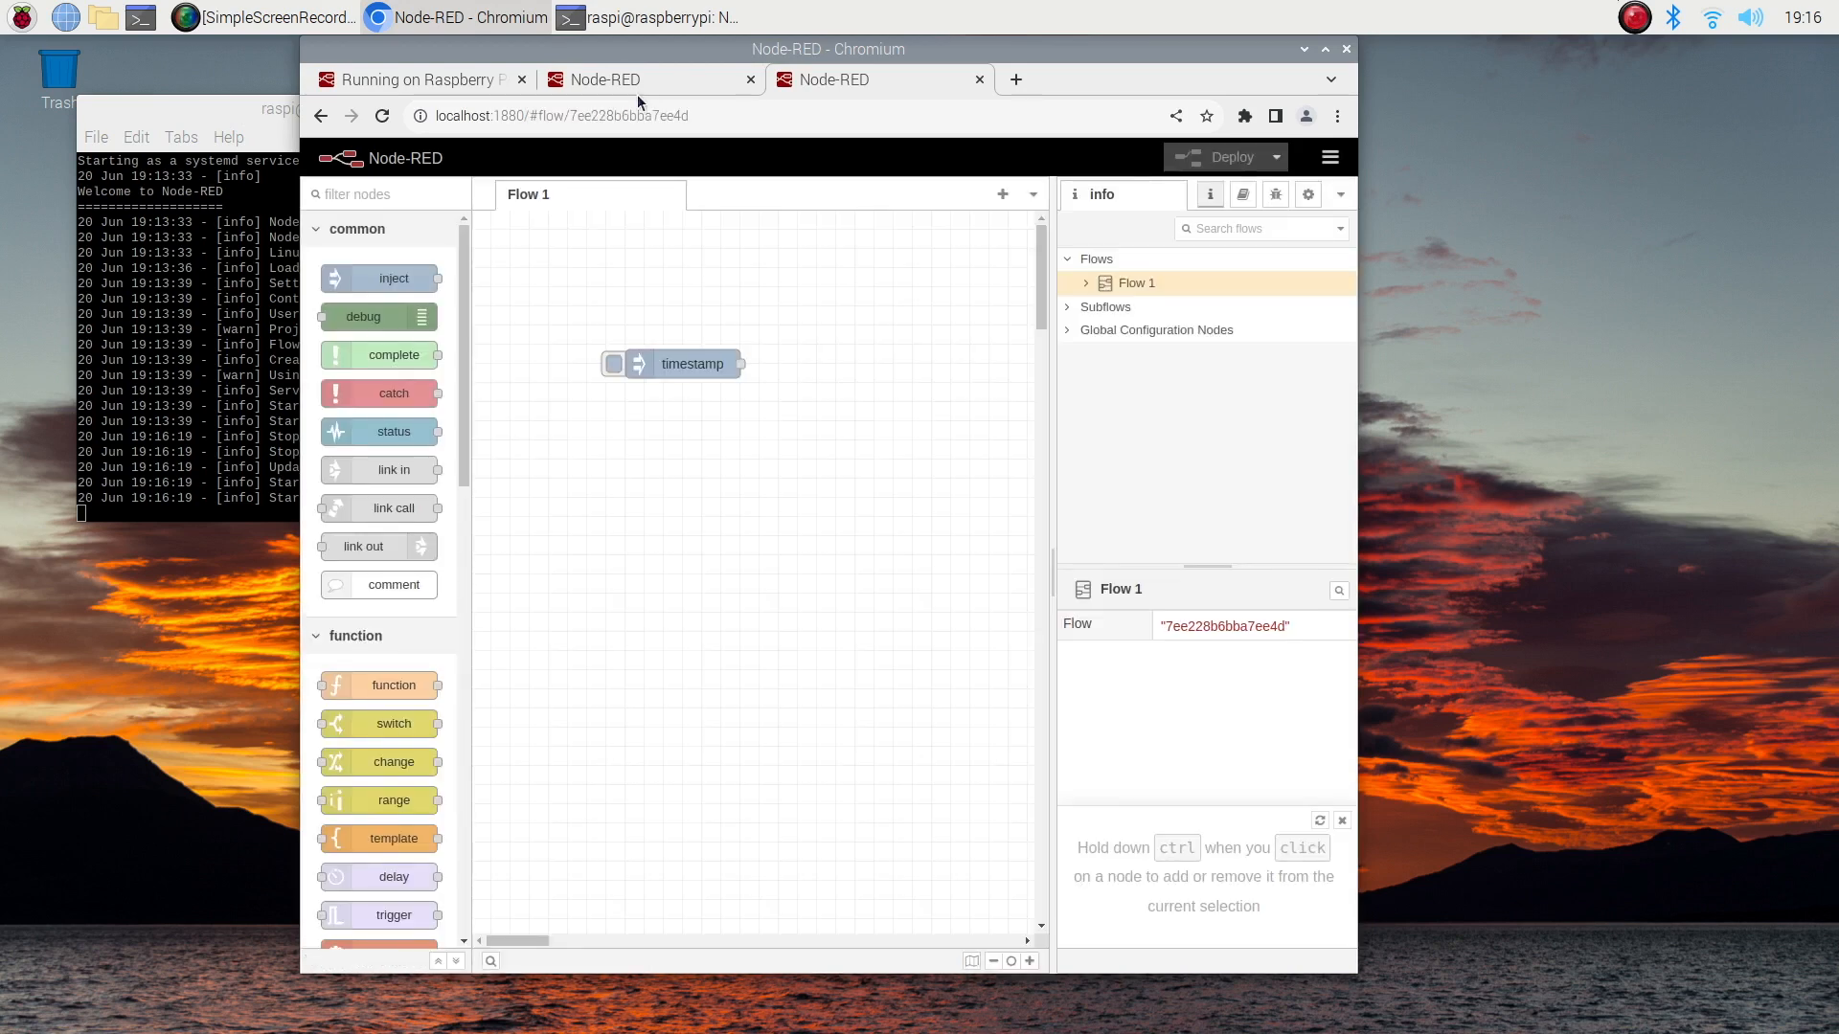
mouse_move(644, 138)
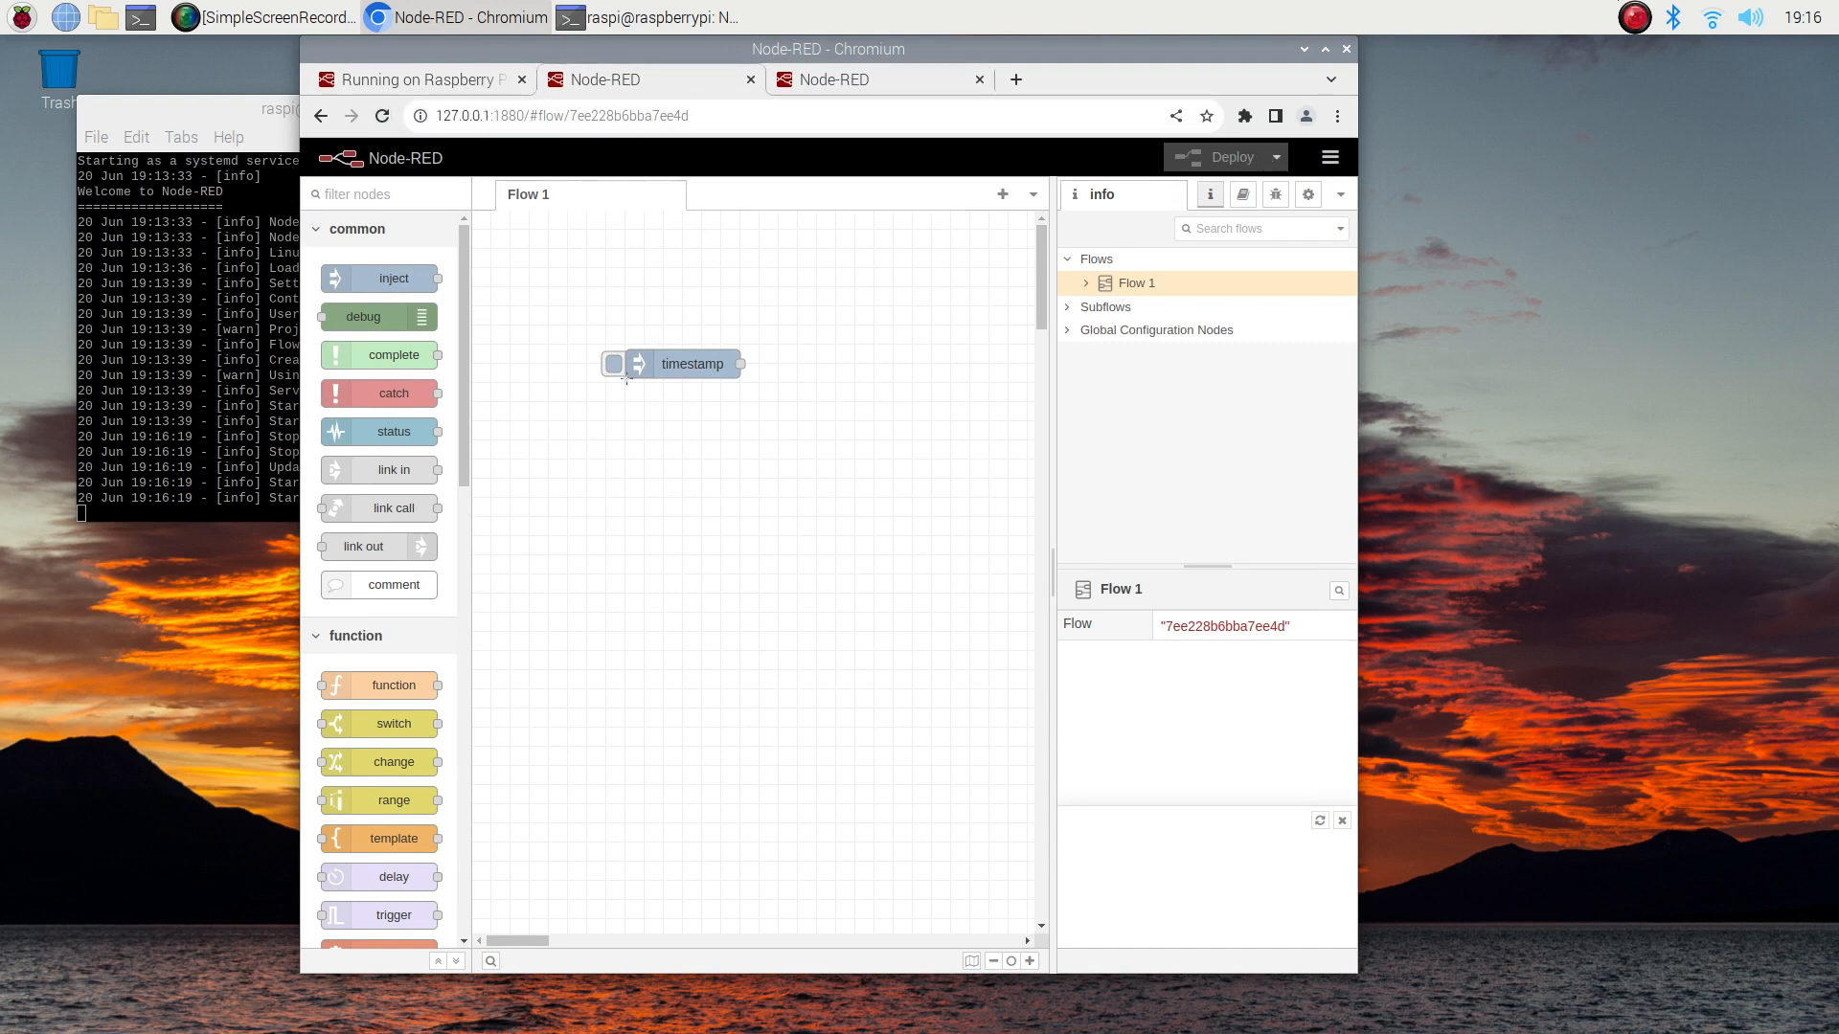
click(856, 78)
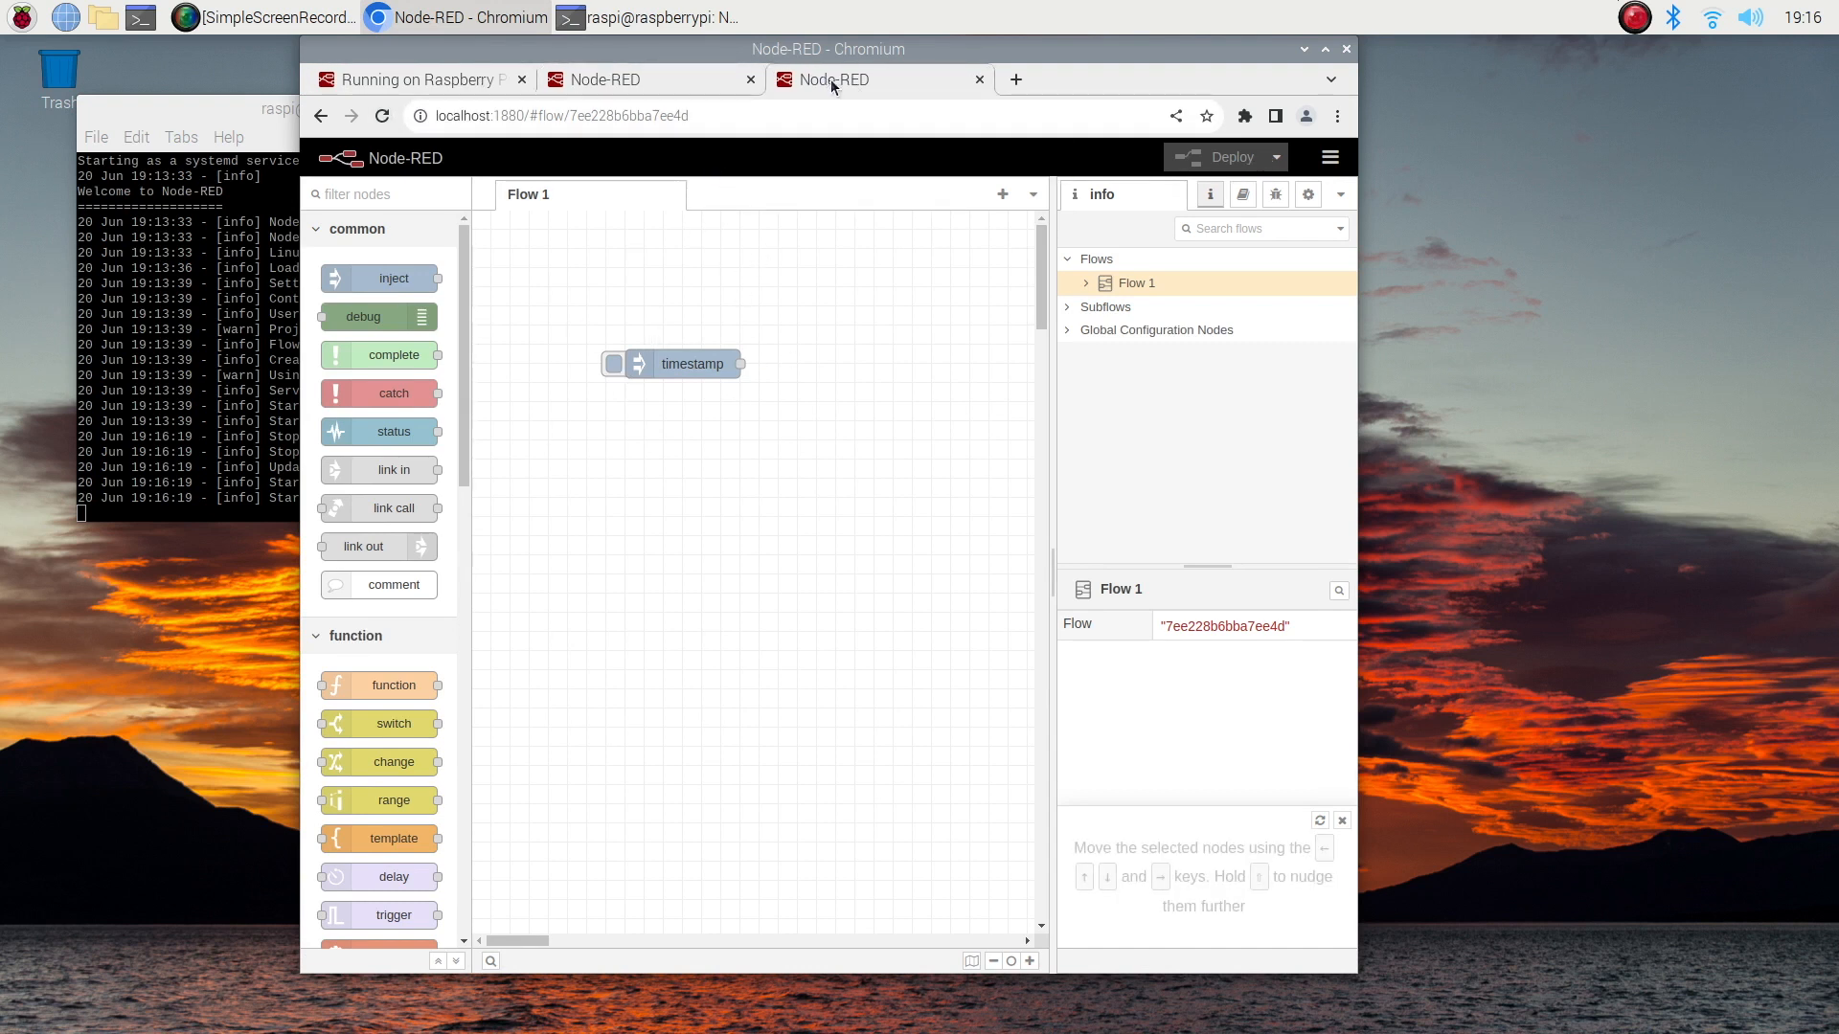
mouse_move(968, 83)
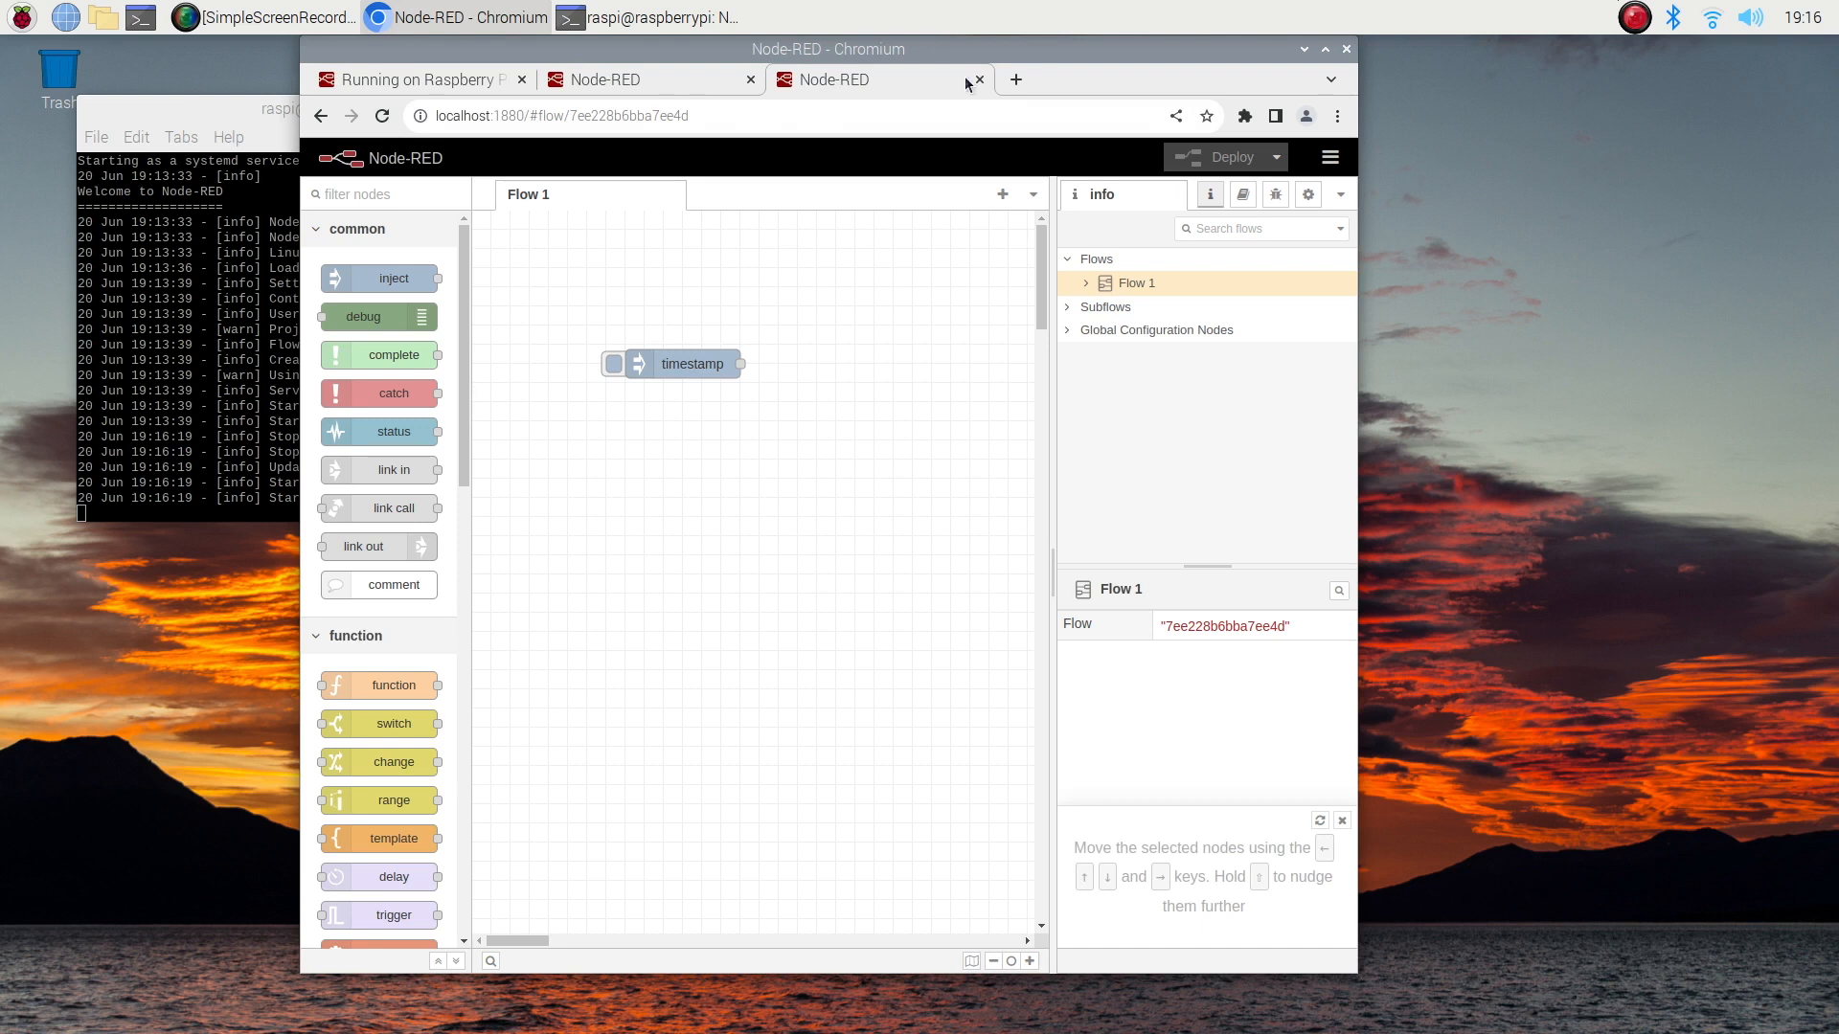